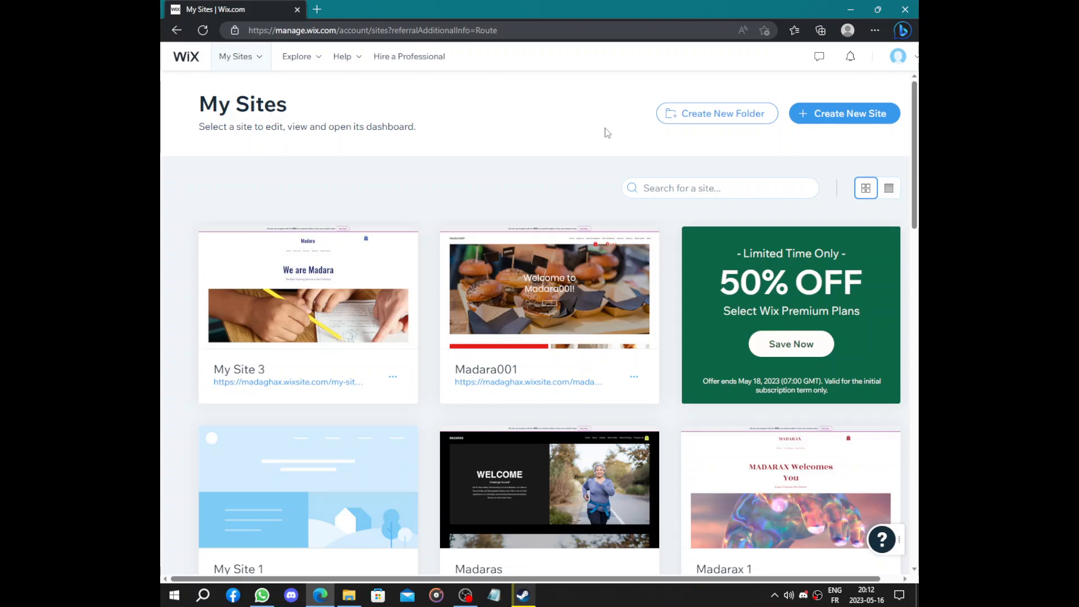
Step: Begin creating a brand-new Wix website from the sites page
scroll("down", 3)
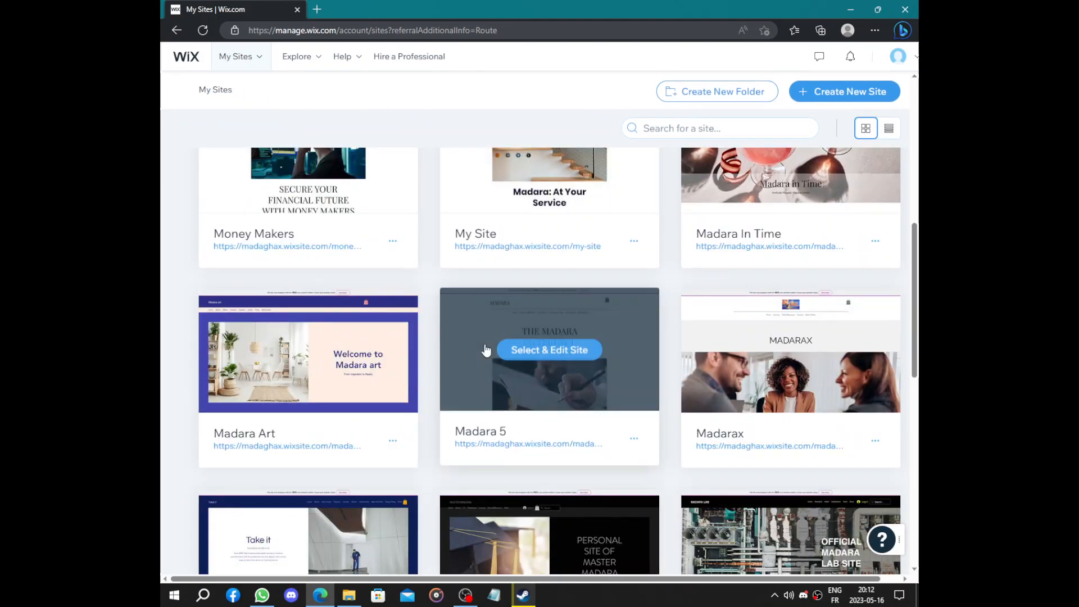
scroll("down", 3)
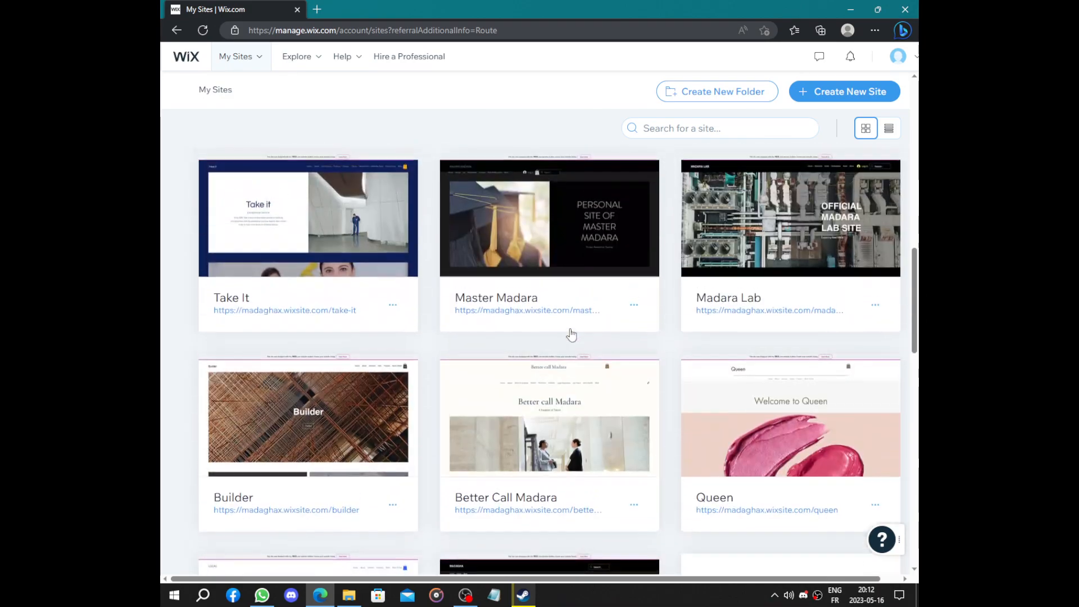
scroll("up", 3)
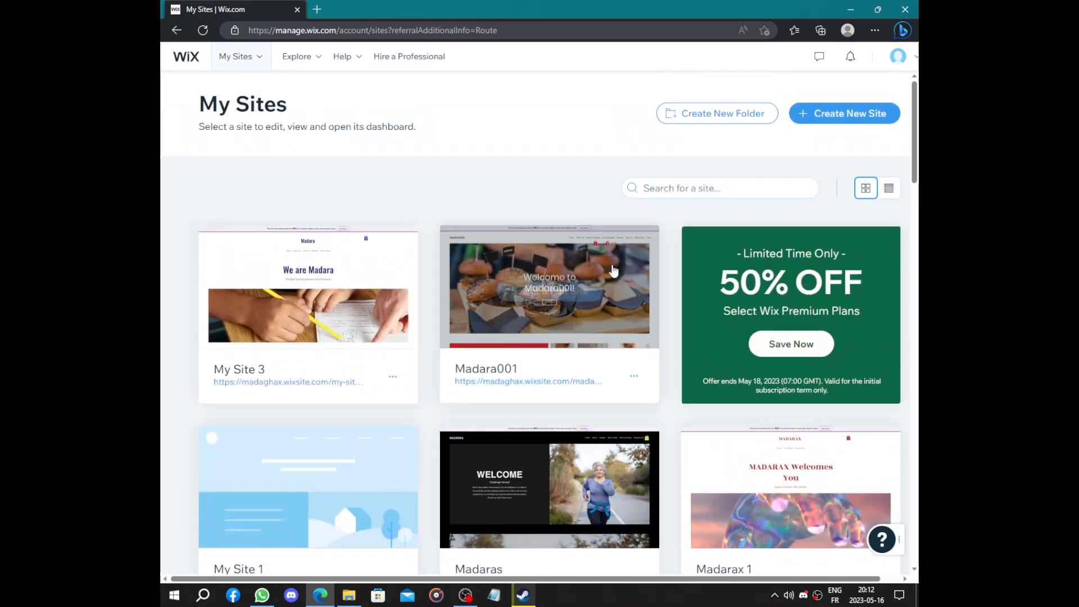
scroll("down", 3)
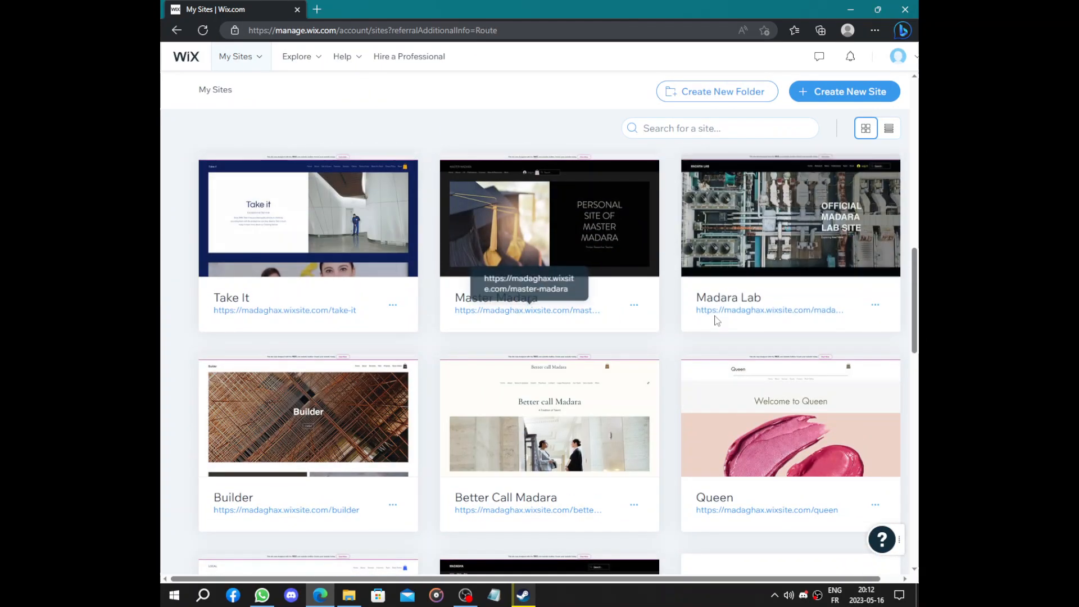
scroll("up", 3)
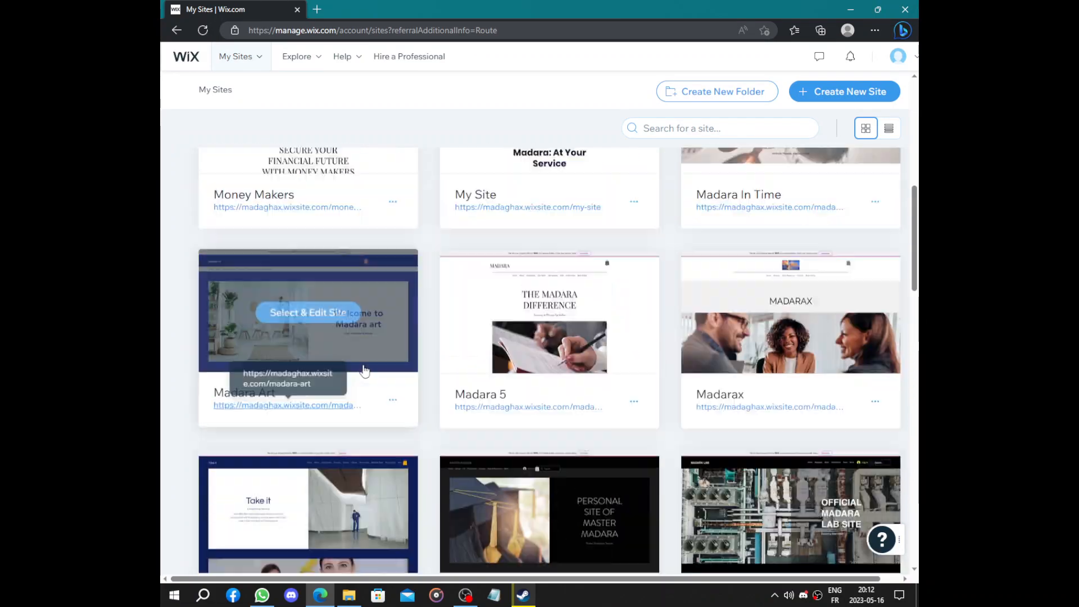
scroll("up", 3)
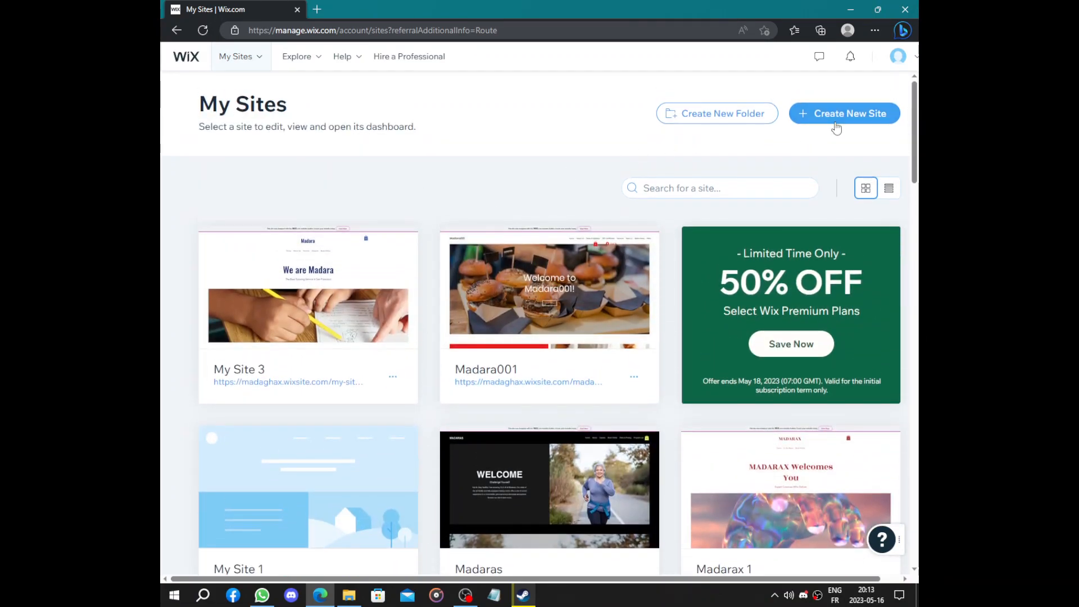
left_click(845, 113)
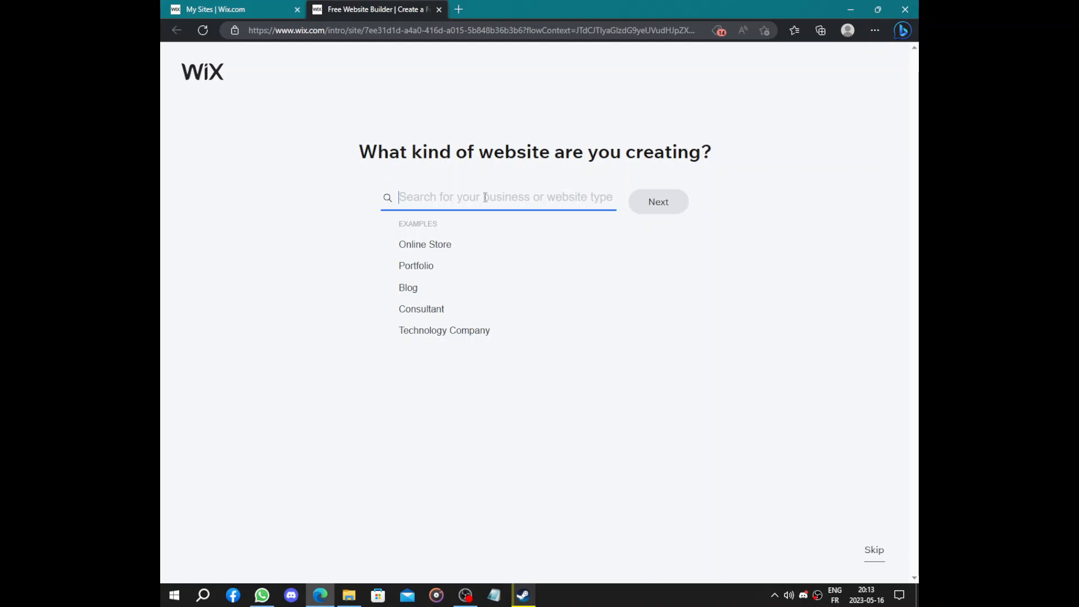
Step: Set the website type to Architecture Firm from the 'Archite' search suggestions
type("Ar")
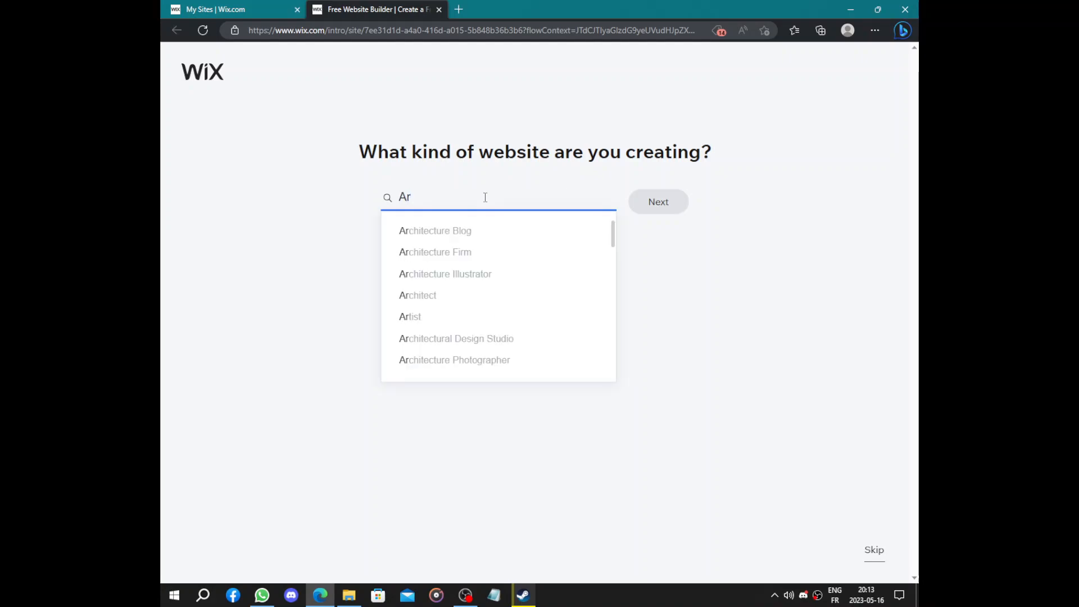
type("che")
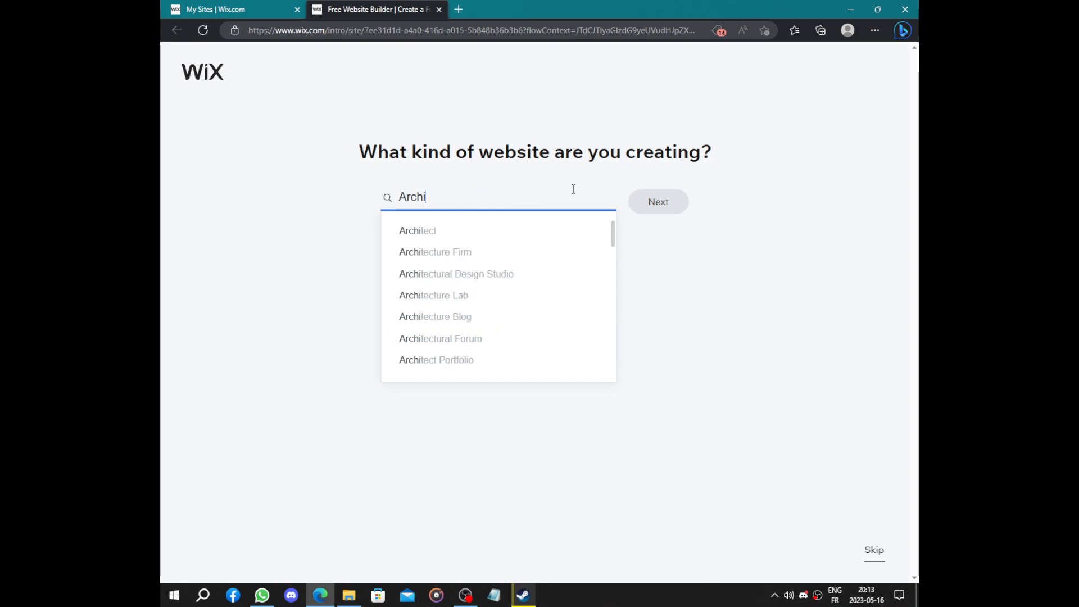
type("te")
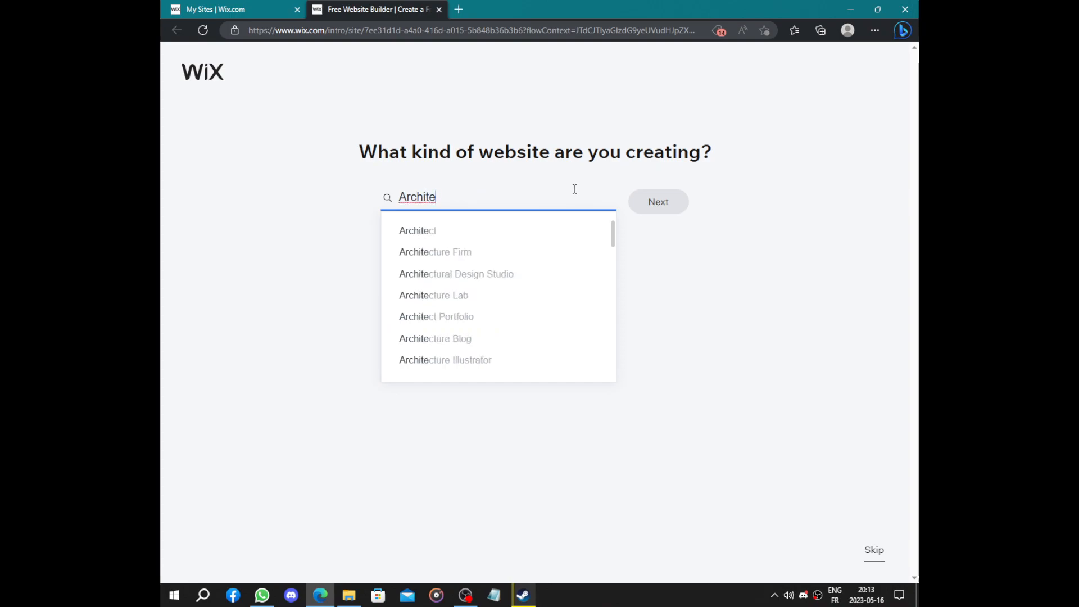
mouse_move(436, 252)
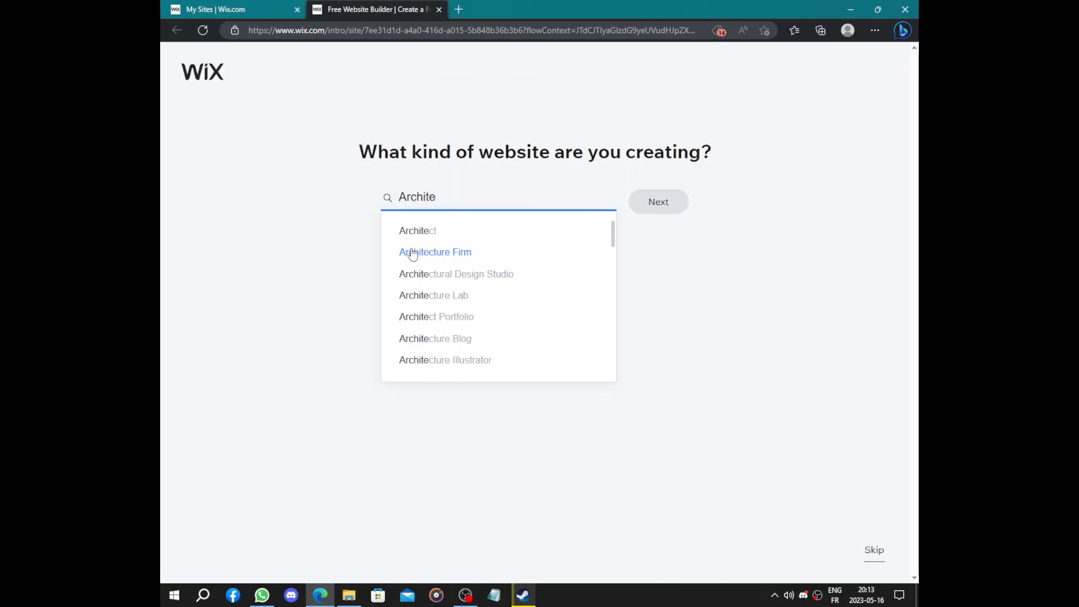
left_click(435, 252)
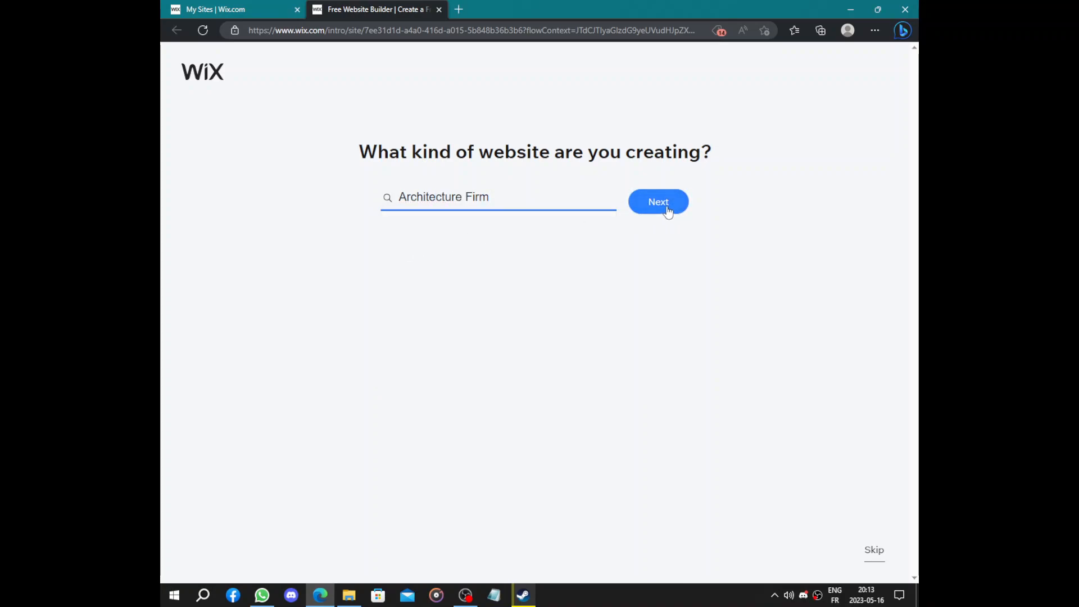
mouse_move(348, 171)
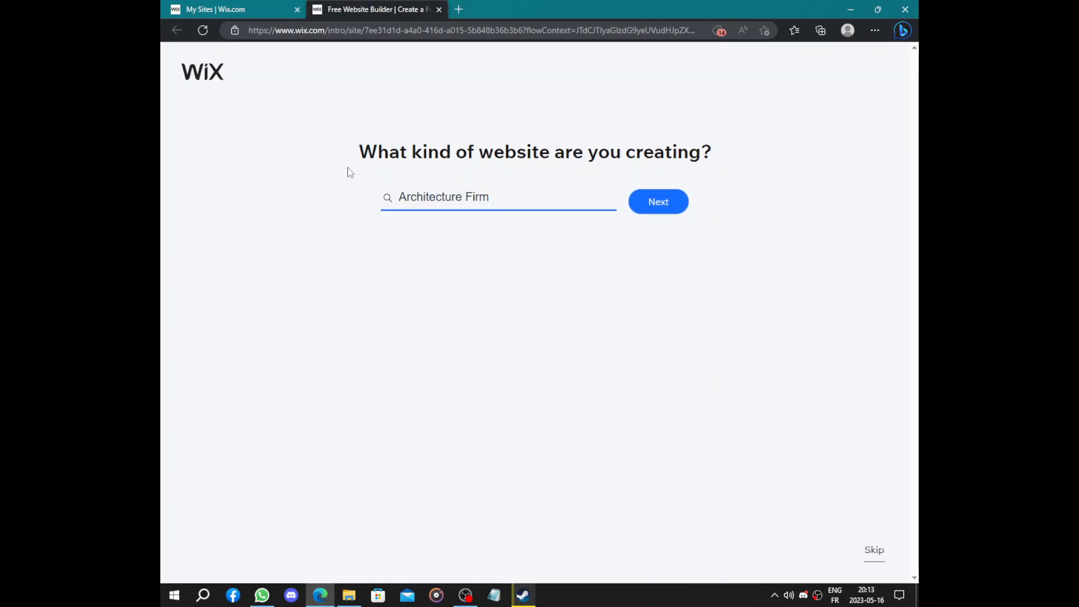
Step: Enter 'Madaghas' as the business name and submit it to continue setup
left_click(657, 201)
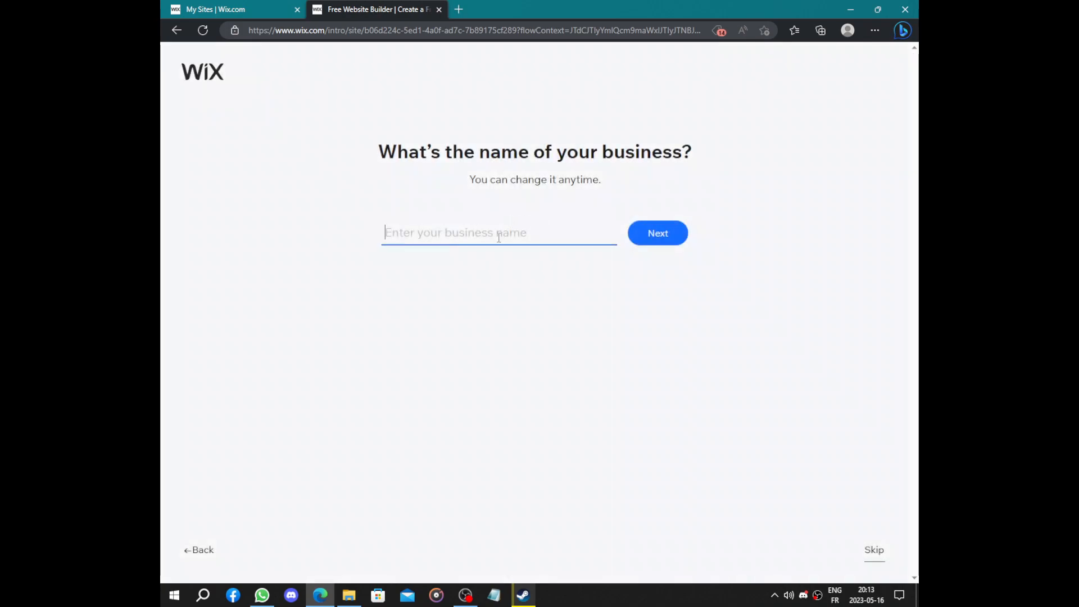
type("M")
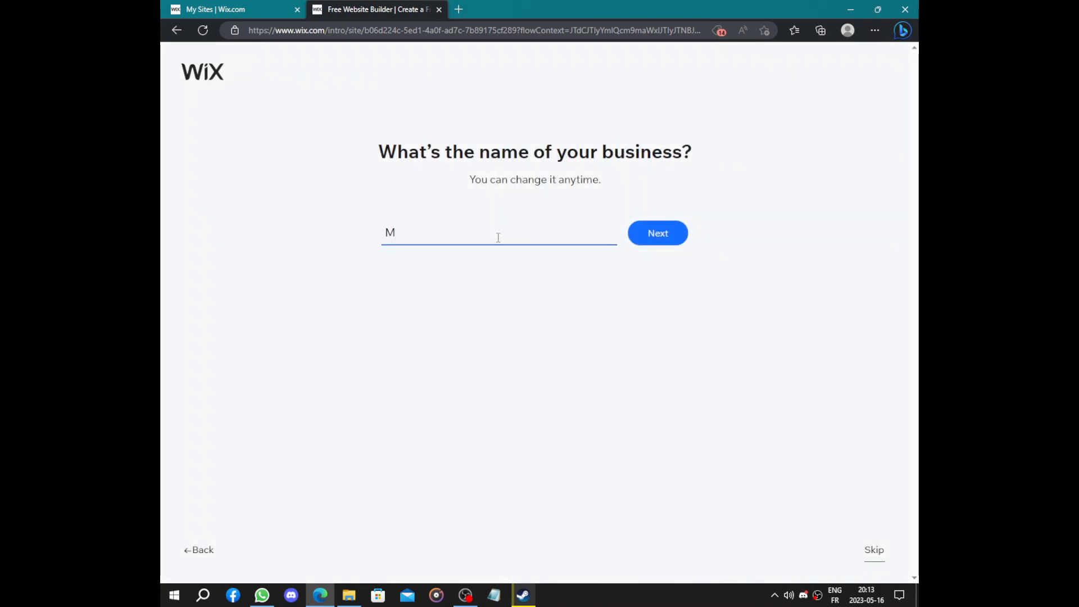
type("a")
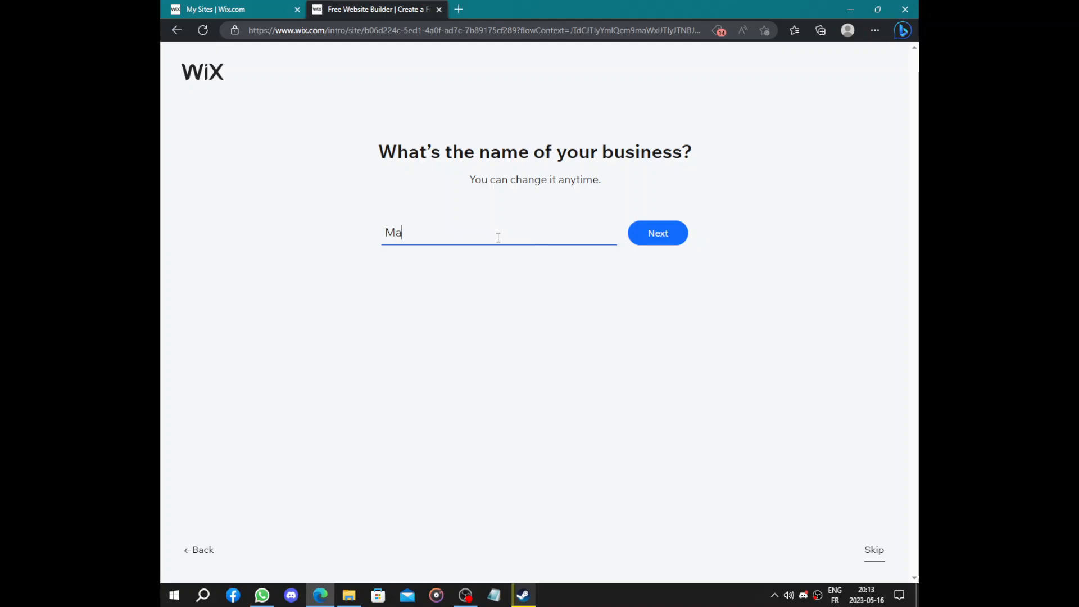
type("dara")
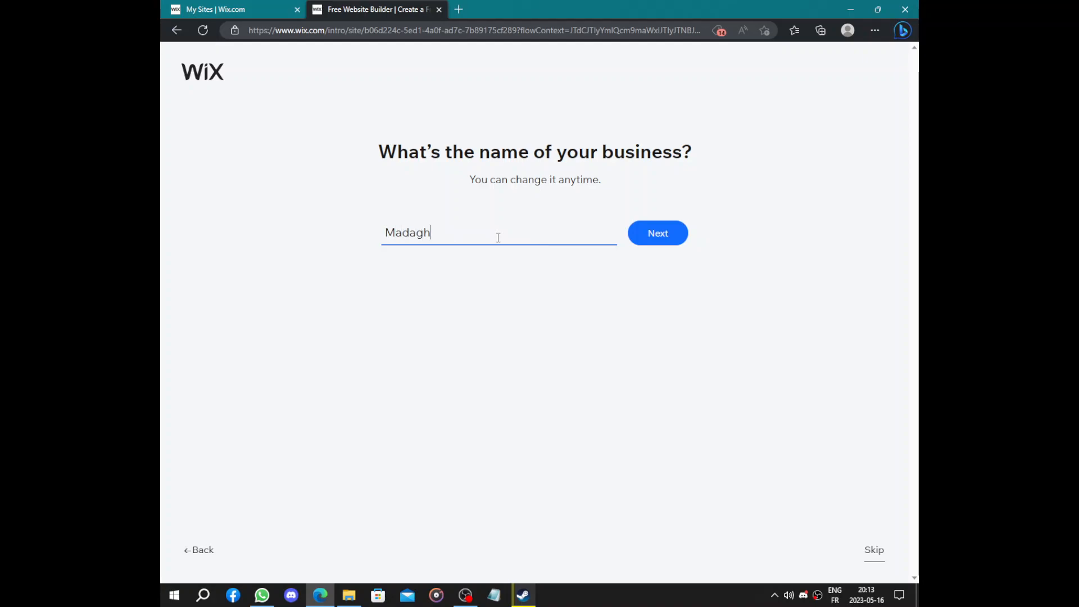
type("as")
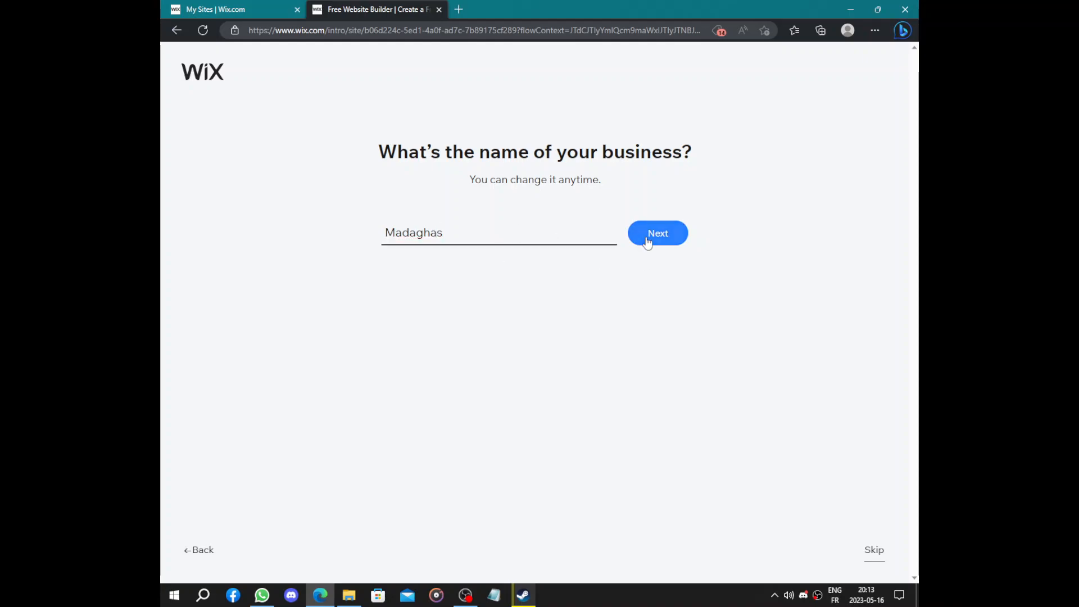
left_click(657, 232)
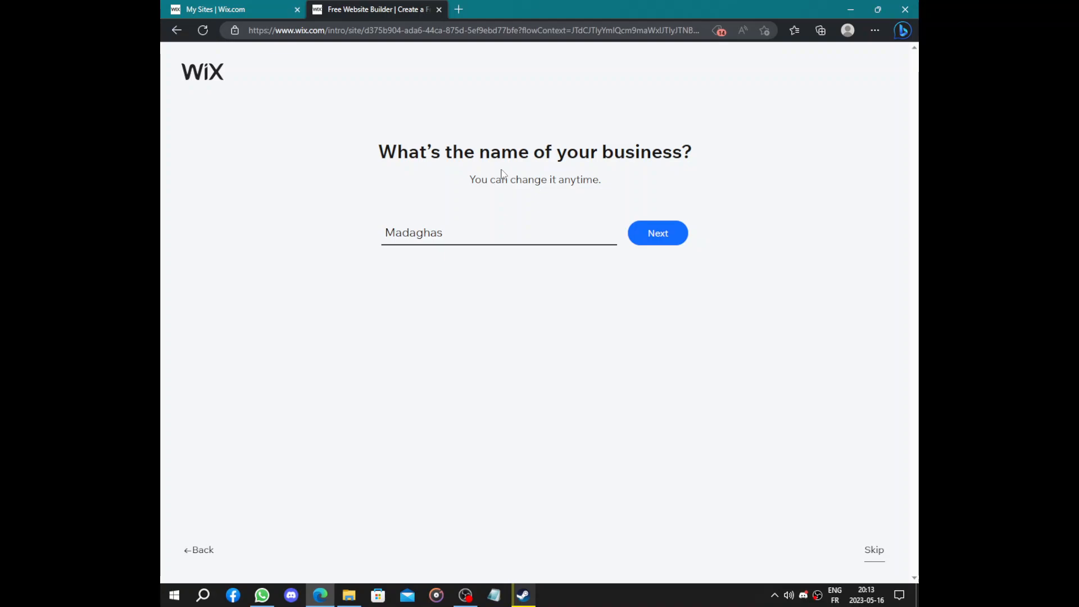
Step: Advance to the website features step, leaving only Chat selected
left_click(657, 233)
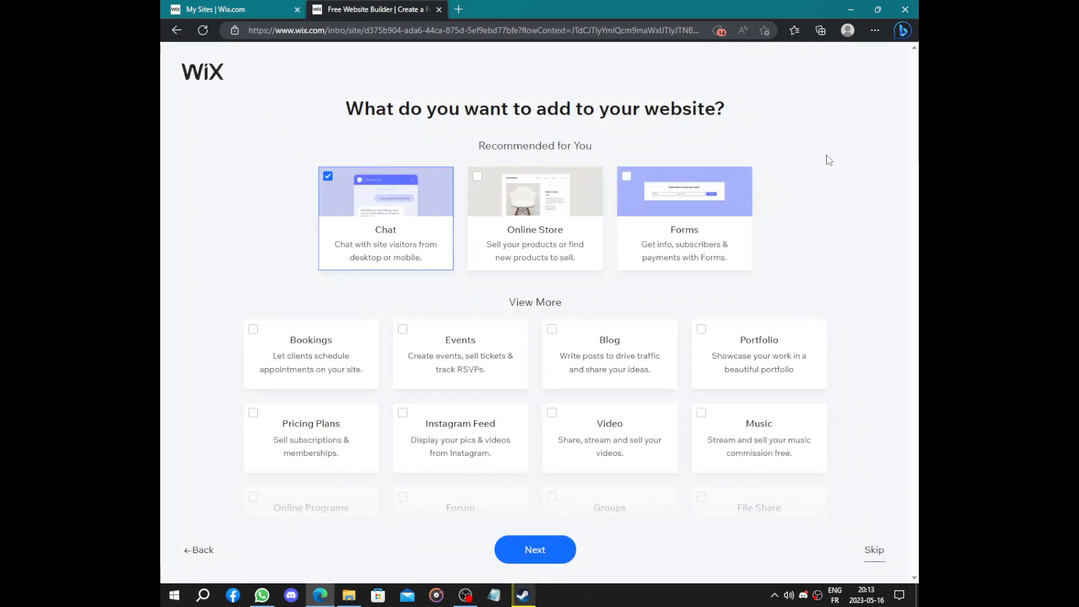
mouse_move(808, 225)
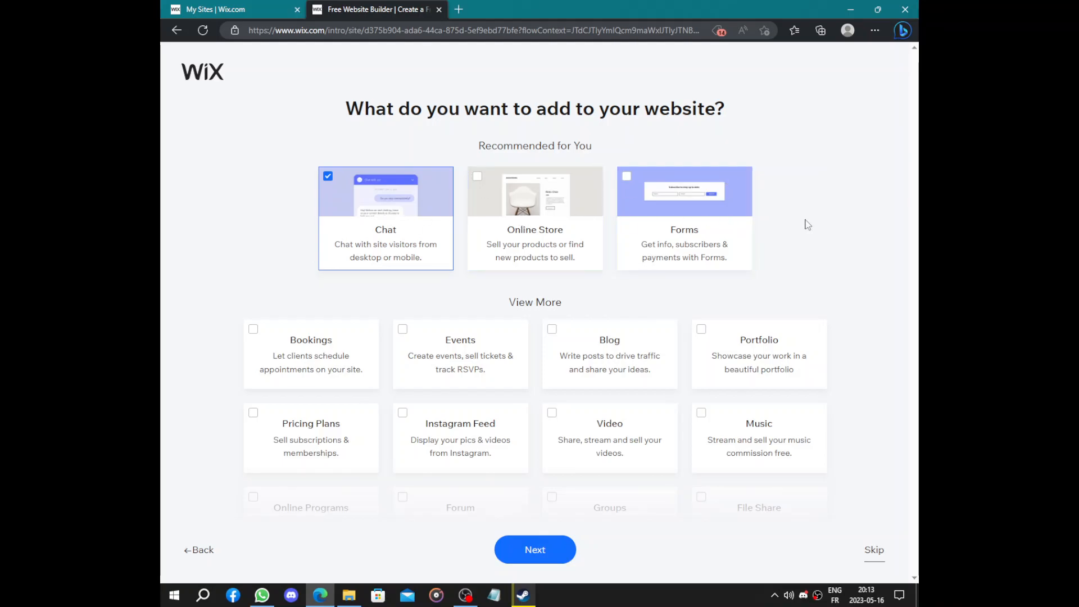
scroll("down", 3)
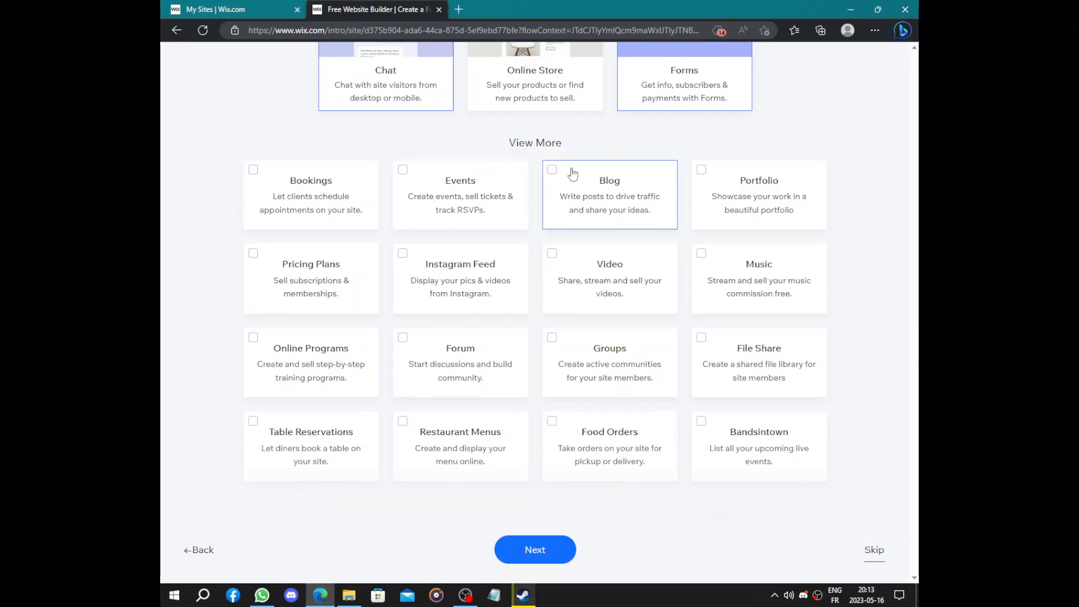
mouse_move(381, 302)
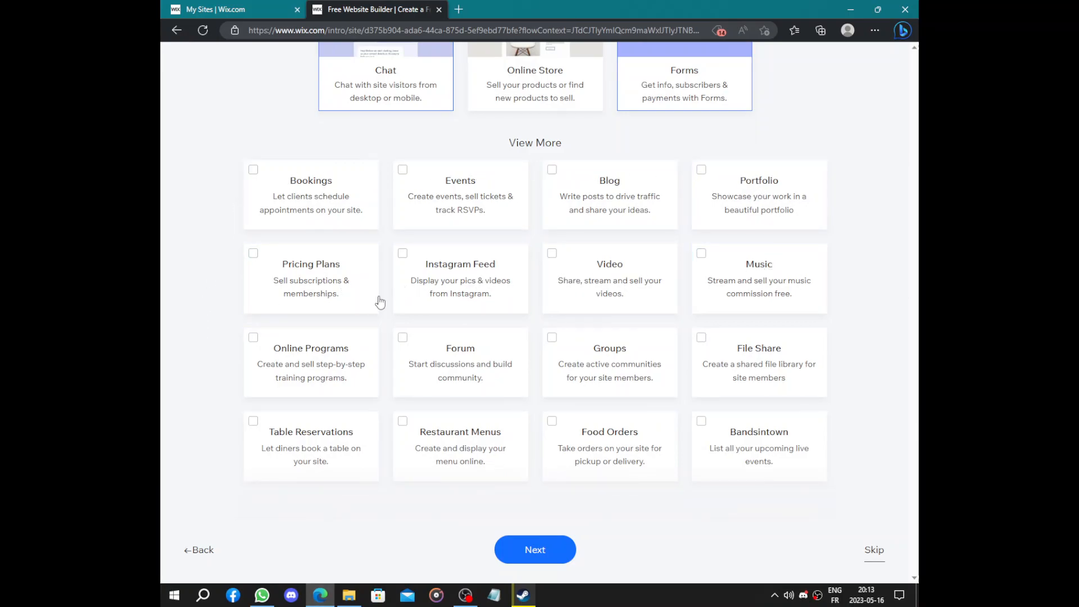
mouse_move(622, 383)
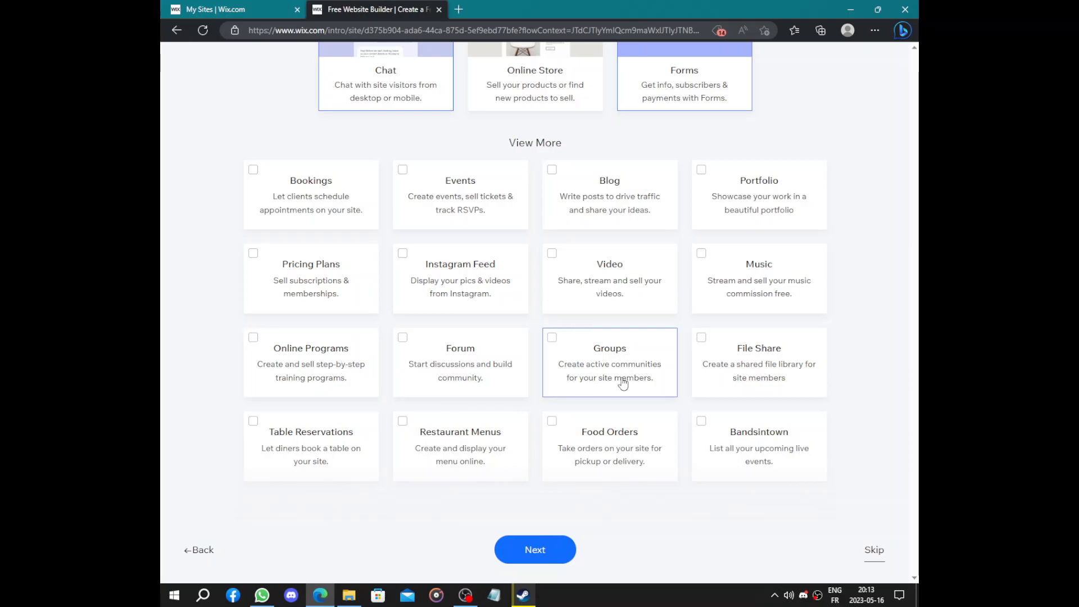
mouse_move(575, 449)
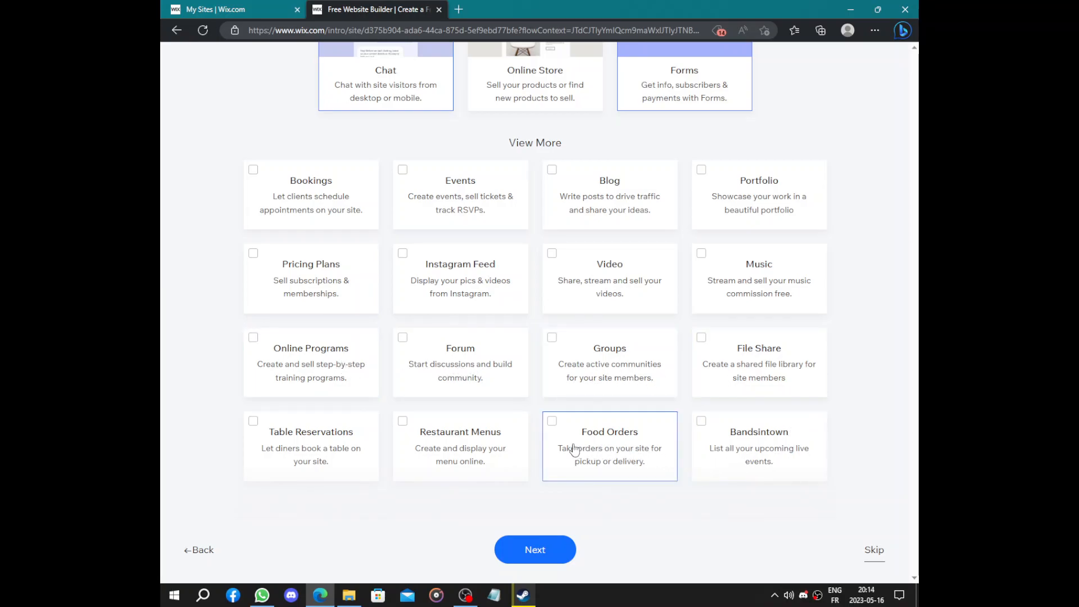
mouse_move(342, 458)
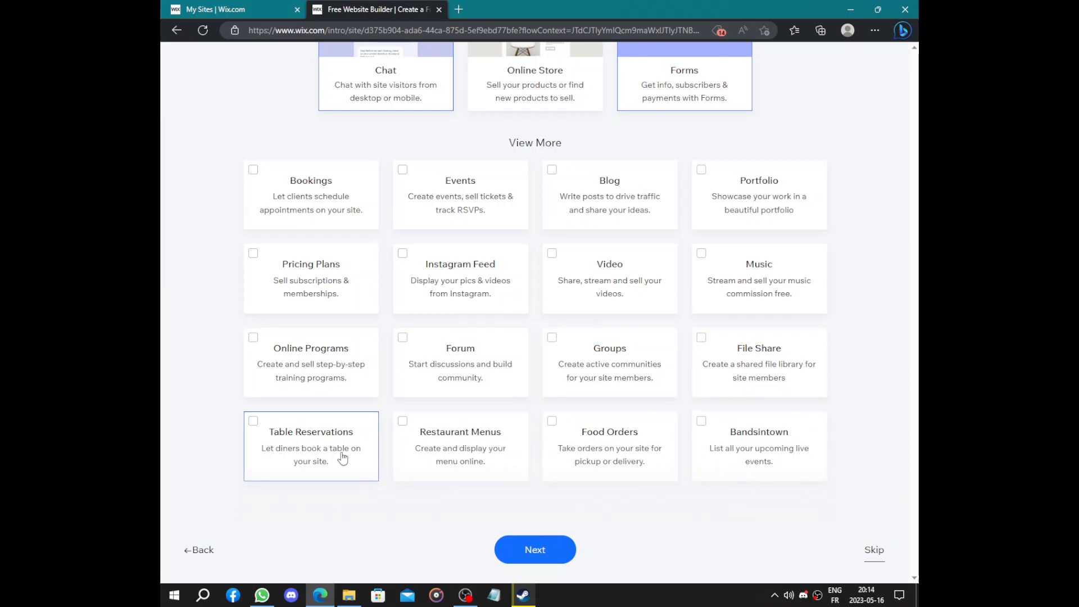
mouse_move(705, 498)
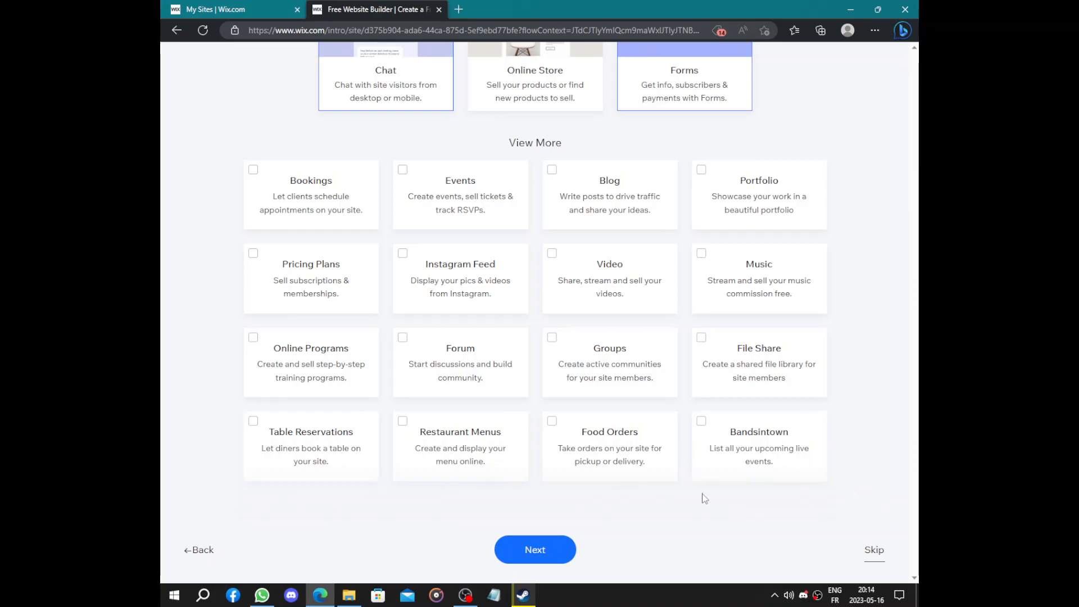
mouse_move(536, 550)
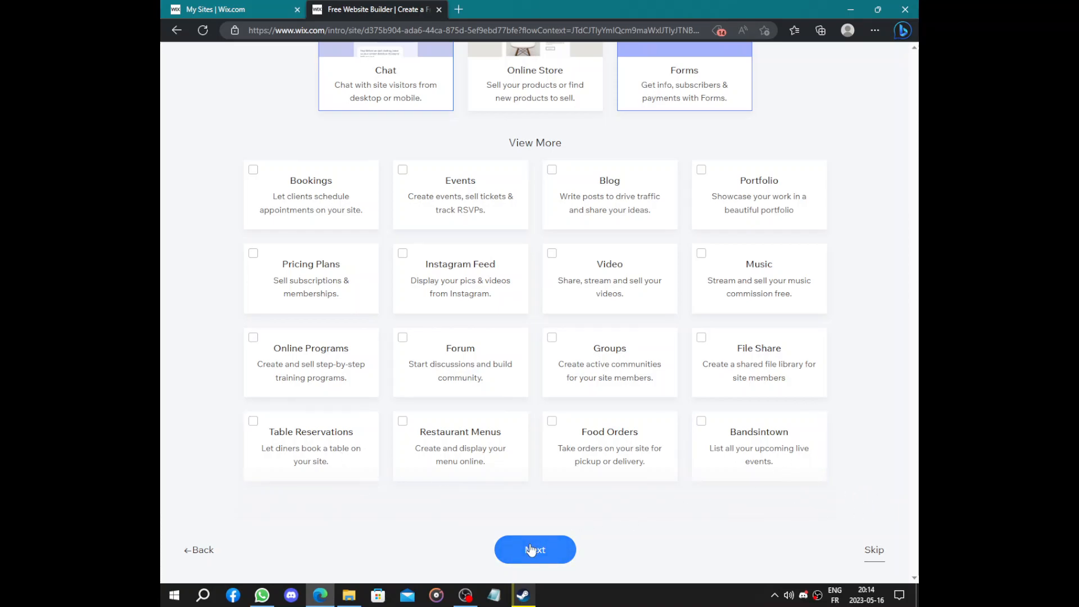
Step: Continue with only Chat added and choose to get a custom-built site
left_click(535, 550)
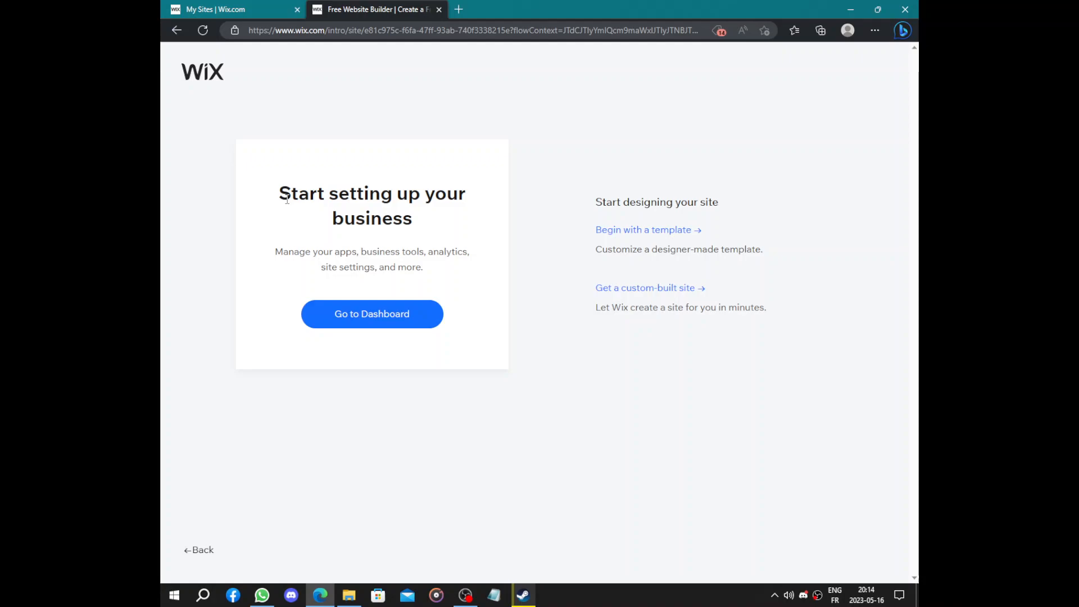
mouse_move(621, 198)
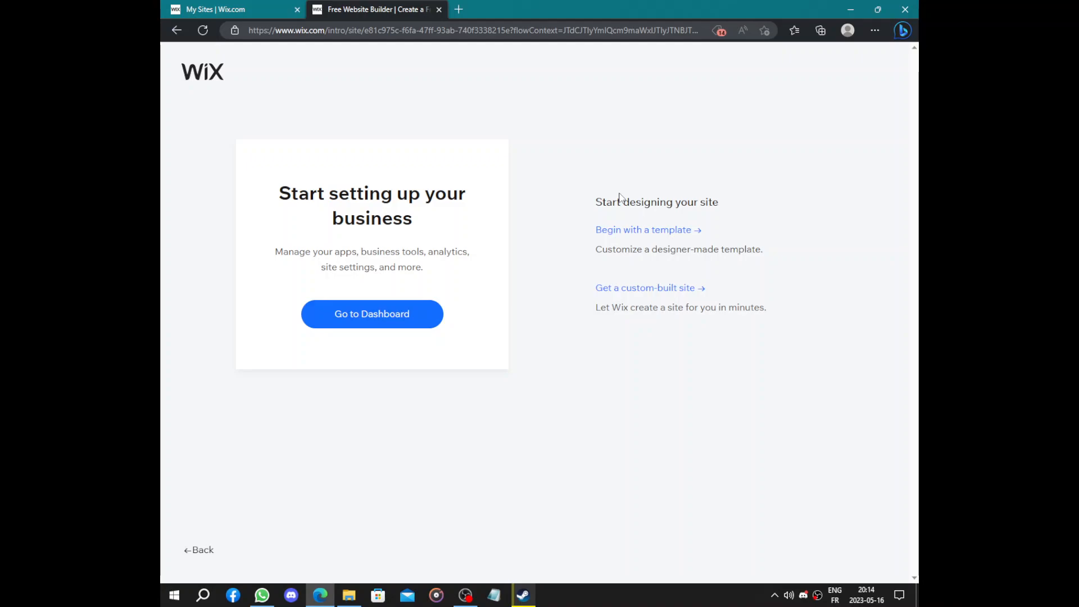
mouse_move(659, 290)
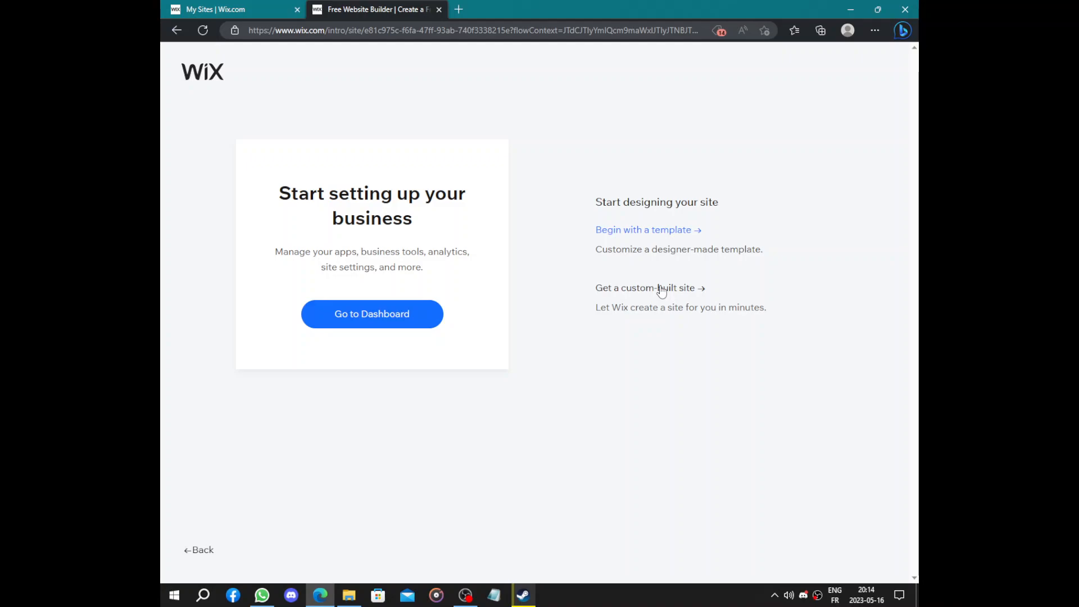
left_click(645, 288)
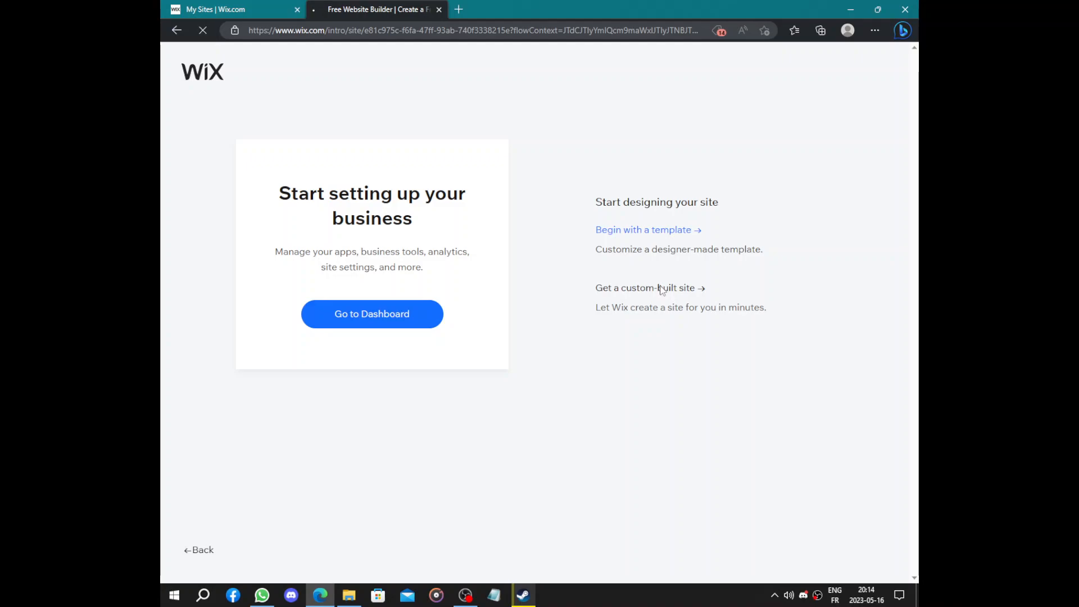
Step: Add a social link field on the Madaghas business info review and continue
left_click(642, 229)
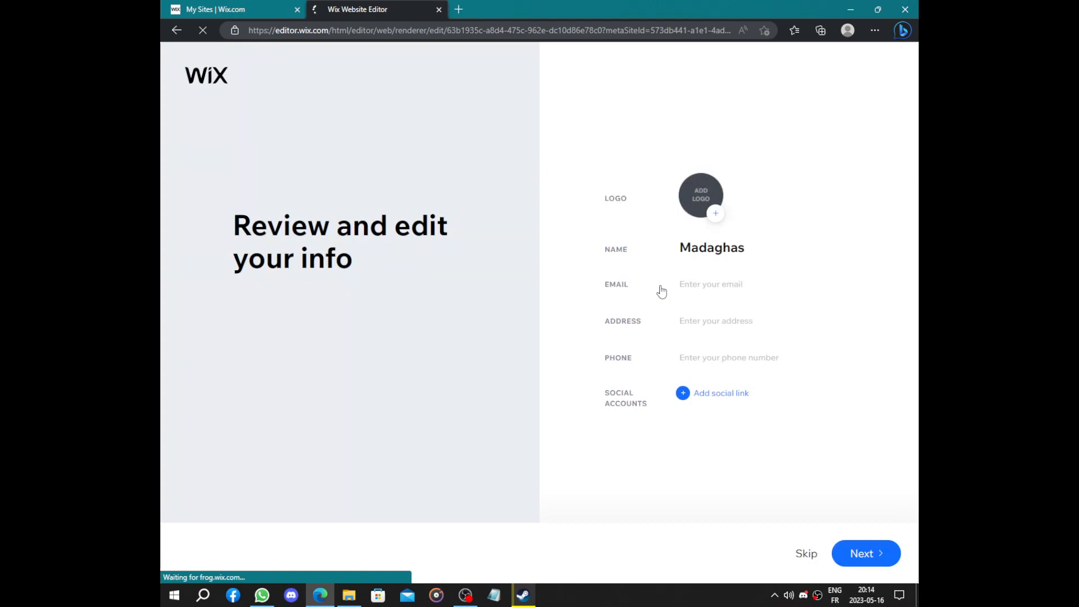
mouse_move(628, 211)
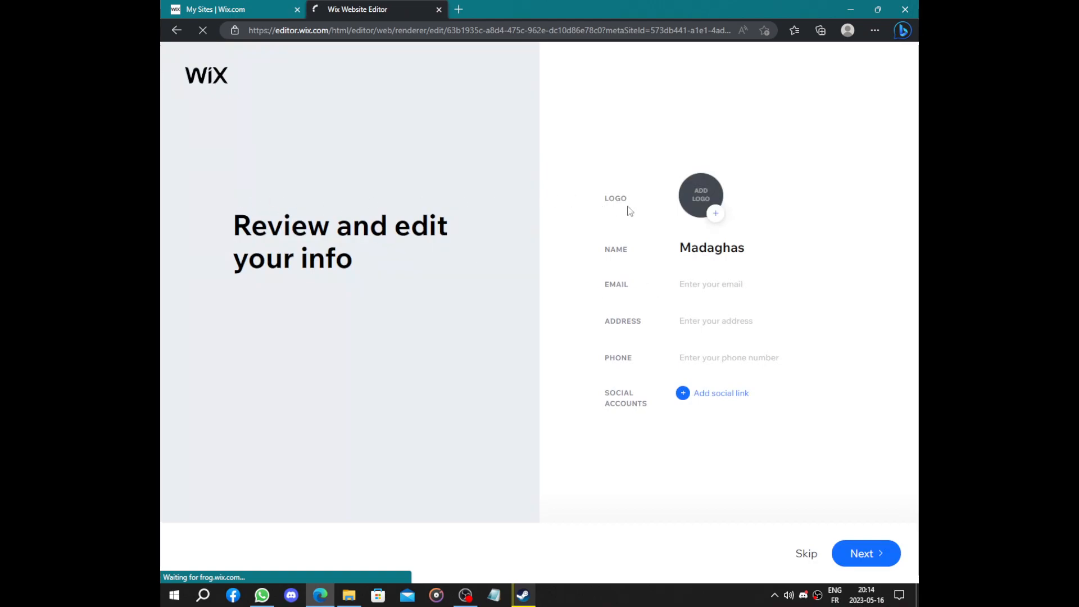
mouse_move(717, 310)
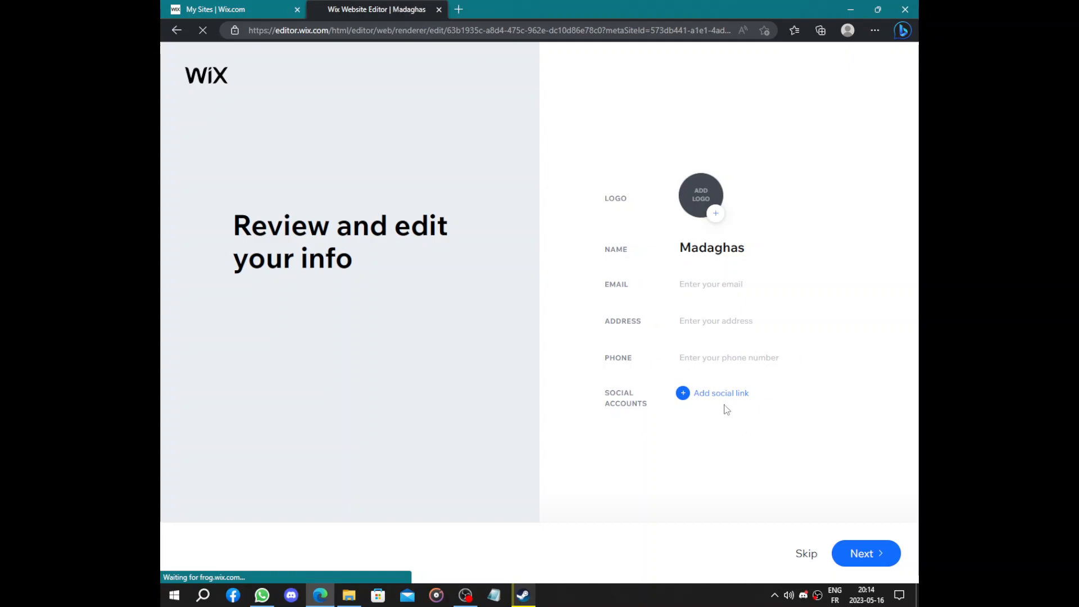
left_click(721, 393)
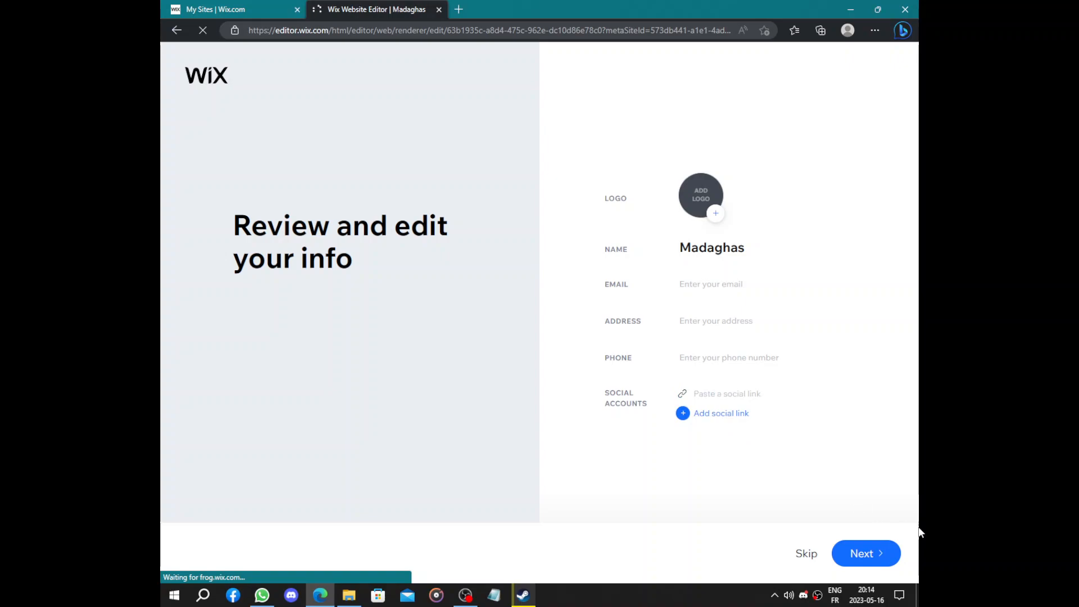
left_click(866, 553)
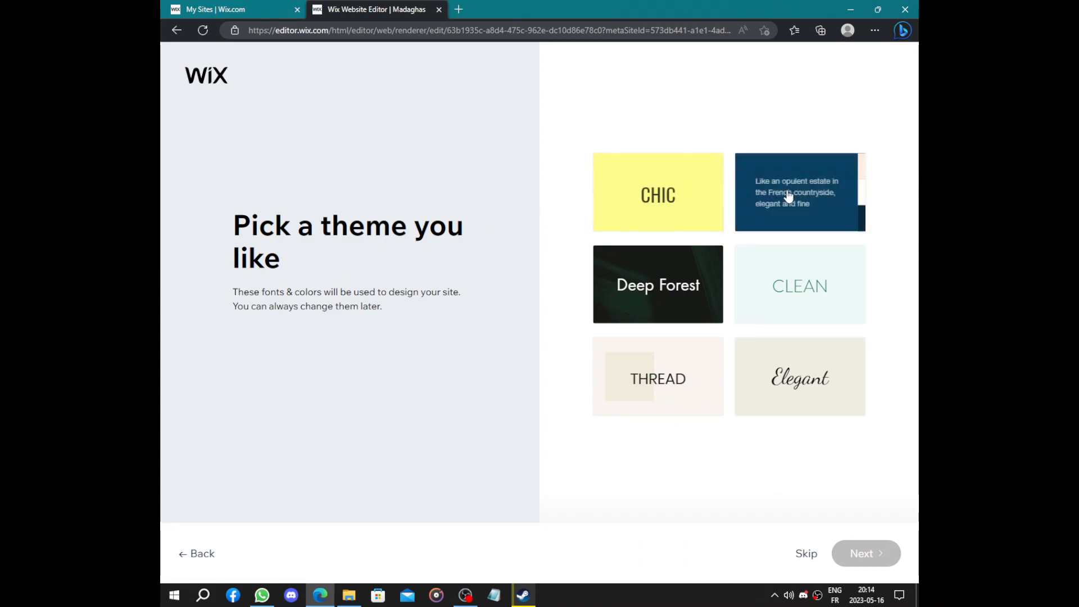
mouse_move(747, 298)
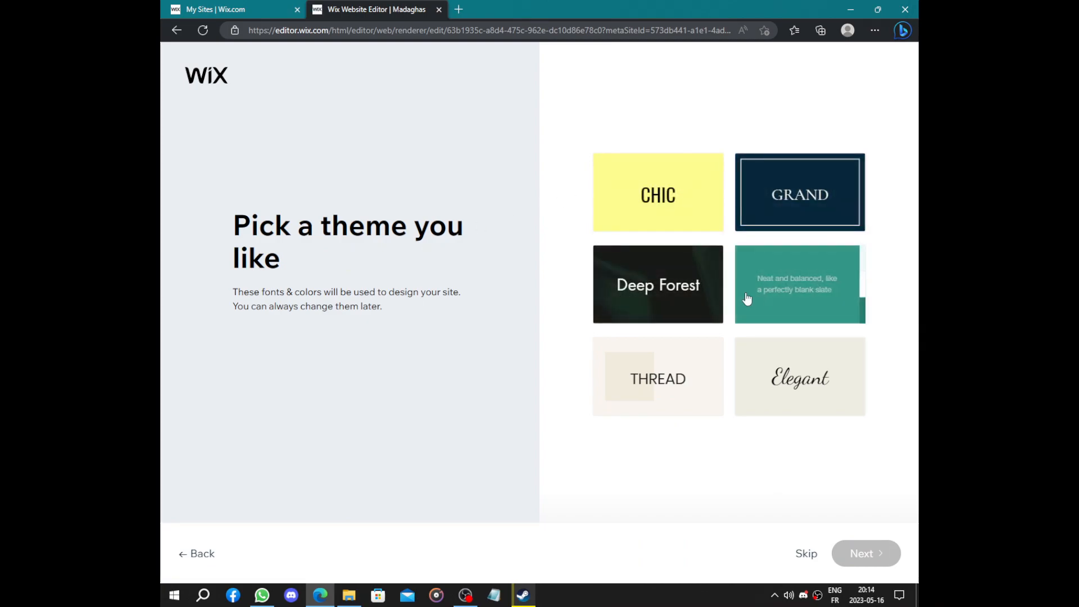
mouse_move(757, 403)
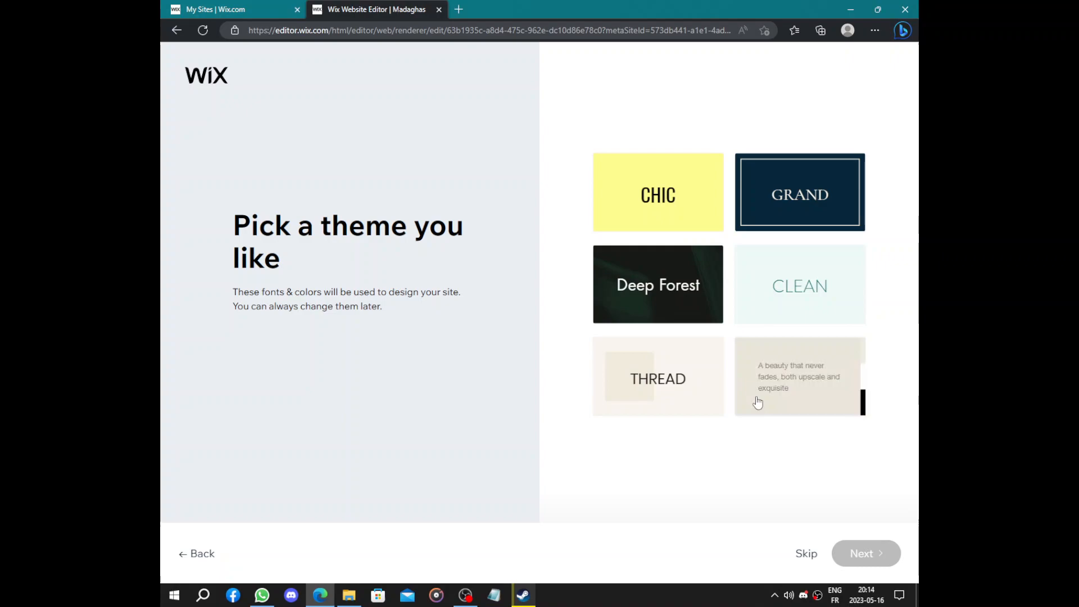
mouse_move(698, 189)
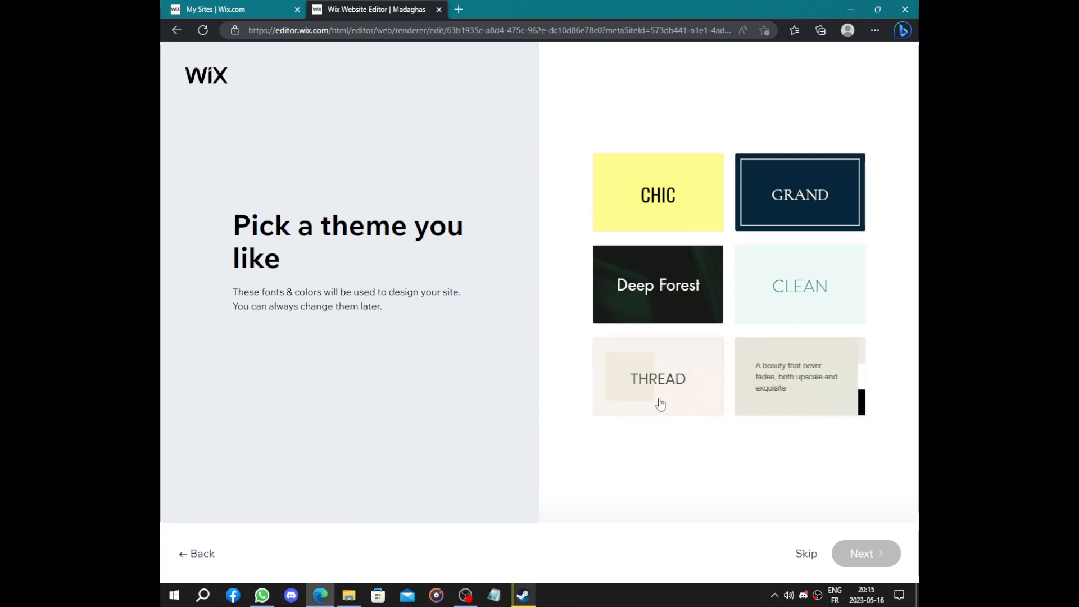
mouse_move(700, 188)
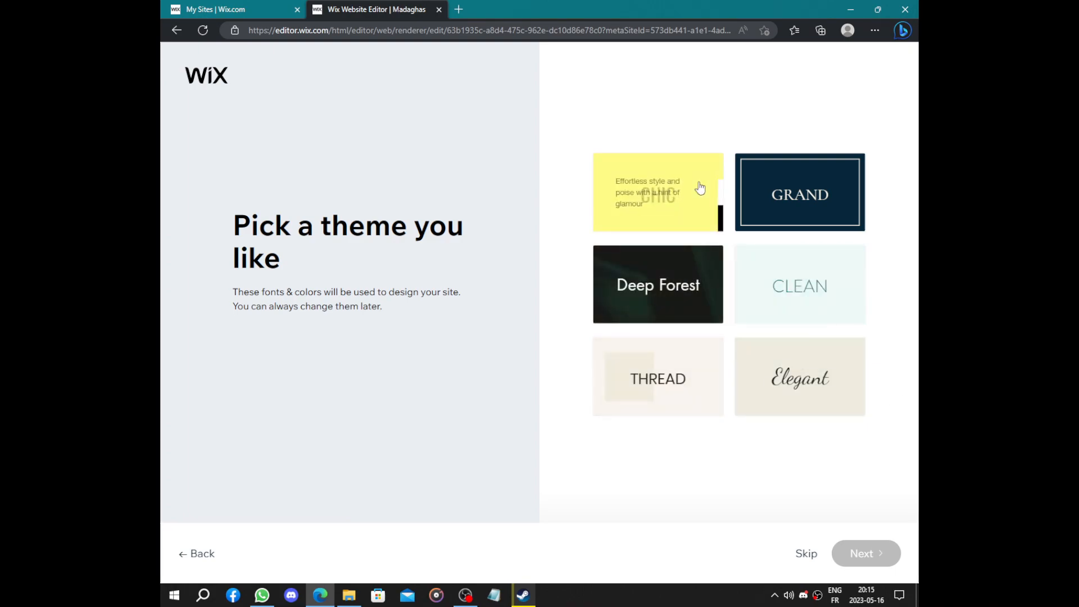
Step: Choose the Elegant theme for fonts and colours and confirm it
left_click(799, 376)
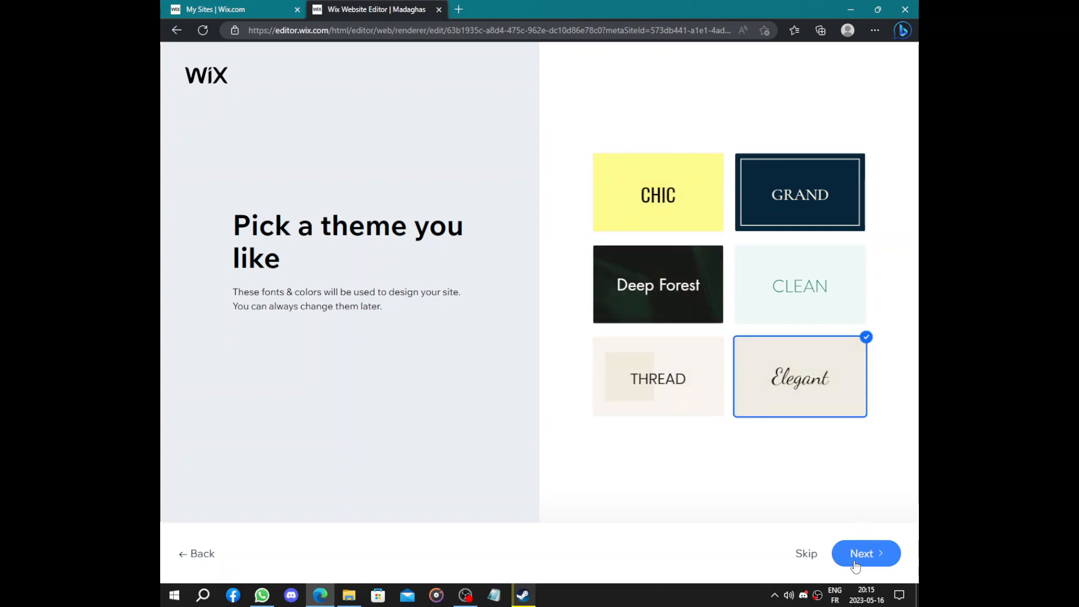
left_click(866, 553)
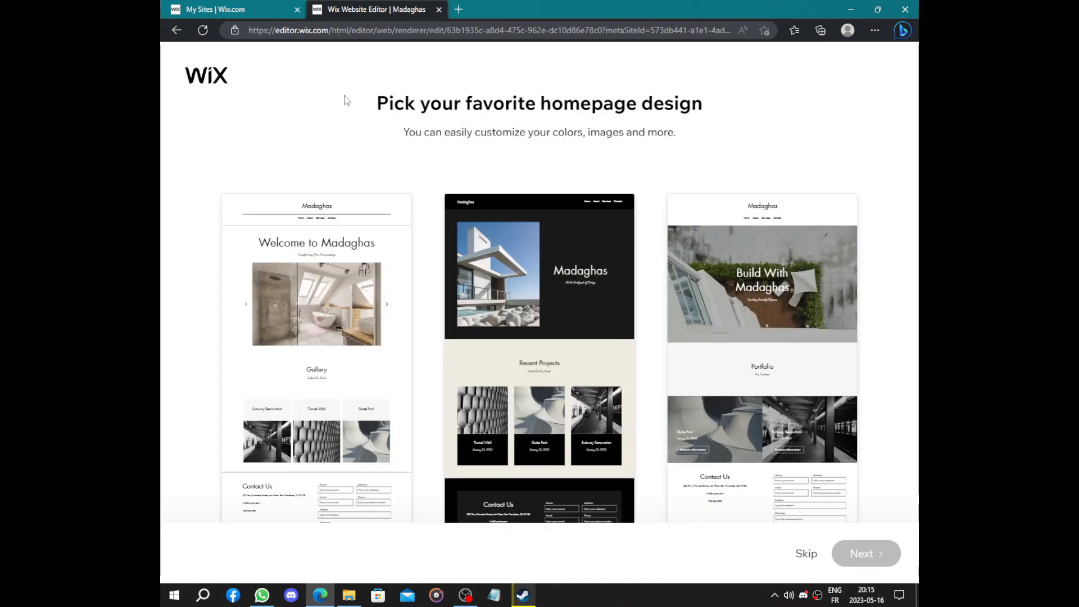
mouse_move(522, 595)
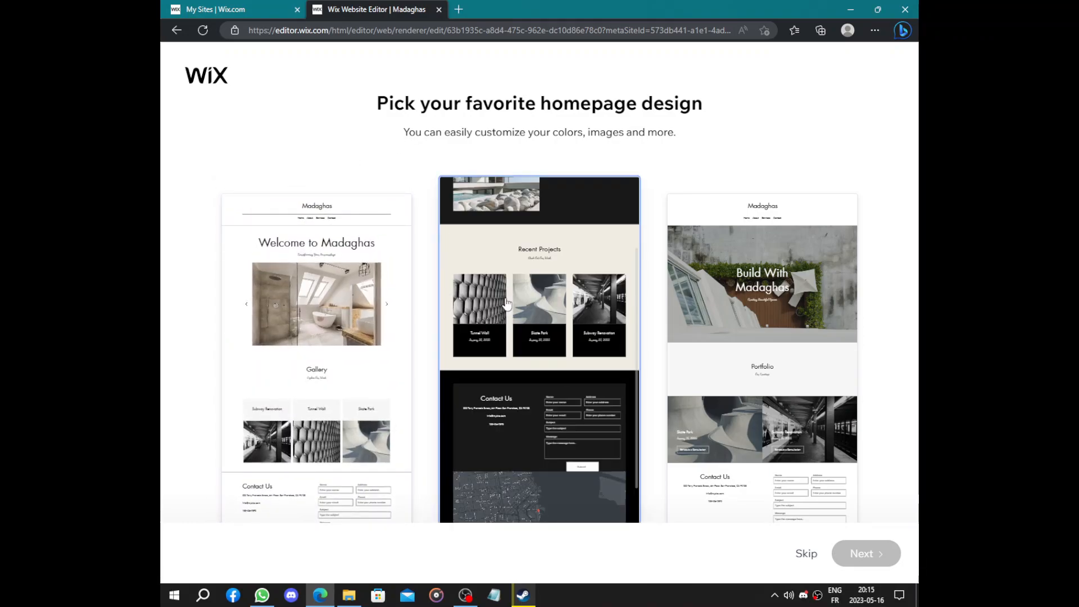
Step: Select the third homepage design with the 'Build With Madaghas' banner
scroll("down", 3)
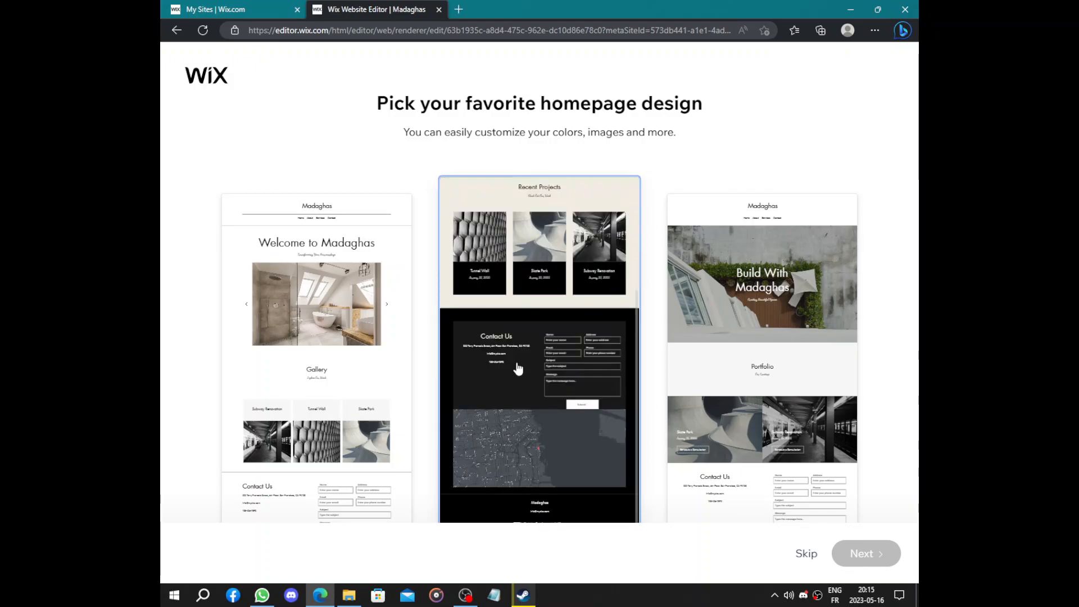
left_click(761, 275)
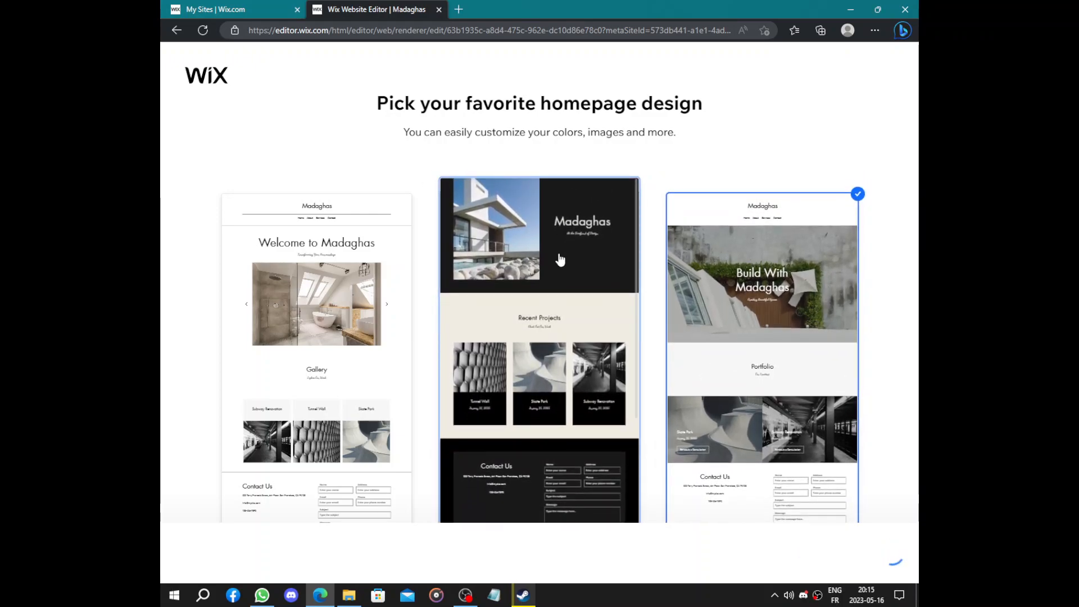
mouse_move(521, 301)
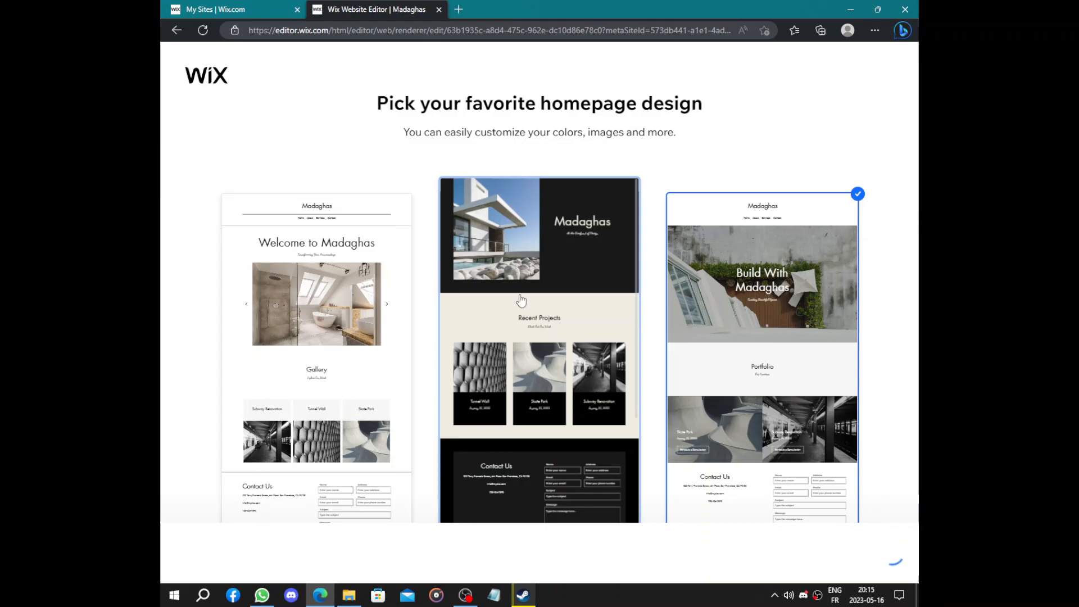
mouse_move(328, 345)
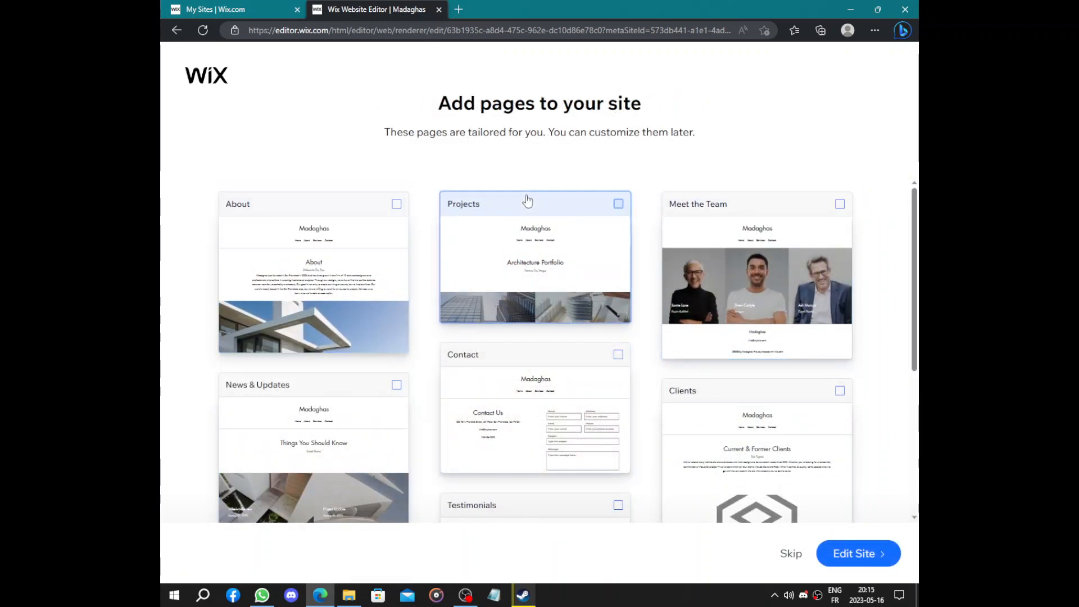
mouse_move(536, 250)
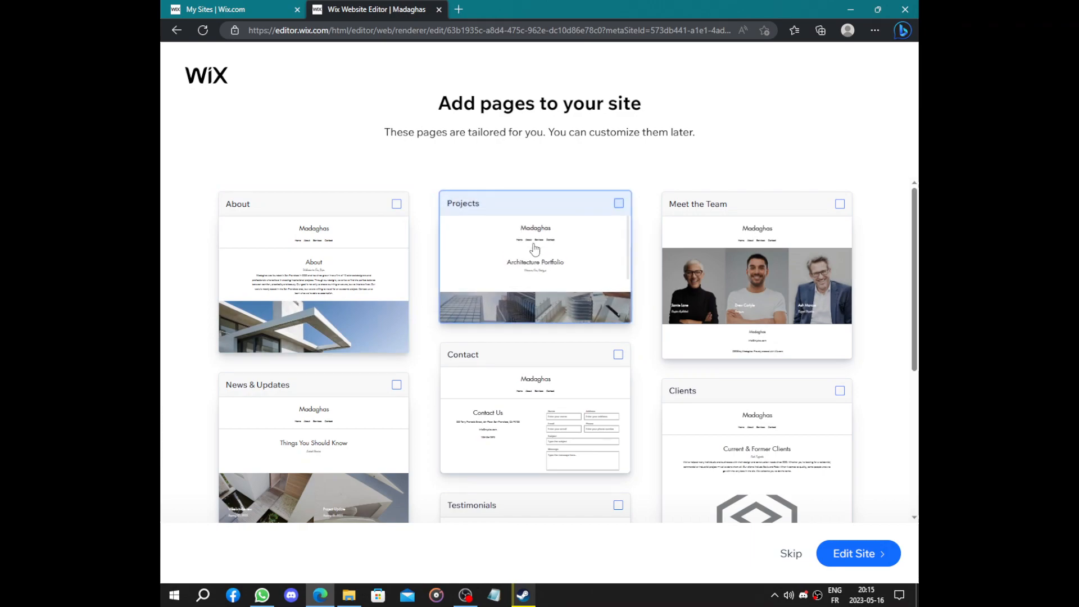
Step: Tick the Projects, Meet the Team, Contact, FAQ and Clients pages to add them
left_click(619, 200)
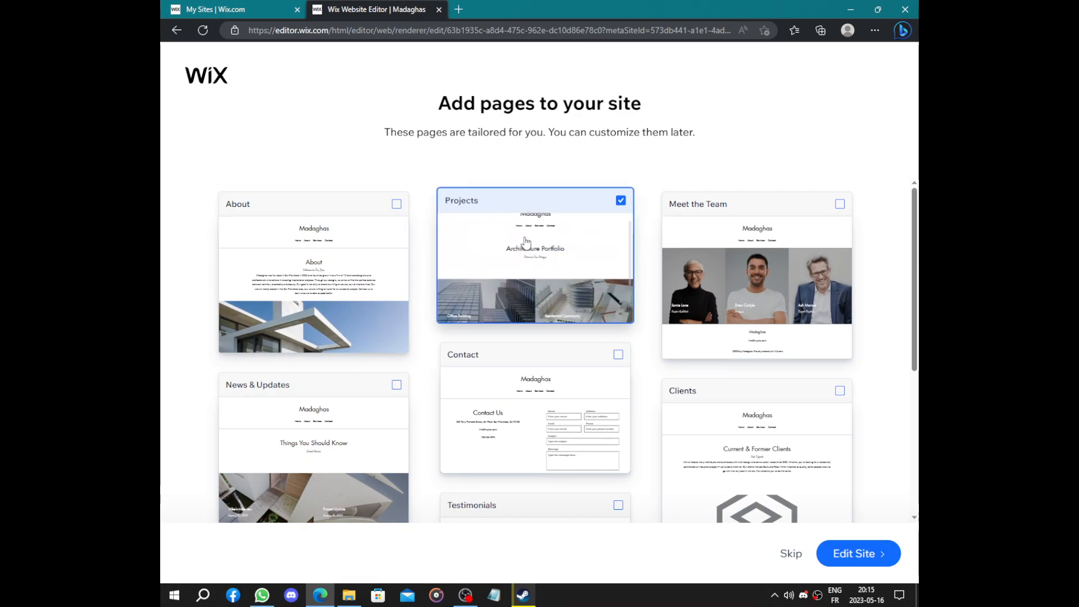
left_click(840, 200)
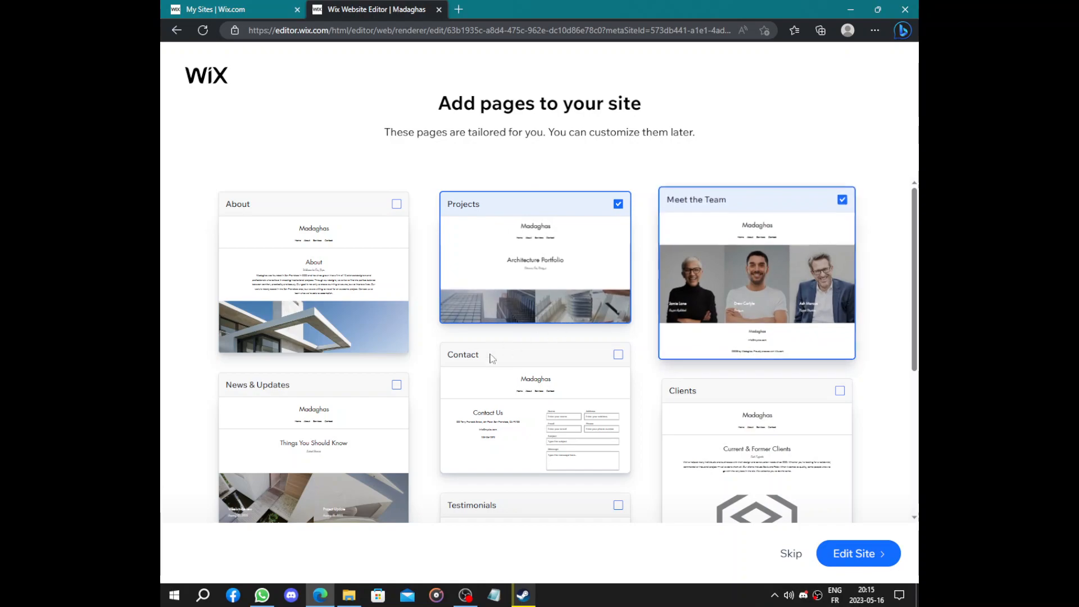
left_click(617, 354)
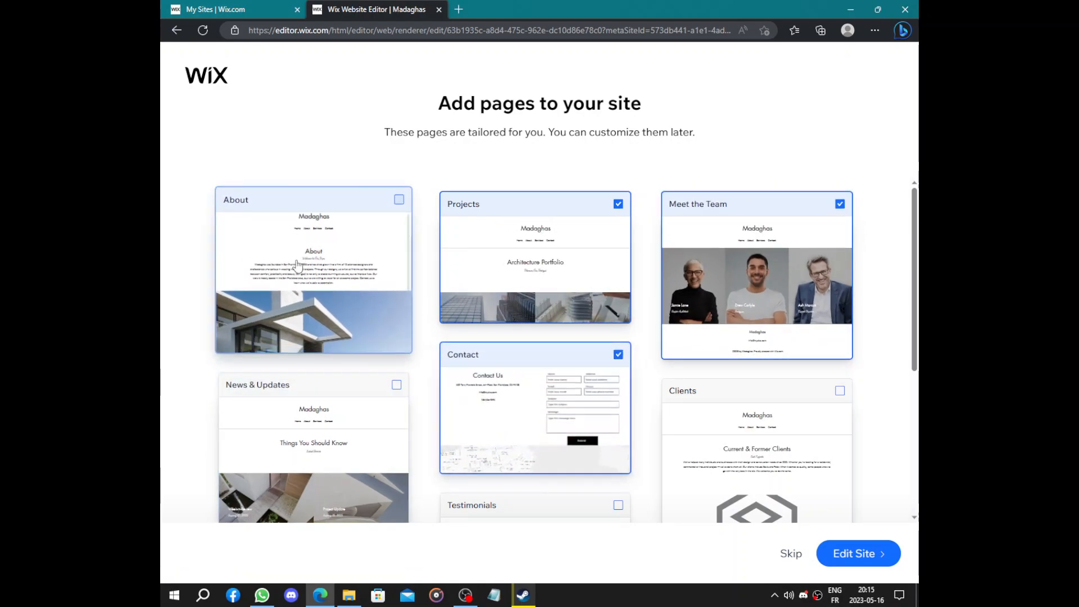
scroll("down", 3)
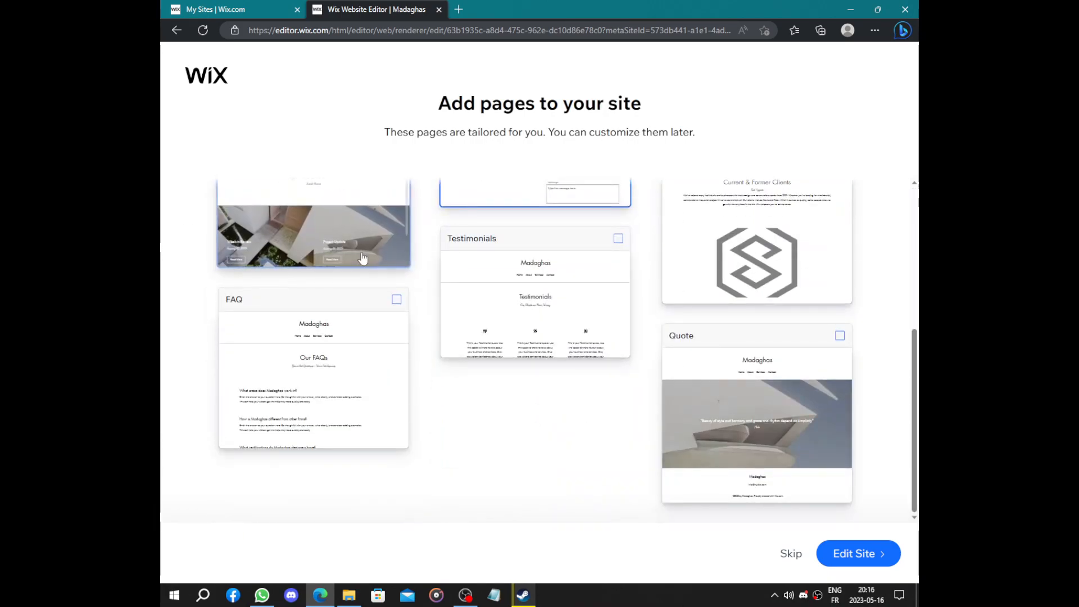
left_click(397, 299)
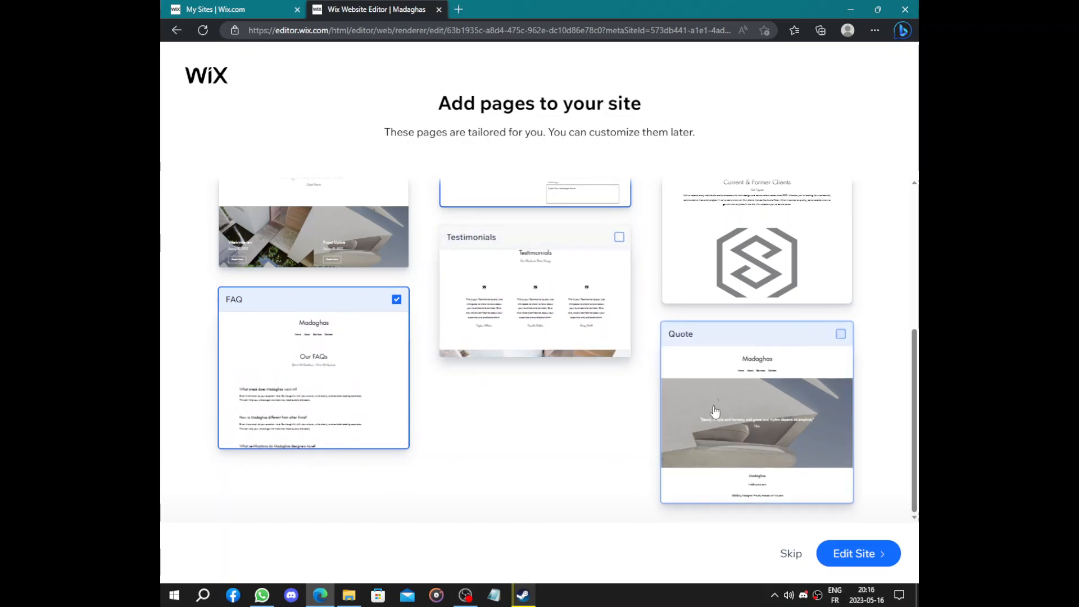
scroll("up", 3)
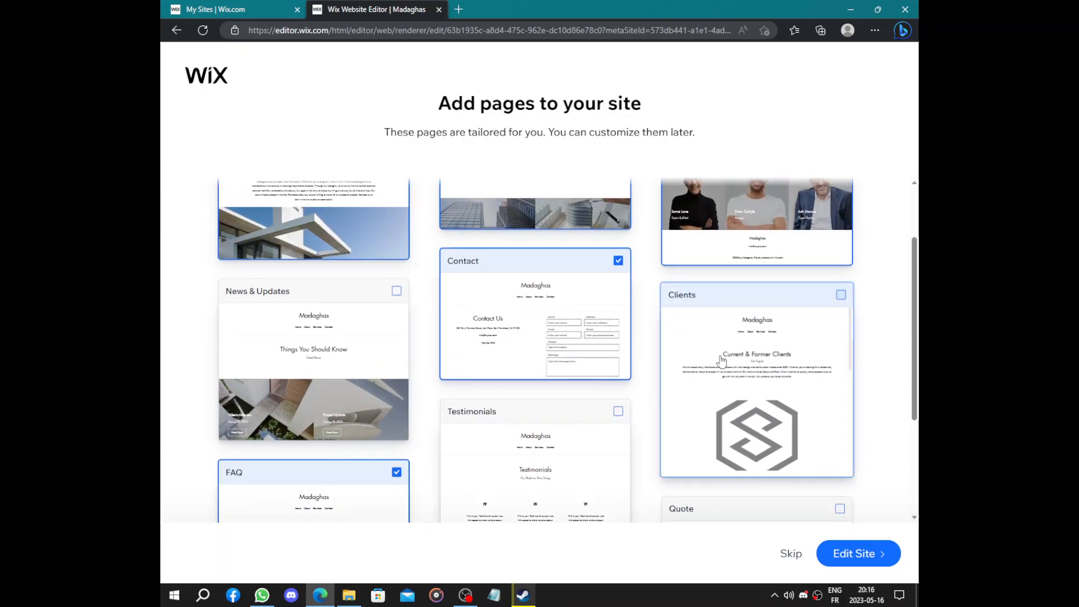
left_click(842, 292)
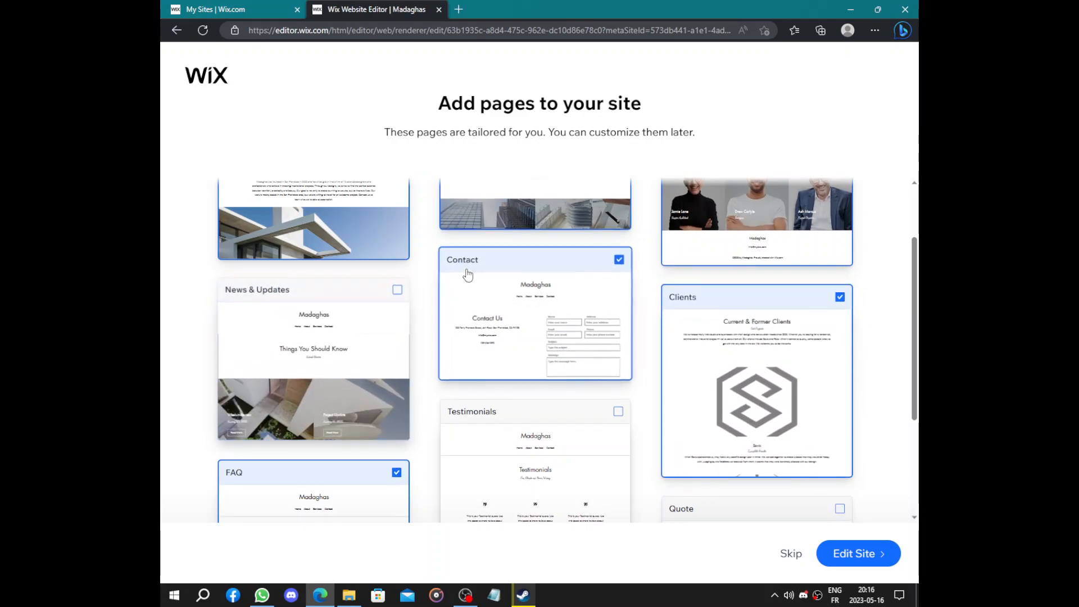
Step: Finish setup so the Madaghas site opens in the Wix editor
scroll("up", 3)
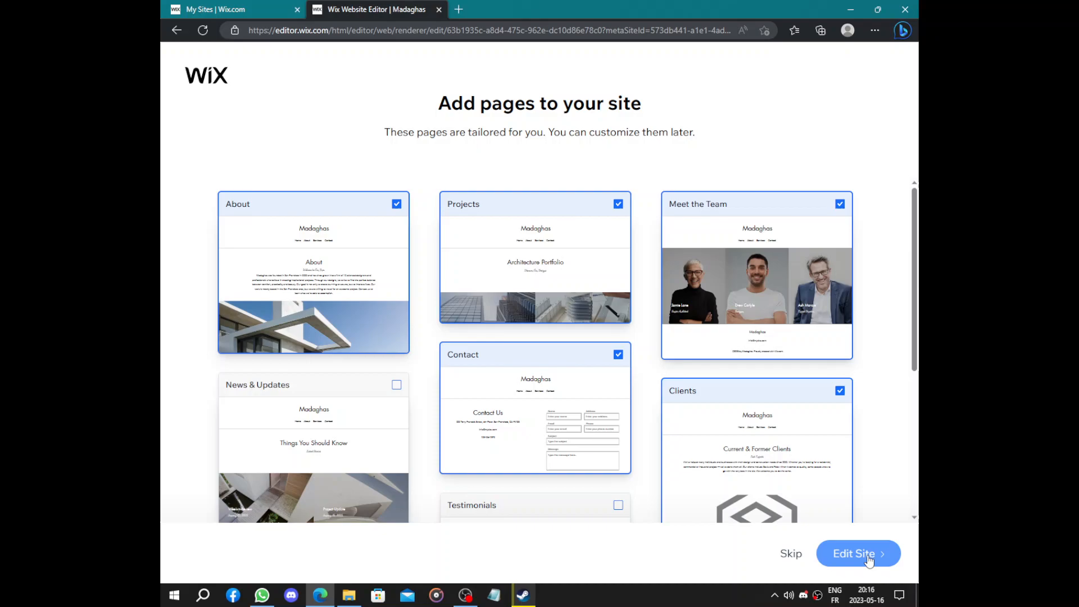
left_click(853, 553)
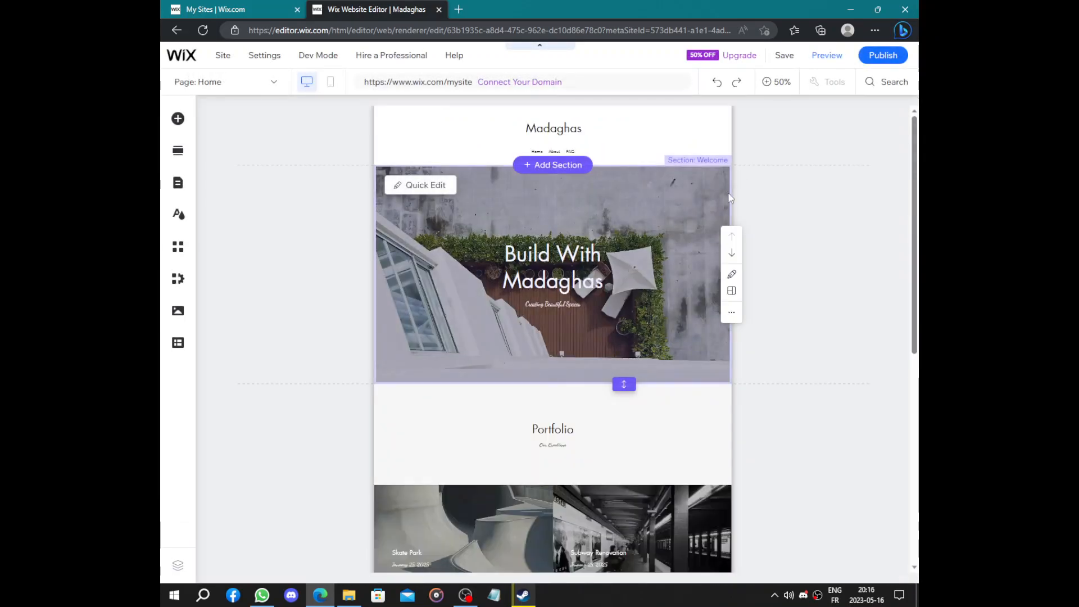
scroll("down", 3)
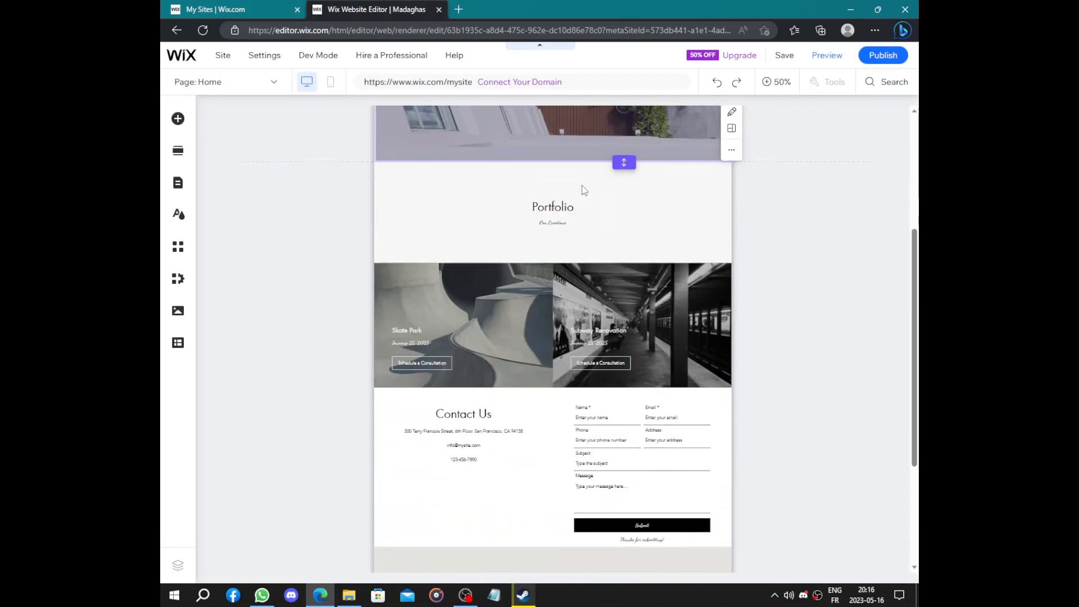
scroll("down", 3)
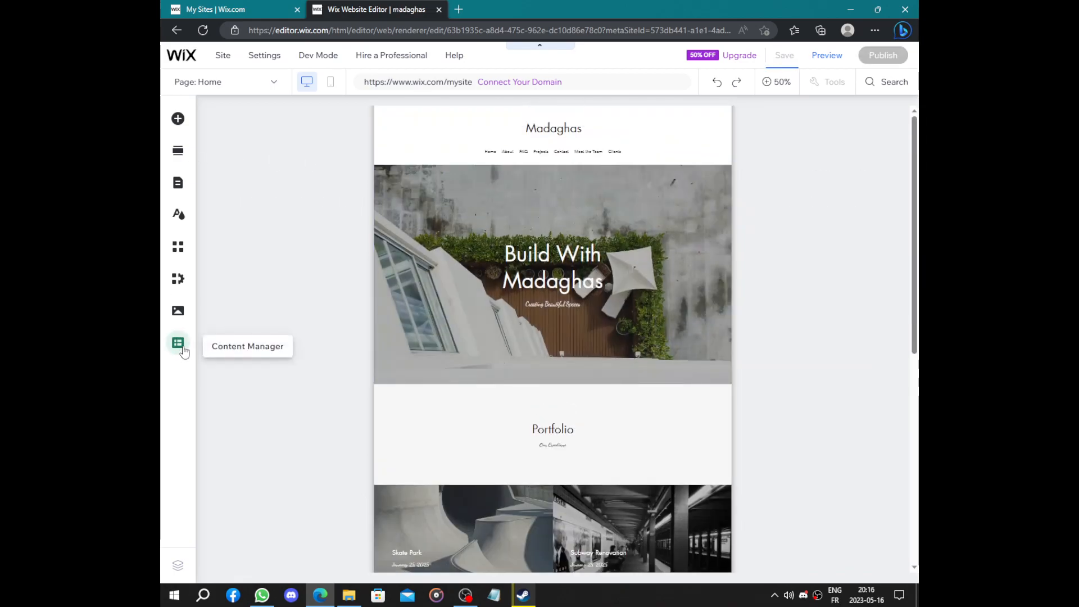
mouse_move(178, 279)
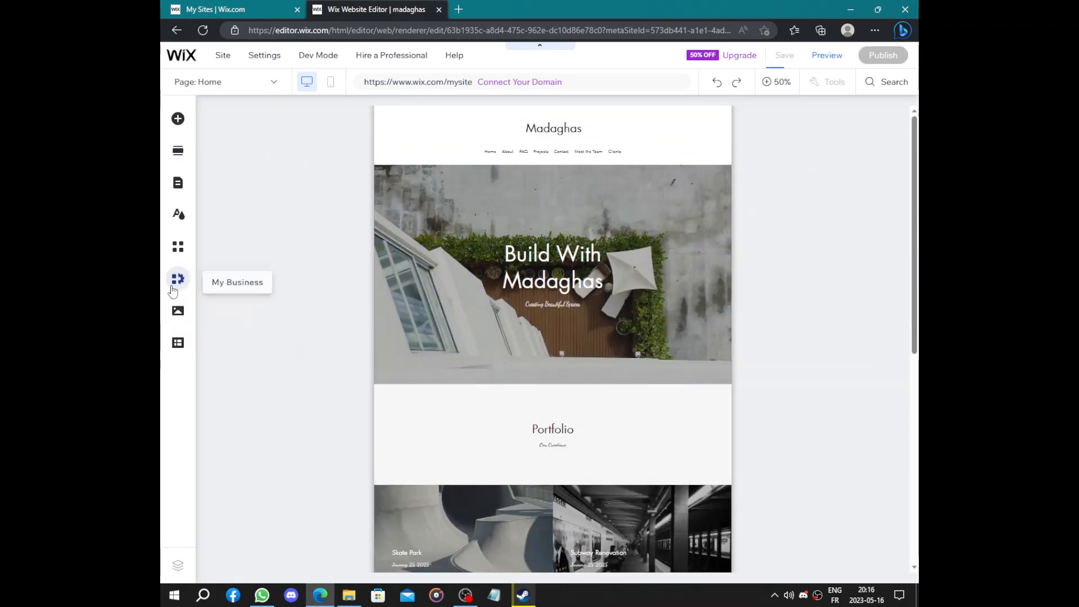
mouse_move(178, 118)
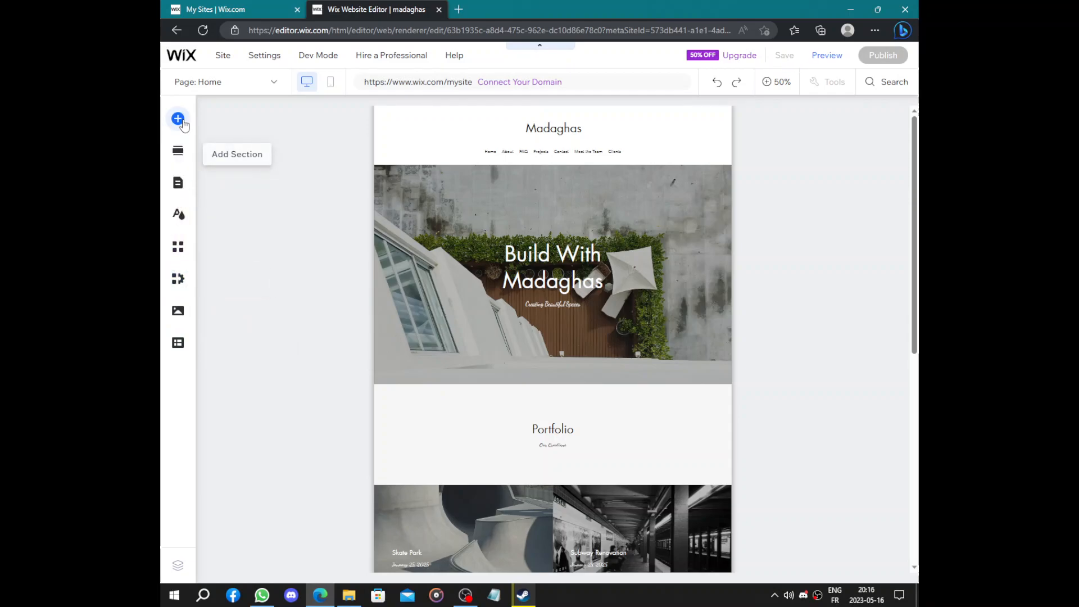
mouse_move(330, 81)
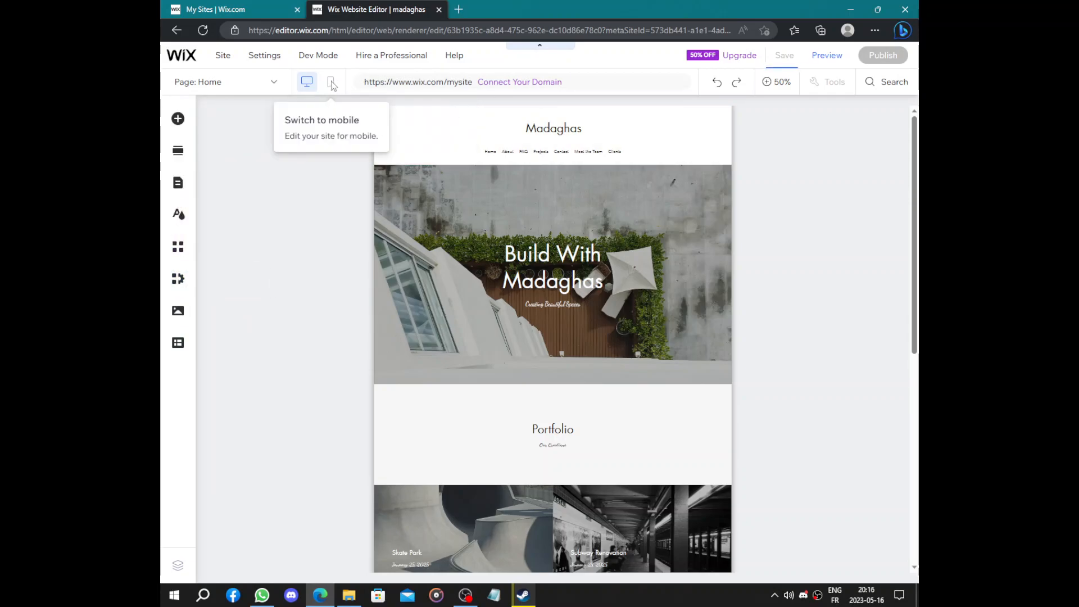
mouse_move(338, 91)
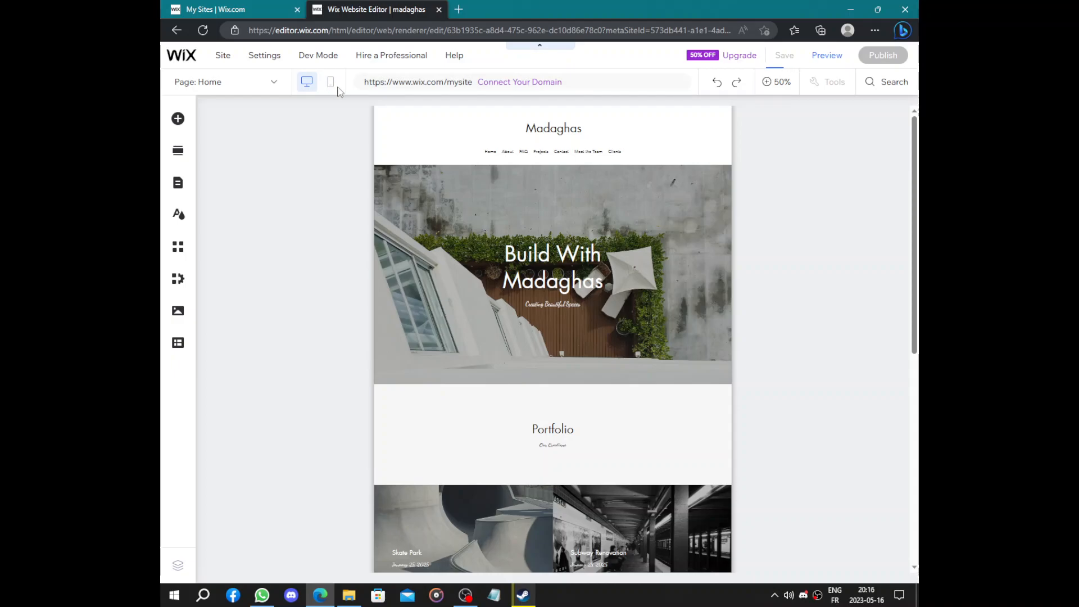
left_click(784, 55)
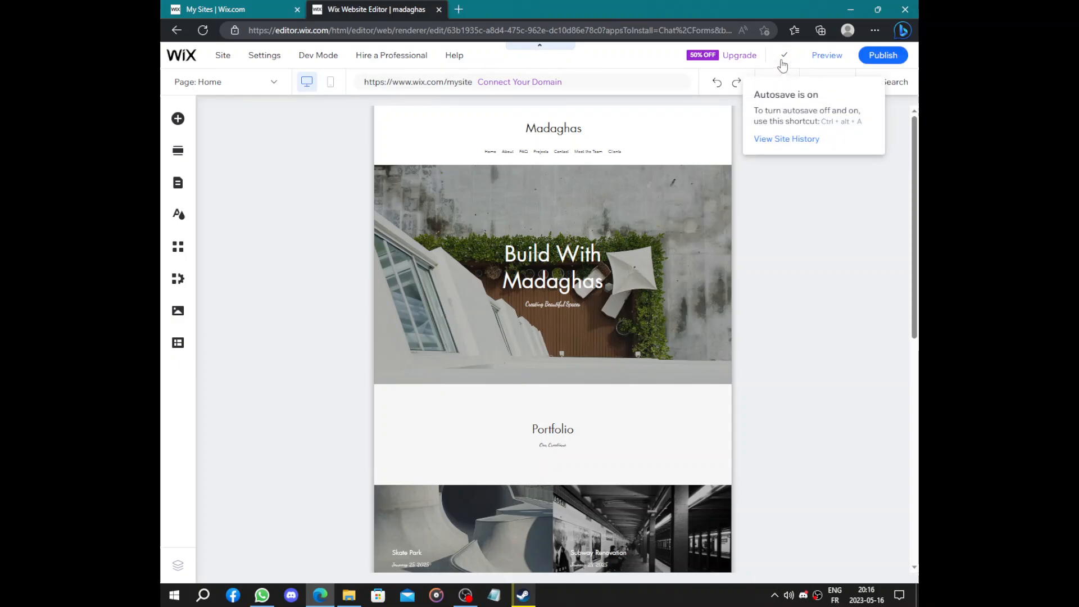
mouse_move(826, 55)
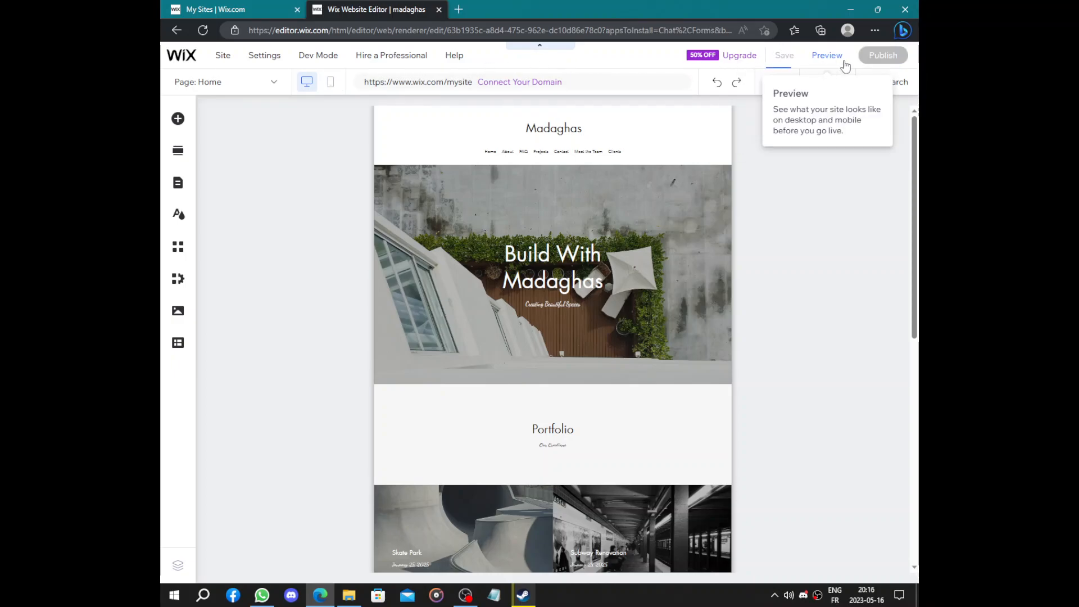
mouse_move(884, 55)
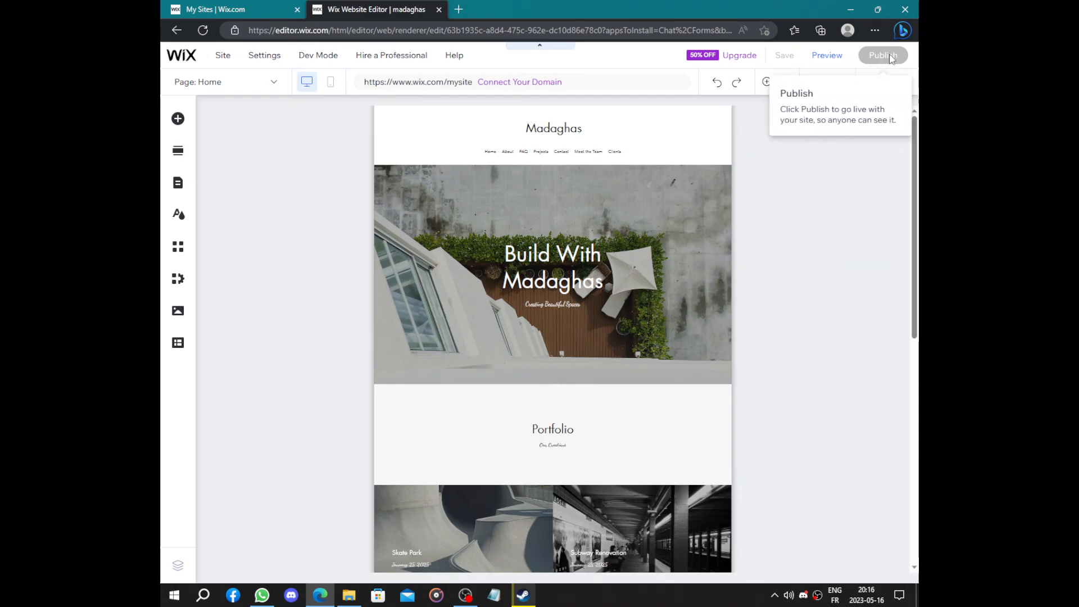
Step: Publish the Madaghas site live at madaghax.wixsite.com and open it in a new tab
left_click(784, 55)
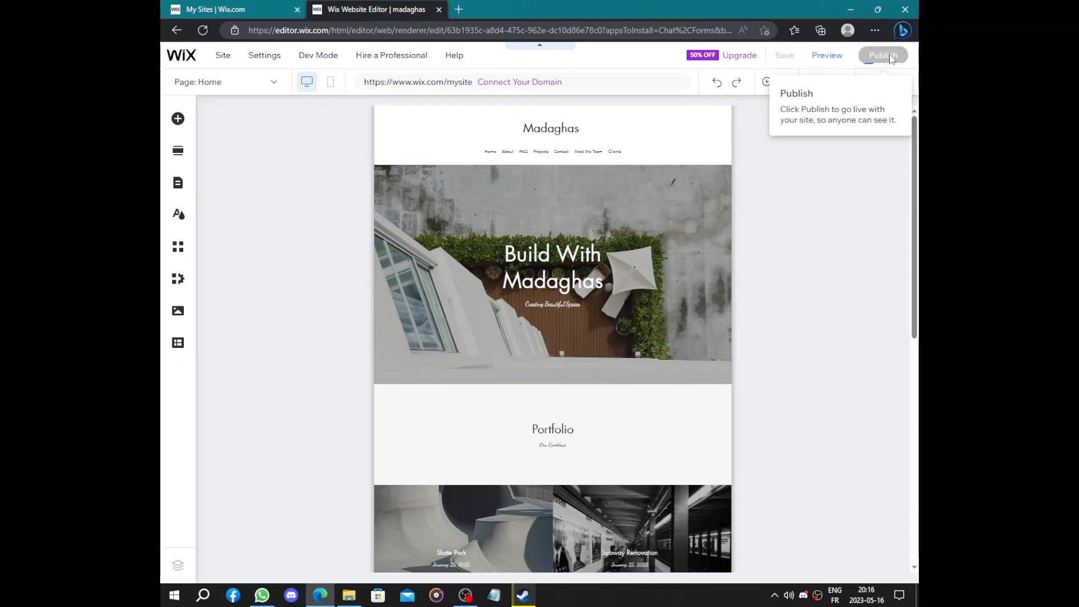
left_click(884, 55)
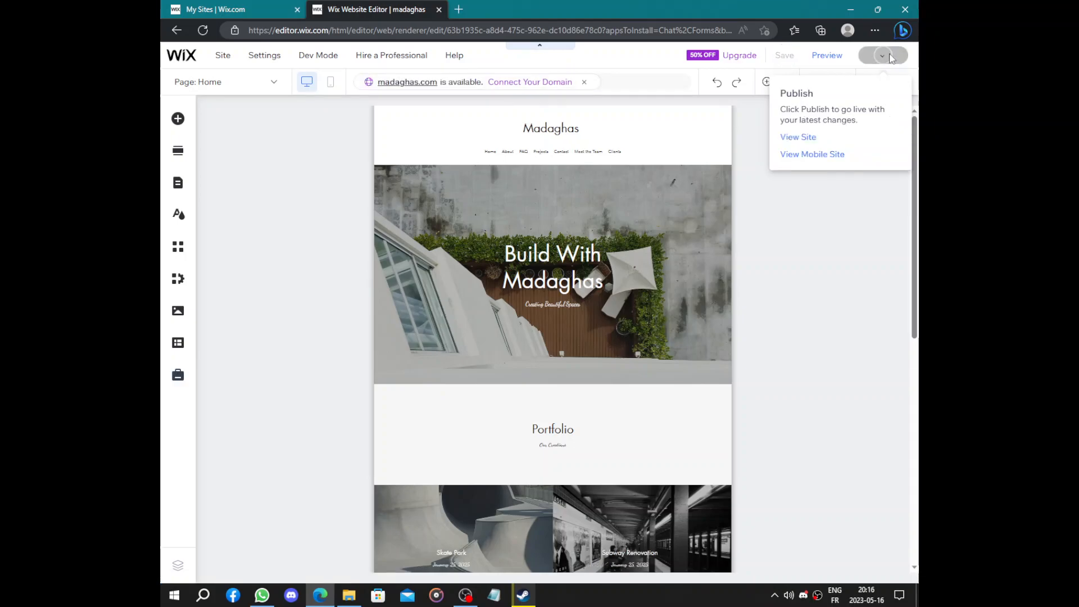
left_click(884, 55)
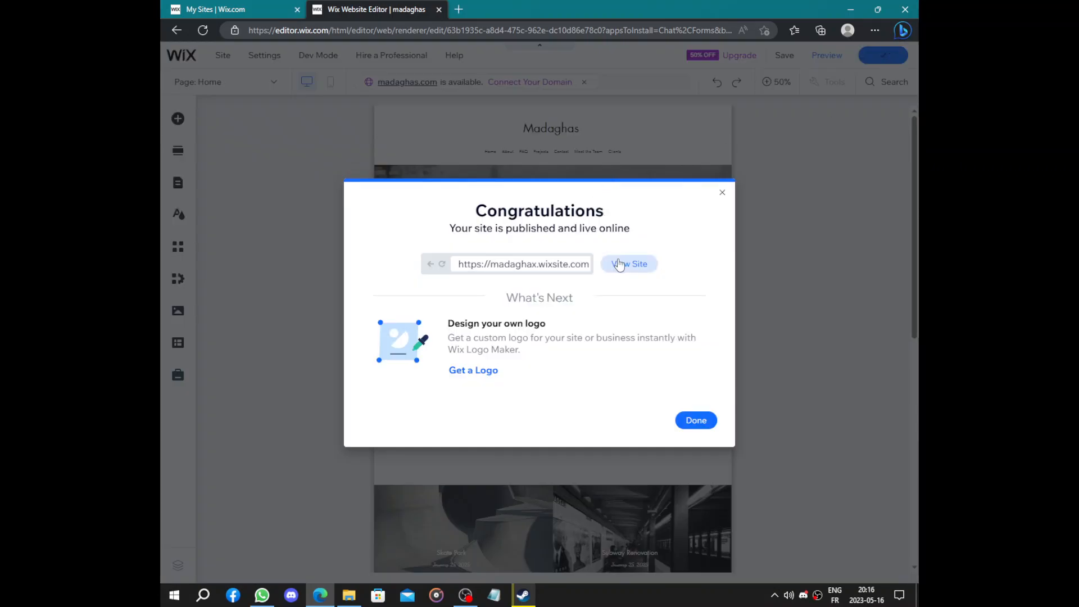
left_click(628, 264)
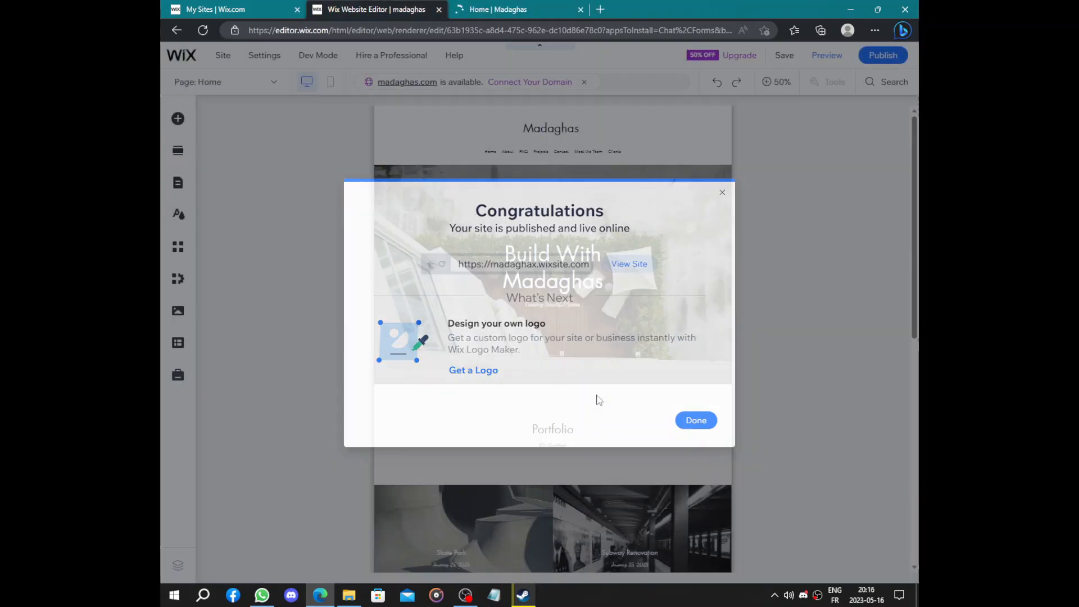
left_click(695, 420)
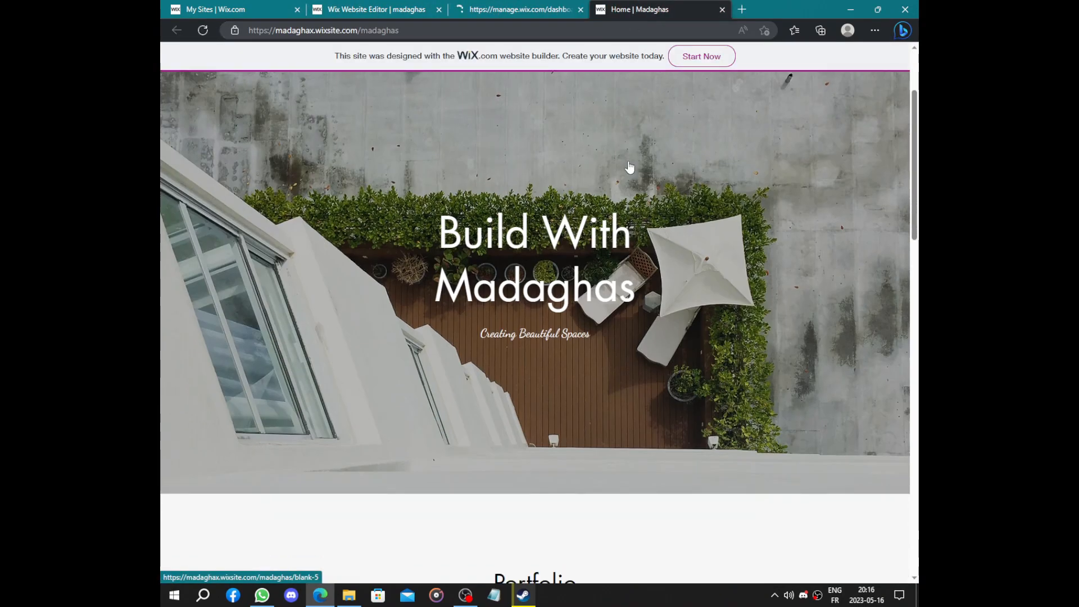
Step: Scroll the live homepage through Portfolio to the contact form and map, then back to the top
scroll("down", 3)
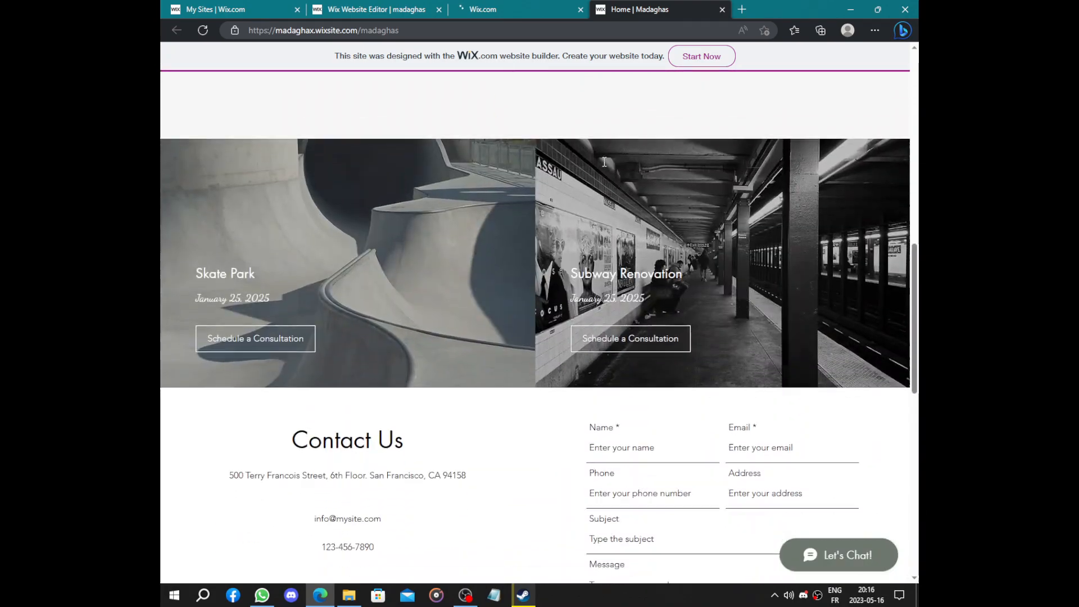
scroll("down", 3)
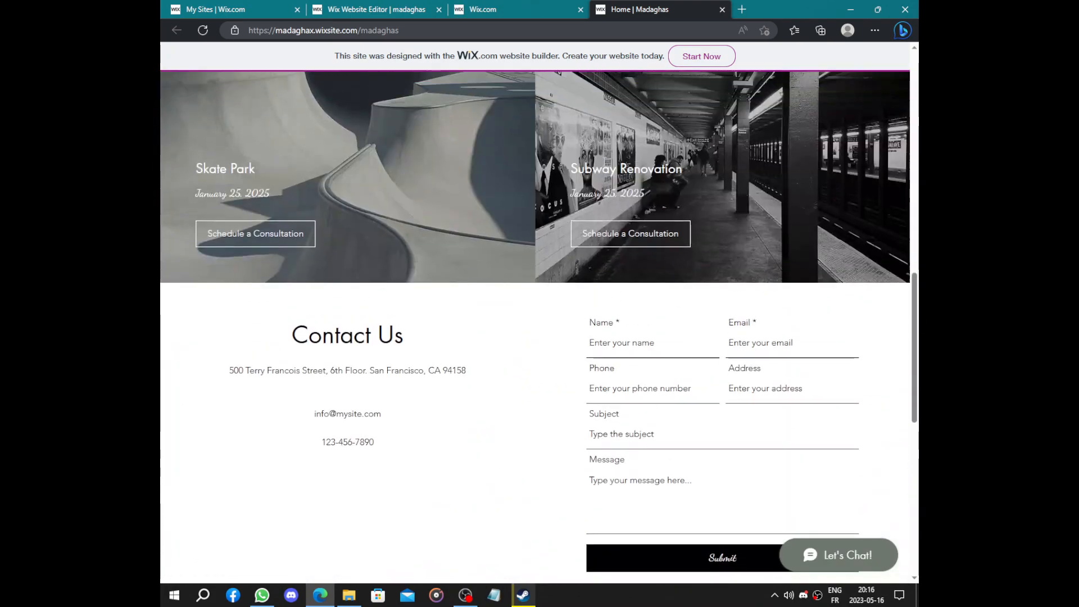
scroll("down", 3)
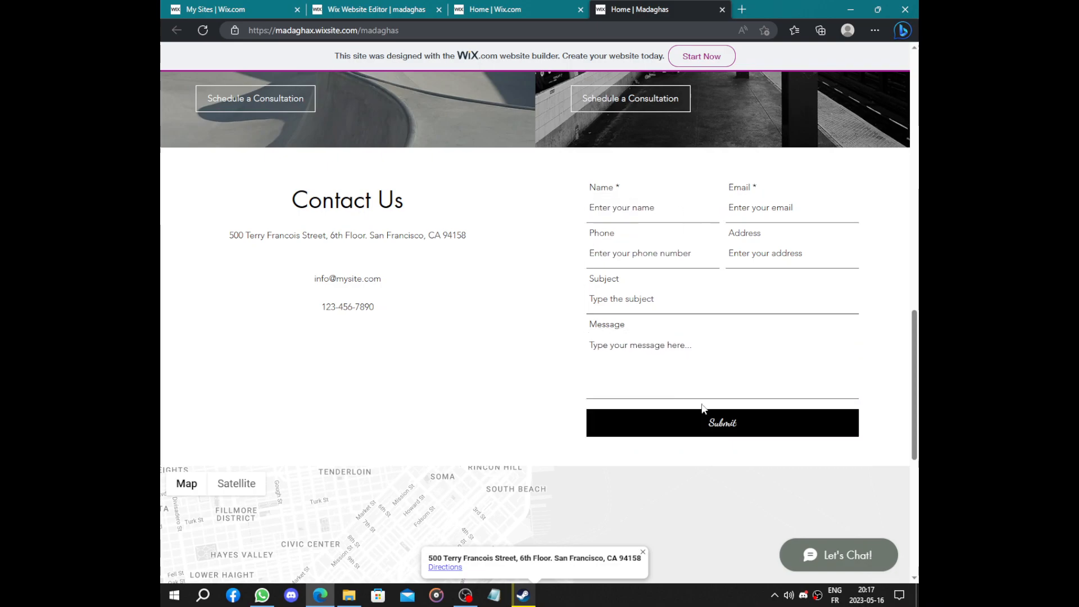
left_click(722, 422)
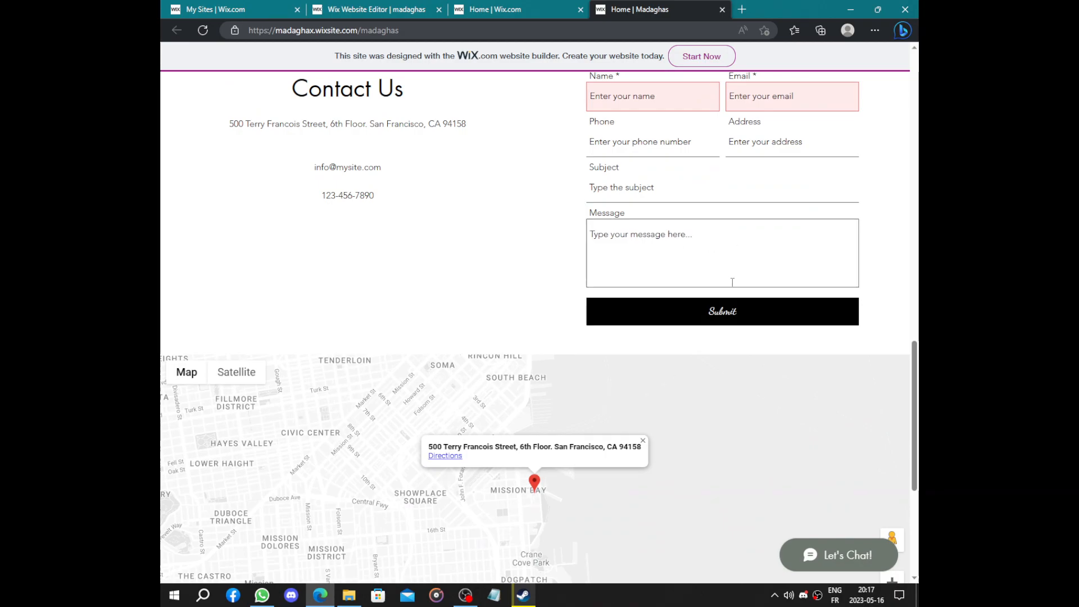
scroll("up", 3)
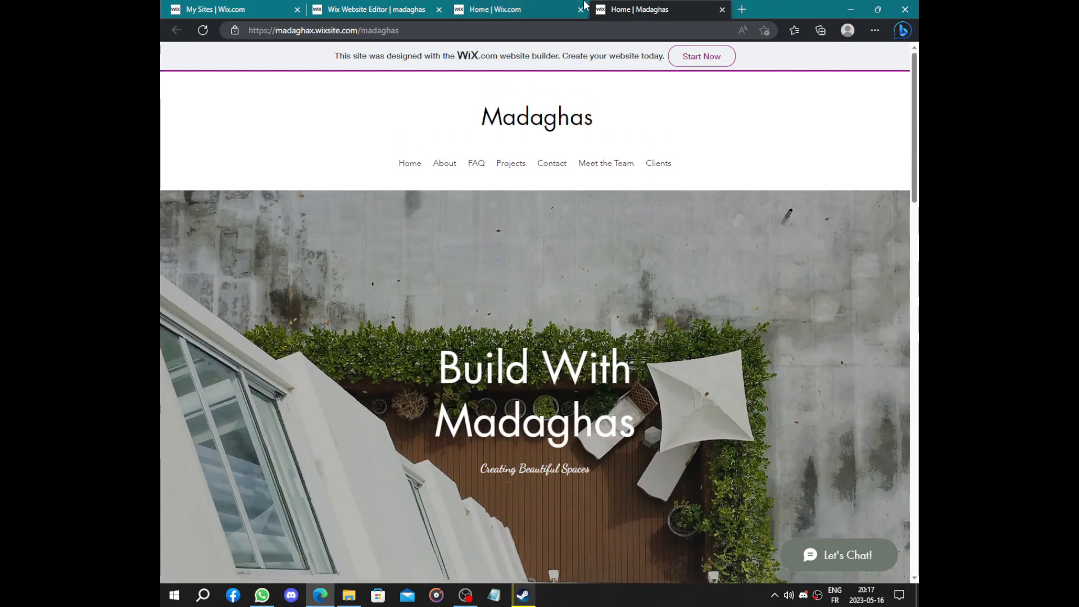
Step: Switch to the Home | Wix.com tab showing the Madaghas dashboard setup checklist
left_click(508, 9)
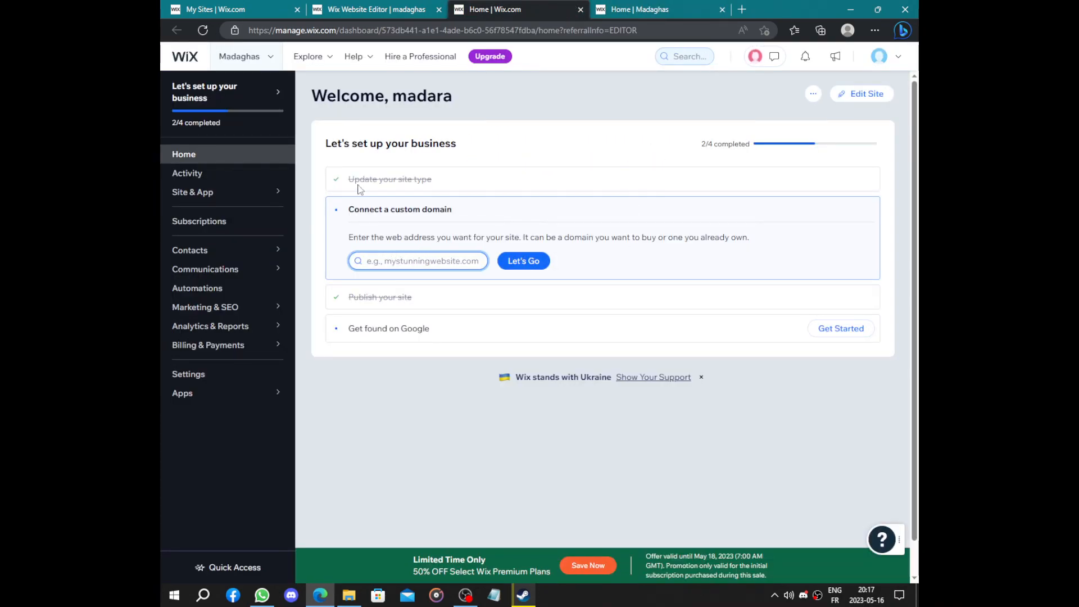
mouse_move(390, 179)
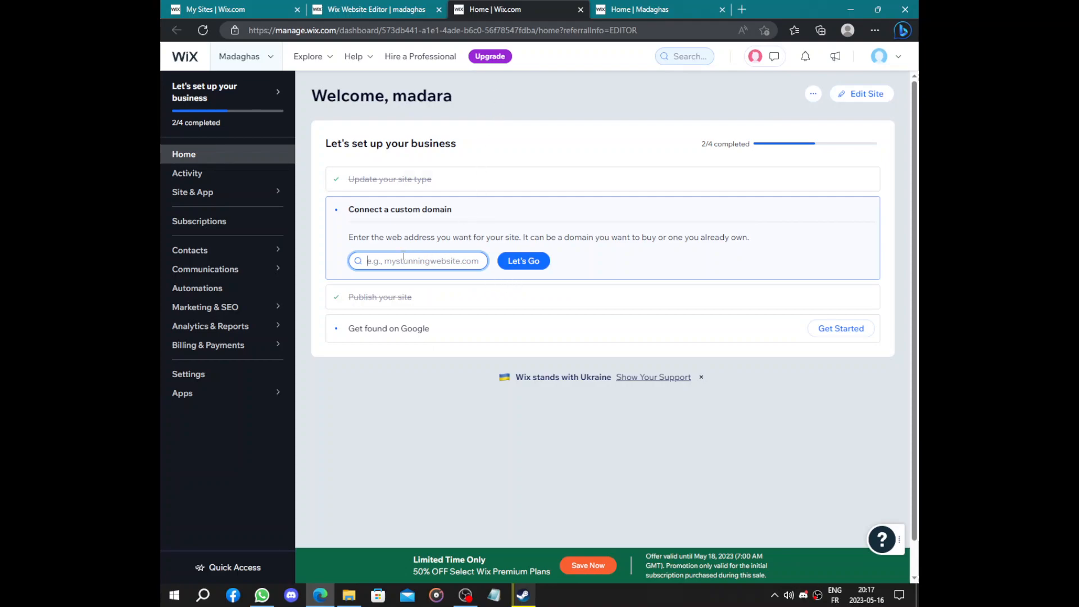
mouse_move(444, 263)
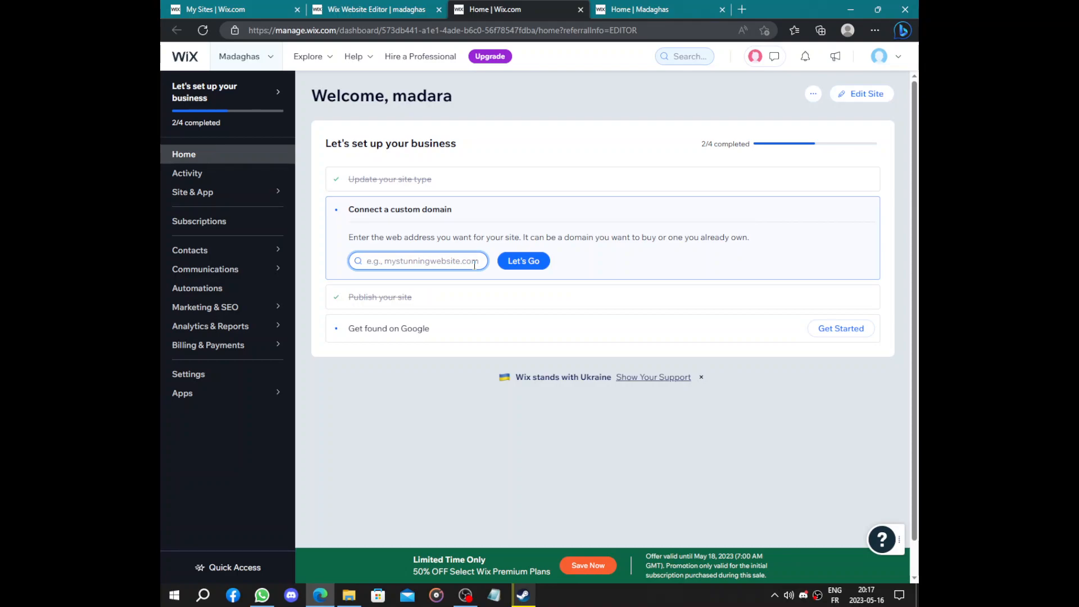
mouse_move(516, 280)
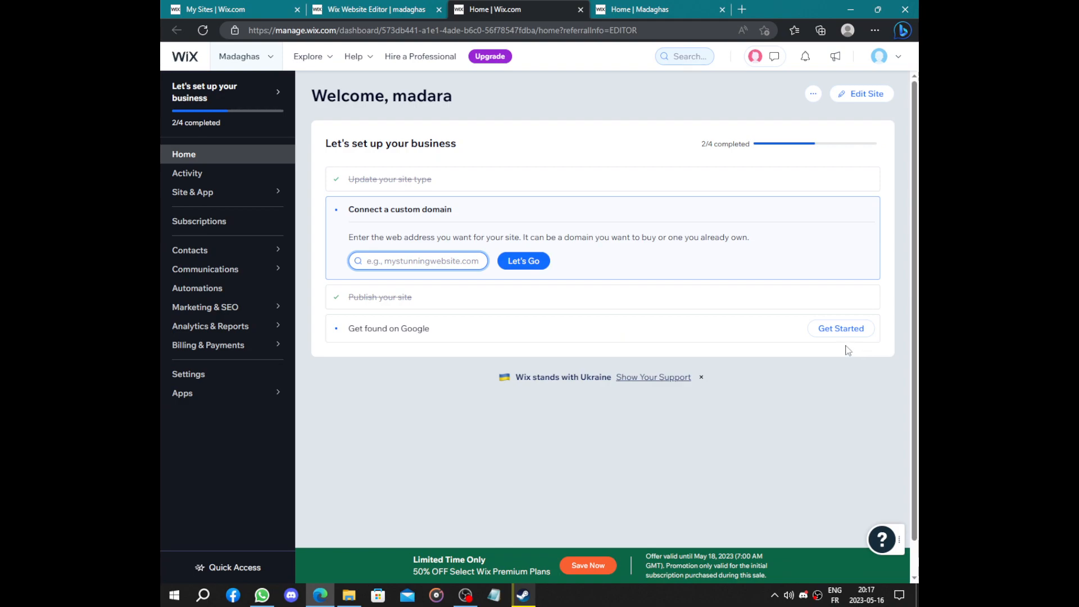
Step: Start the Get found on Google task, opening the SEO Setup Checklist page
left_click(840, 329)
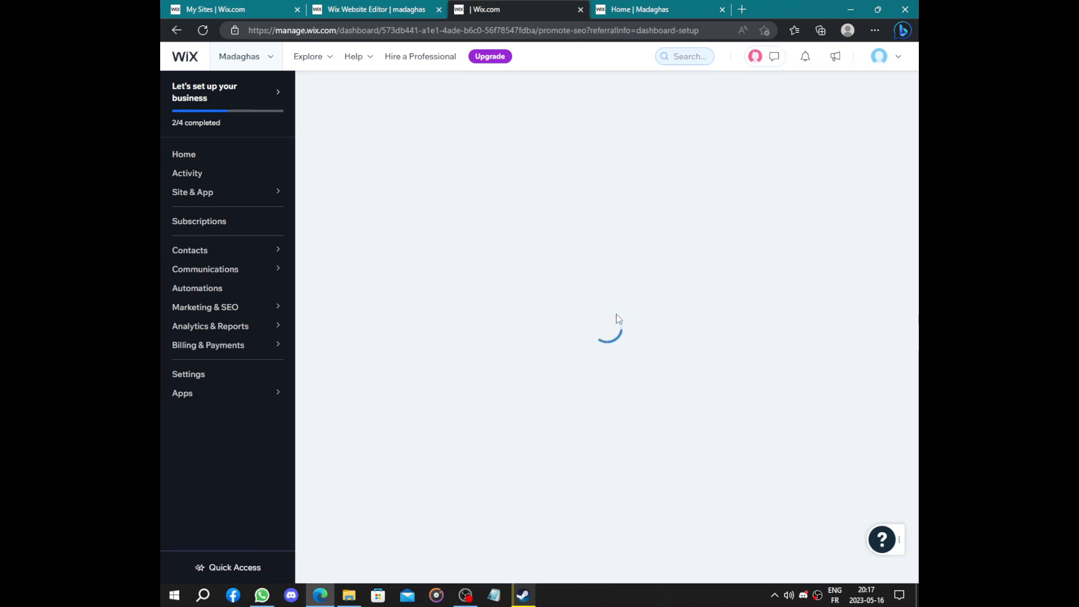
left_click(205, 307)
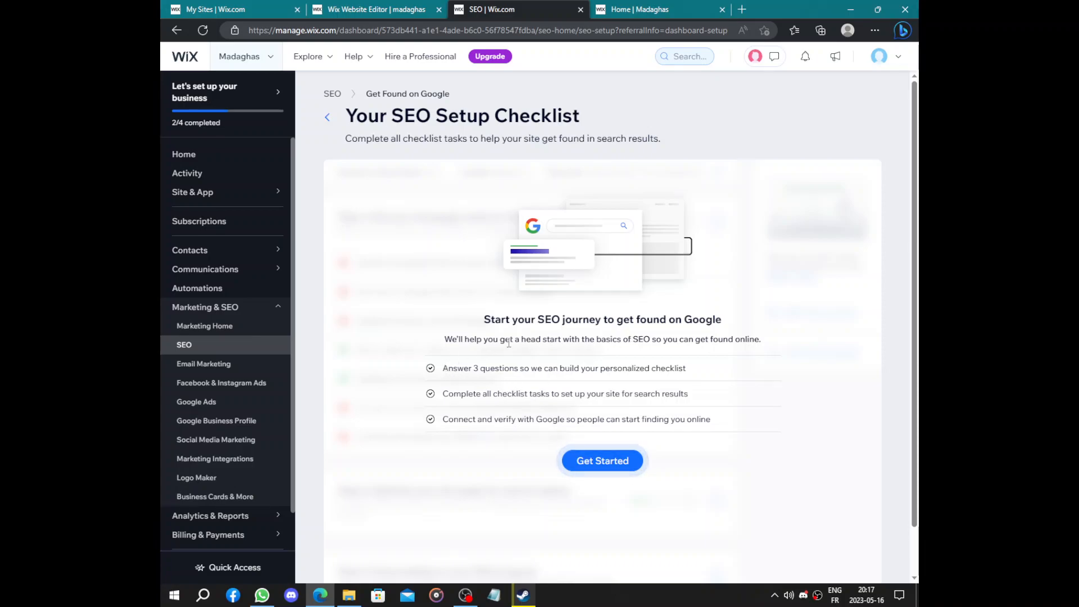
mouse_move(607, 451)
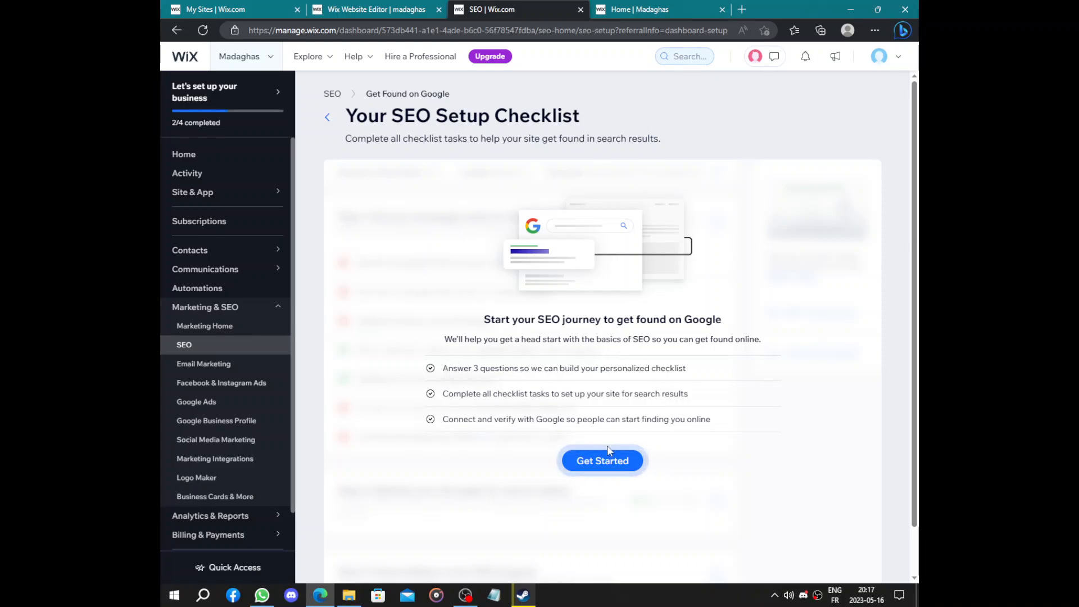
Step: Answer the questionnaire with business name Madara and customers served nationwide or online
left_click(602, 461)
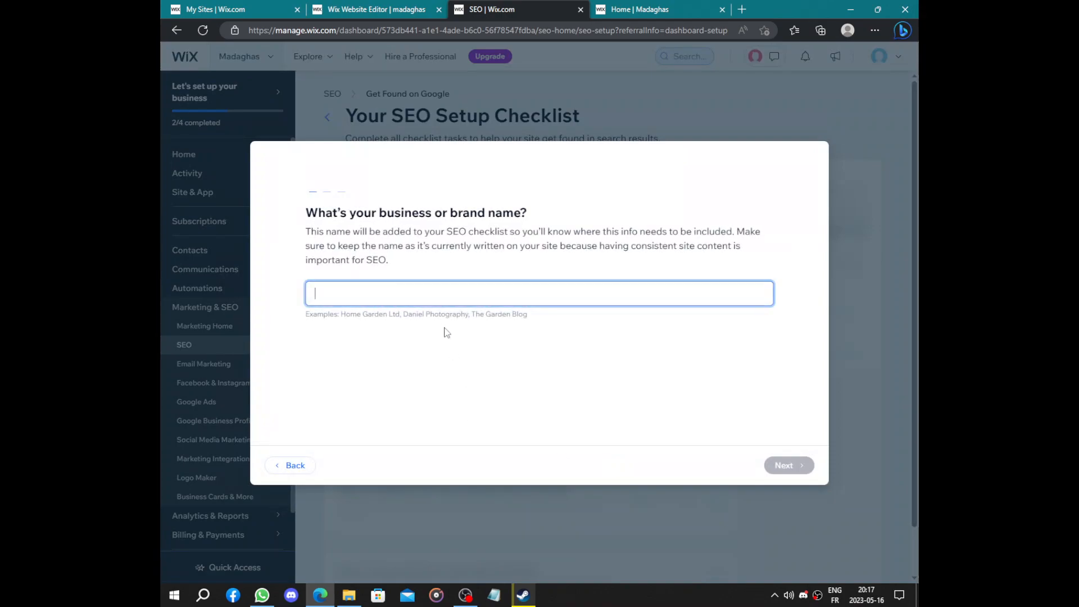
mouse_move(440, 291)
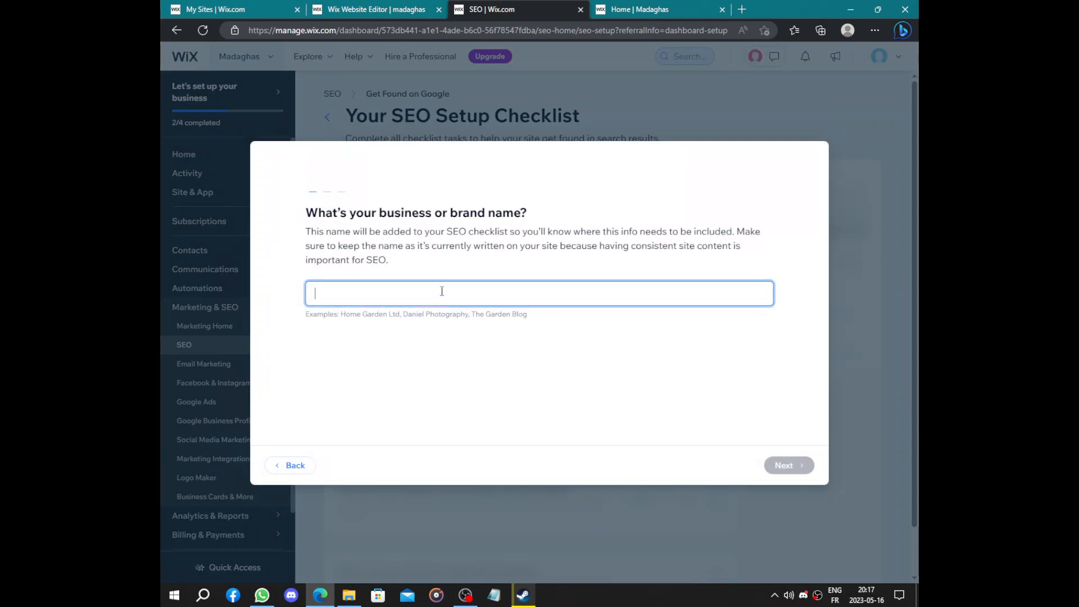
type("Madara")
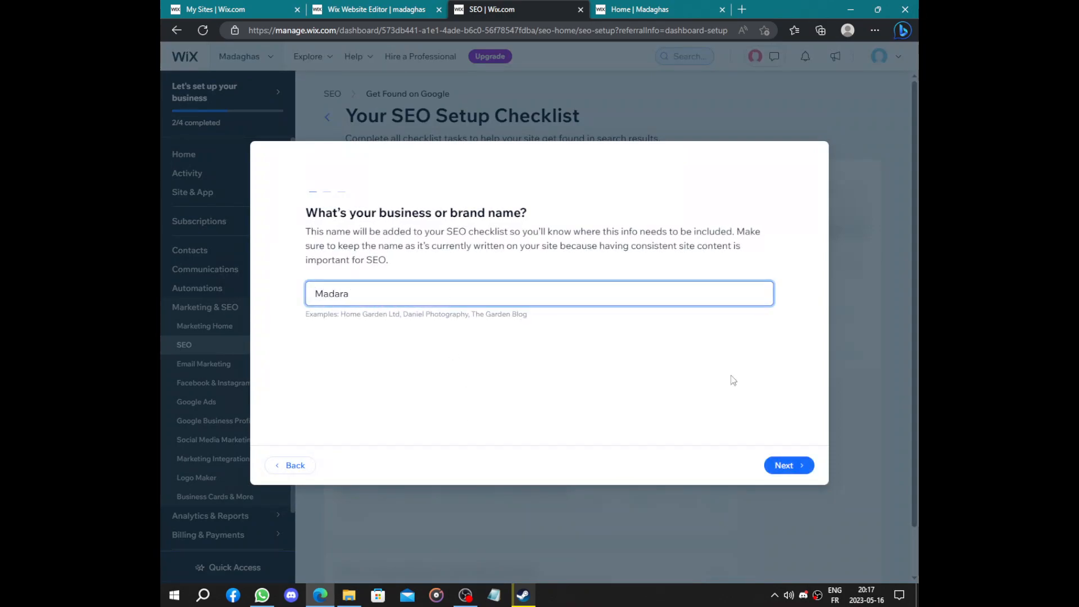
left_click(788, 465)
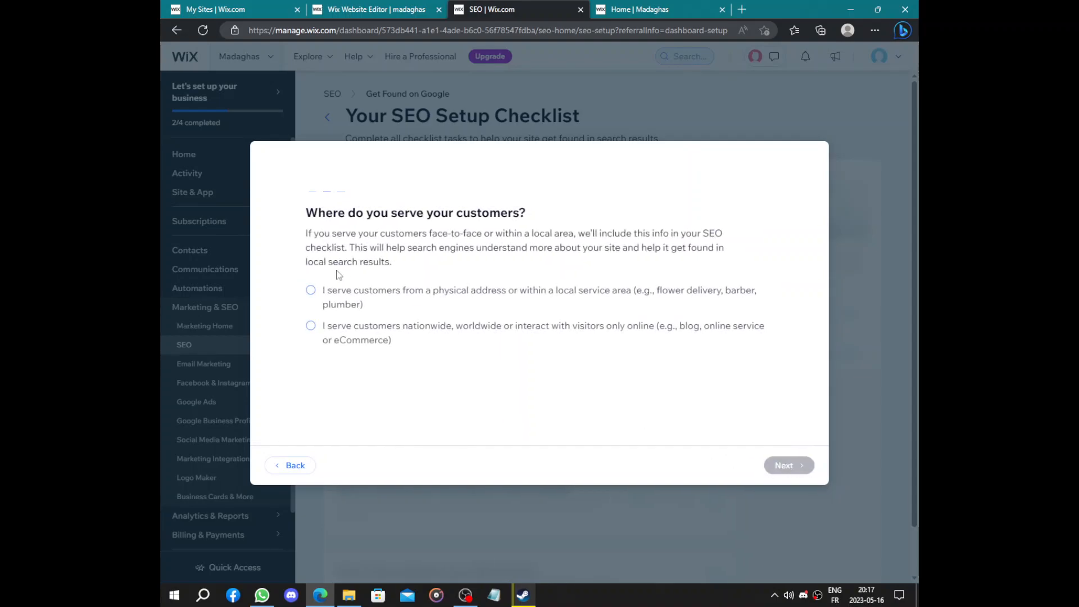
mouse_move(572, 244)
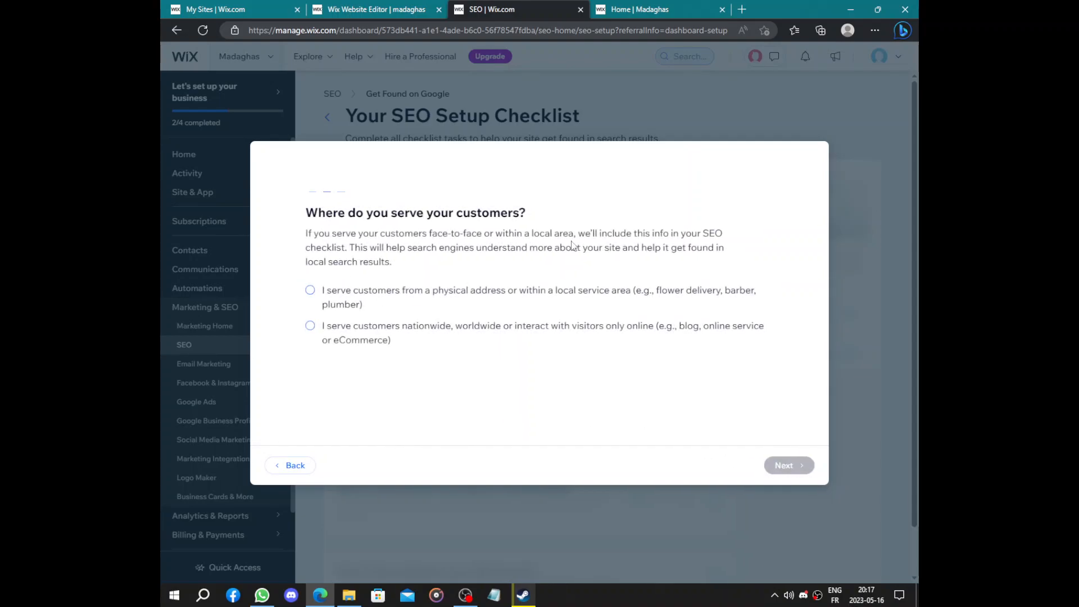
mouse_move(489, 329)
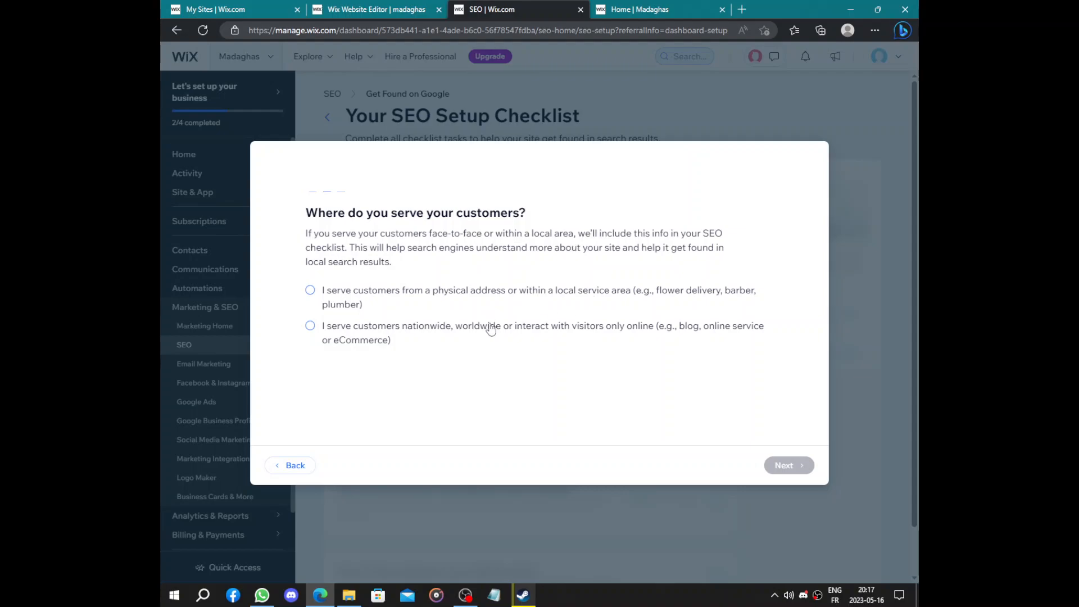
left_click(310, 326)
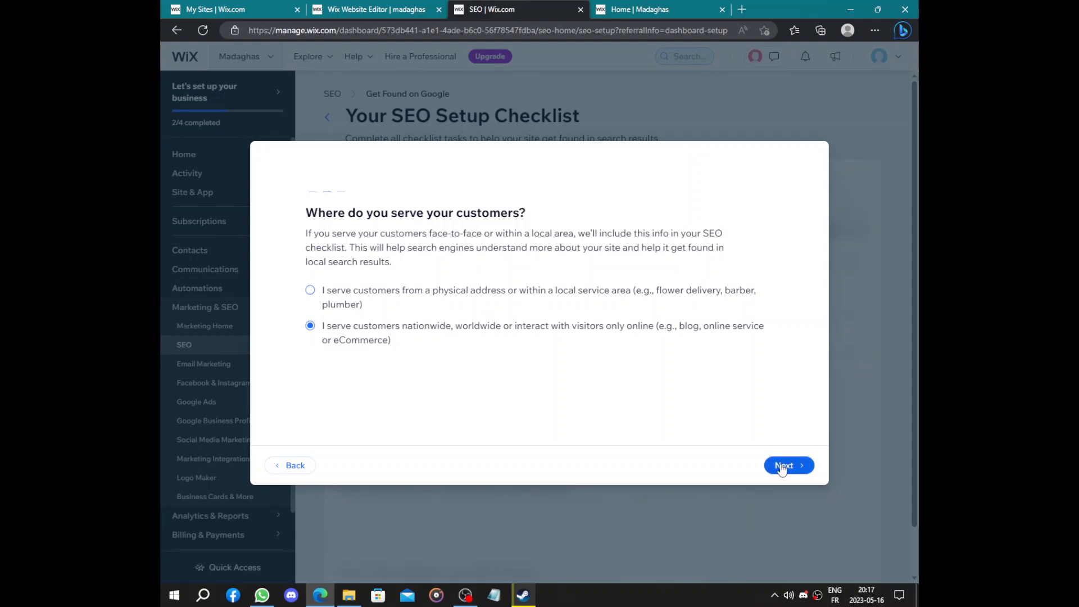
left_click(788, 466)
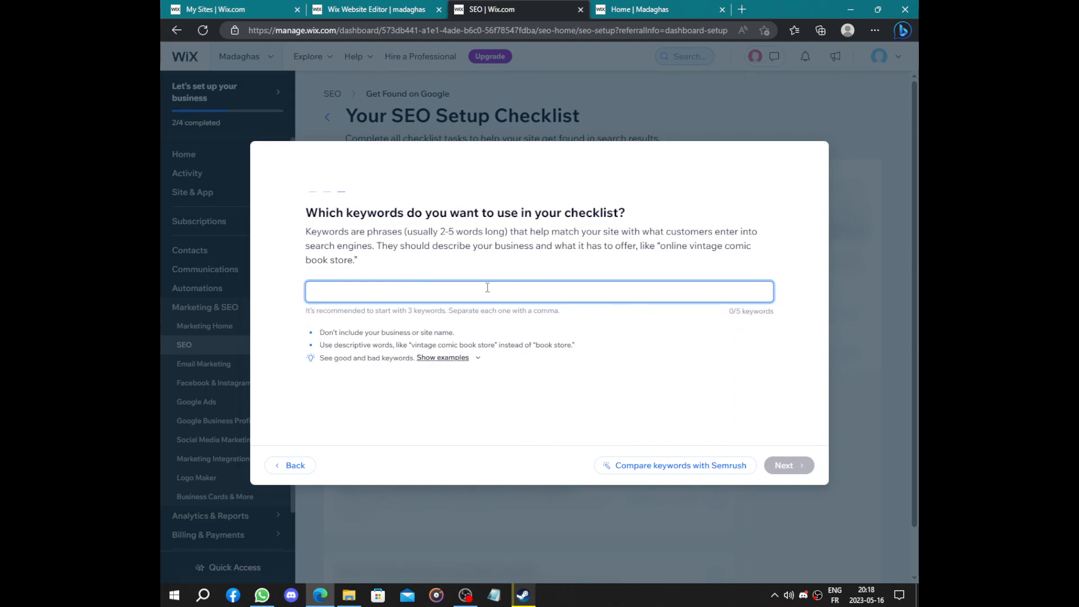
Step: Enter the keywords Architecture firm and busin as separate tags
type("Ar")
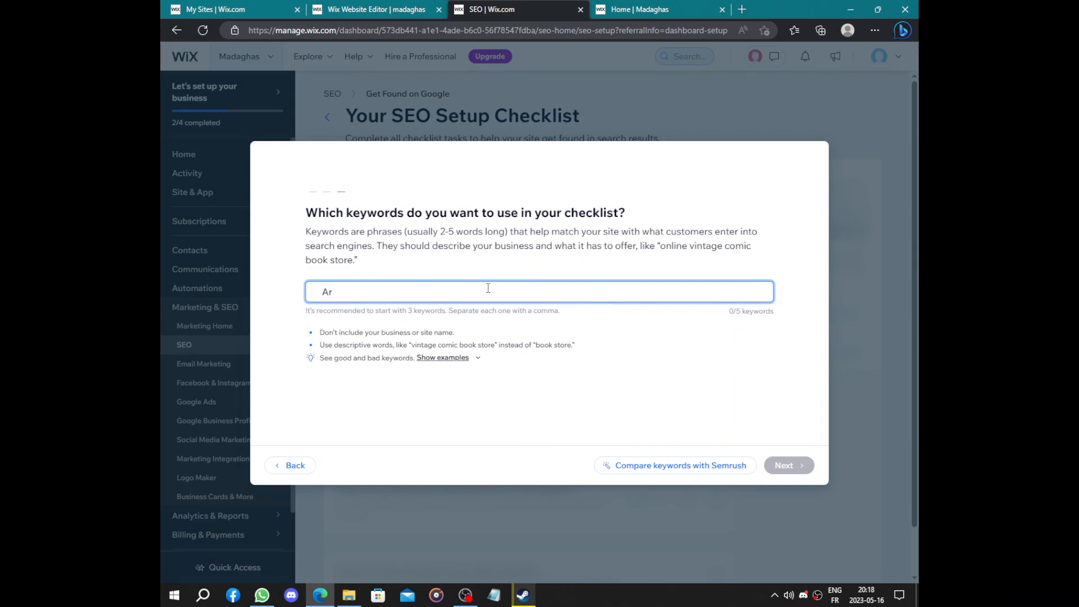
type("cher")
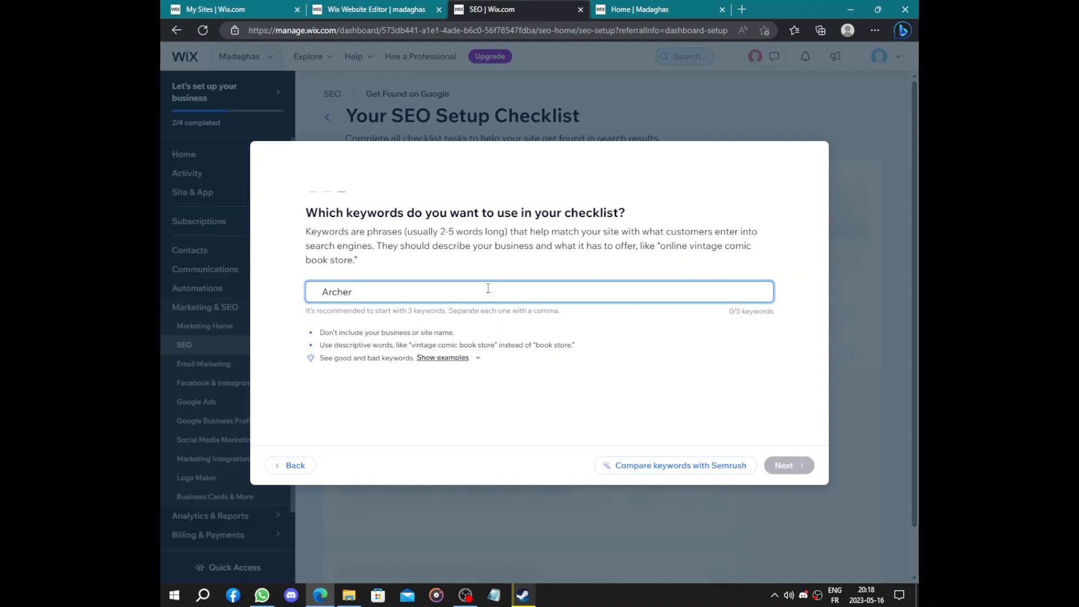
key("Backspace")
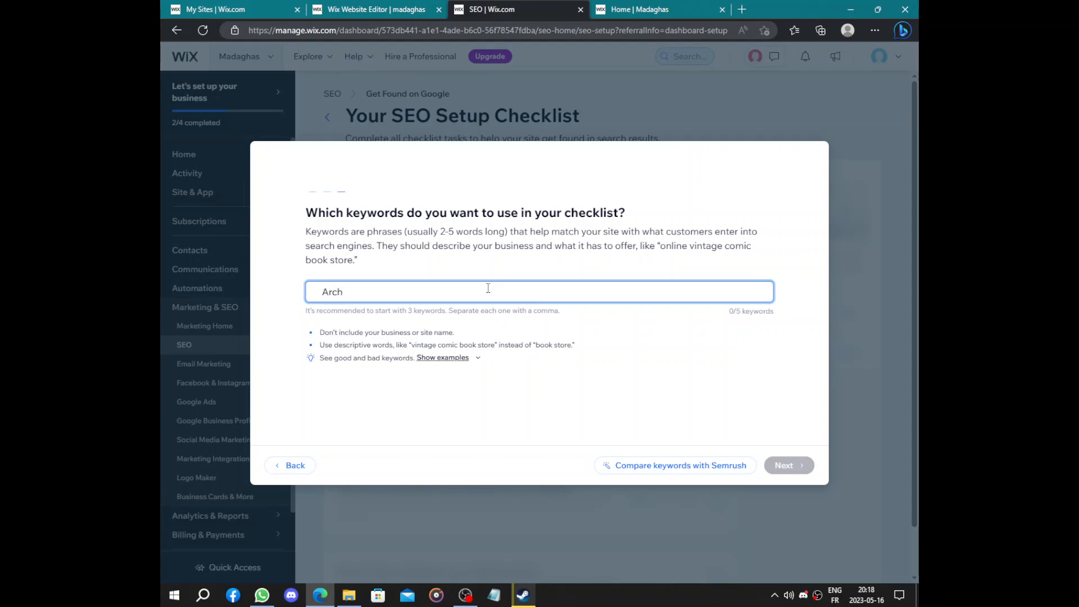
type("ite")
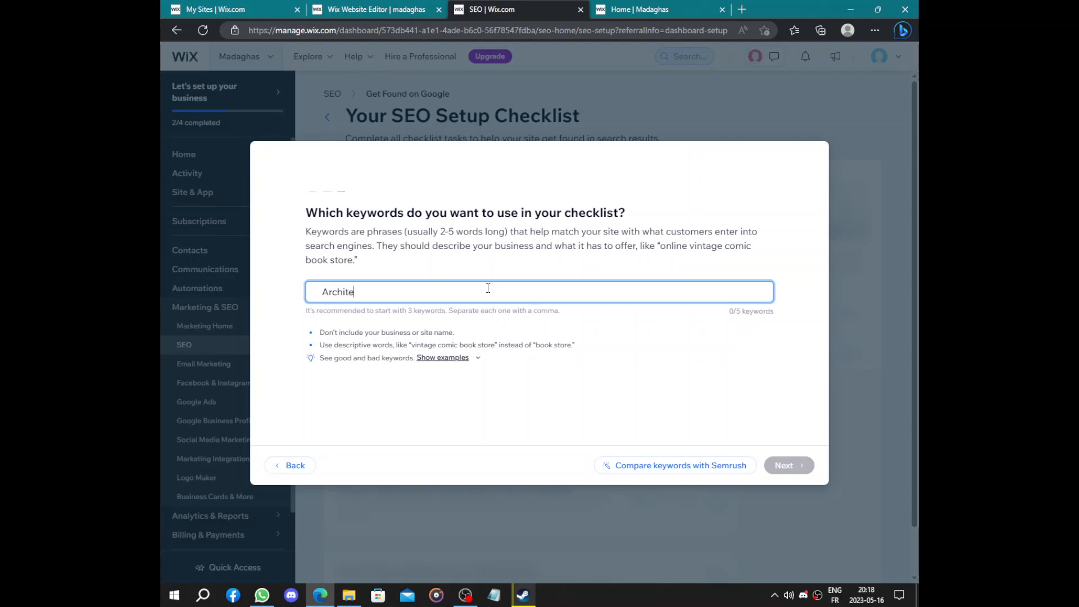
type("cture")
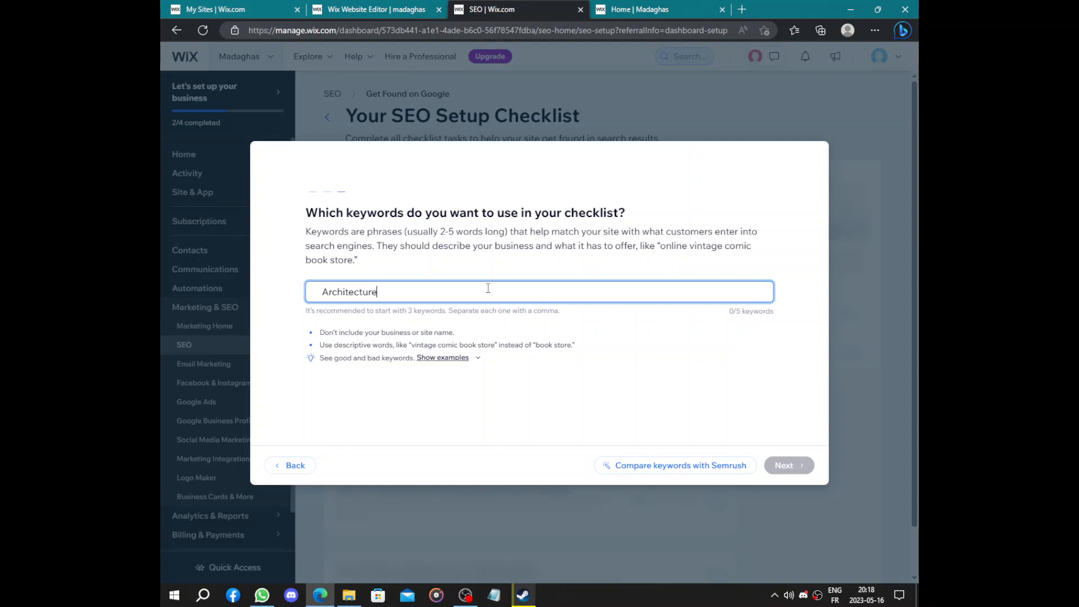
type("firm")
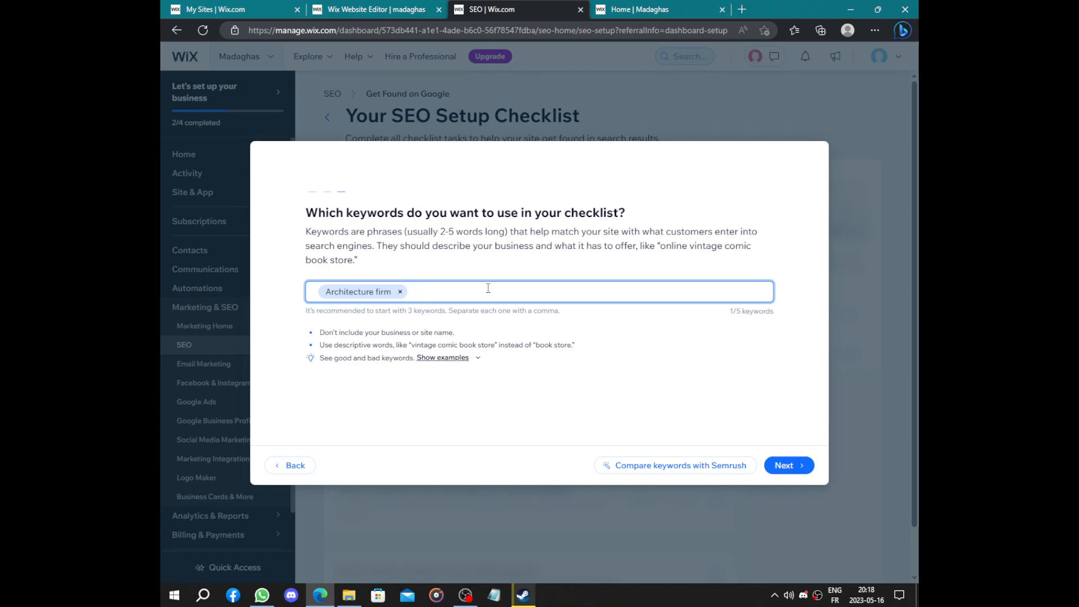
type("bussi")
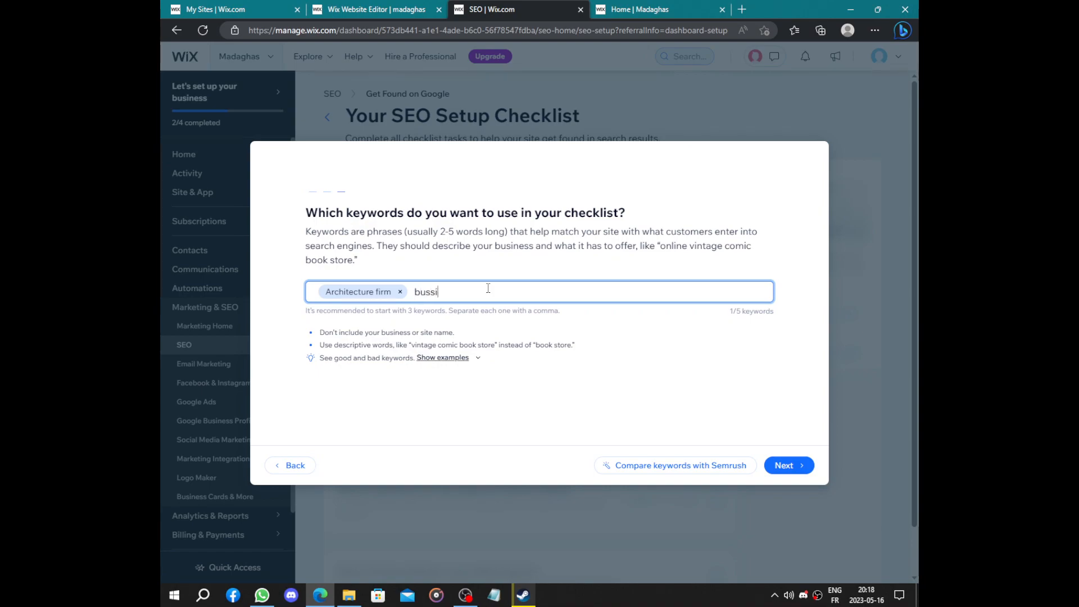
key("Backspace")
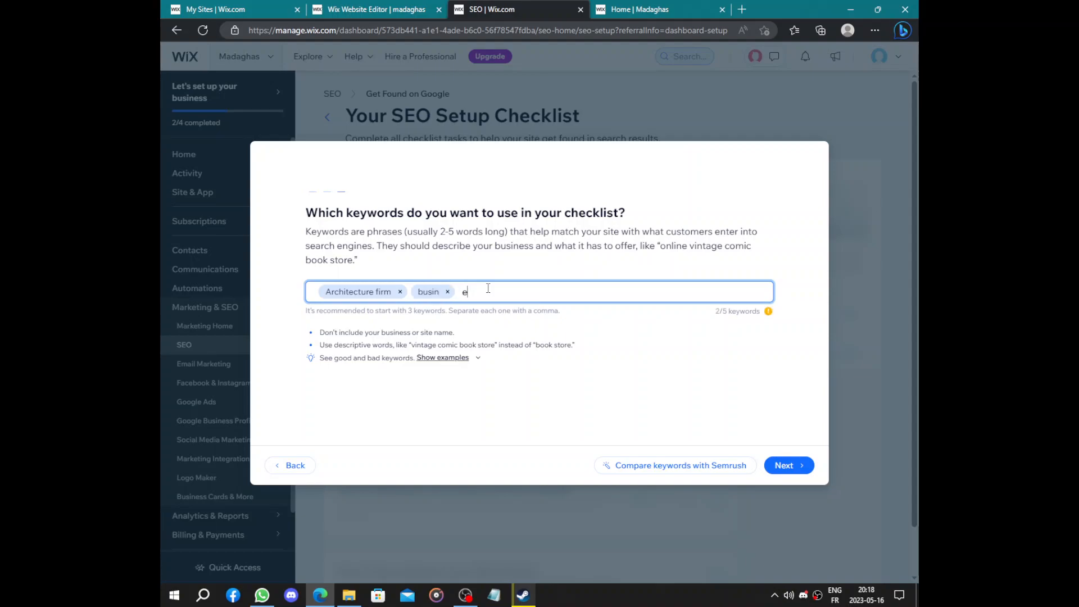
key("Backspace")
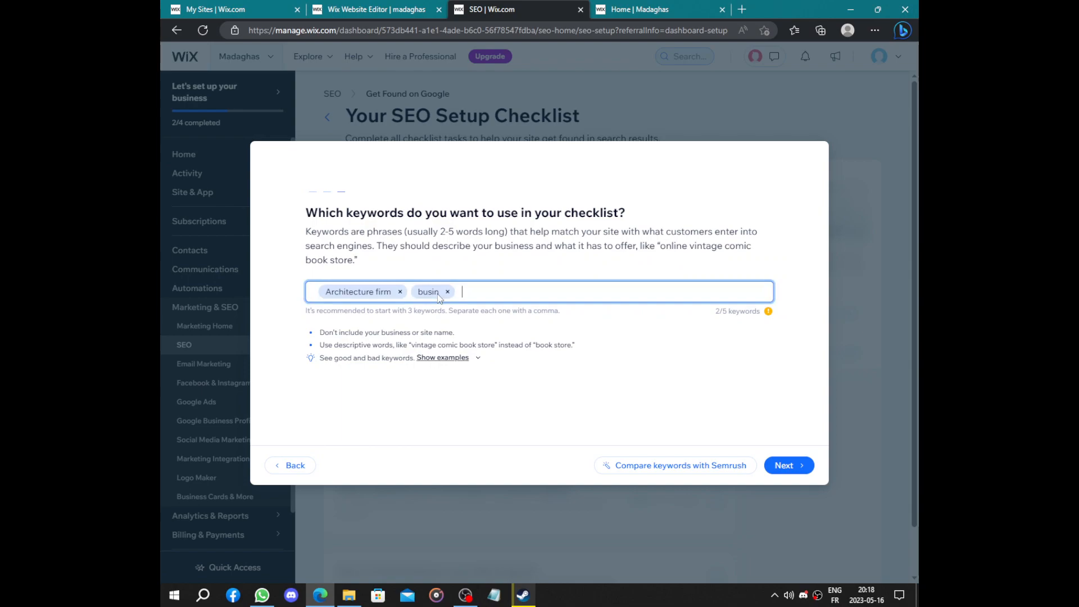
mouse_move(520, 290)
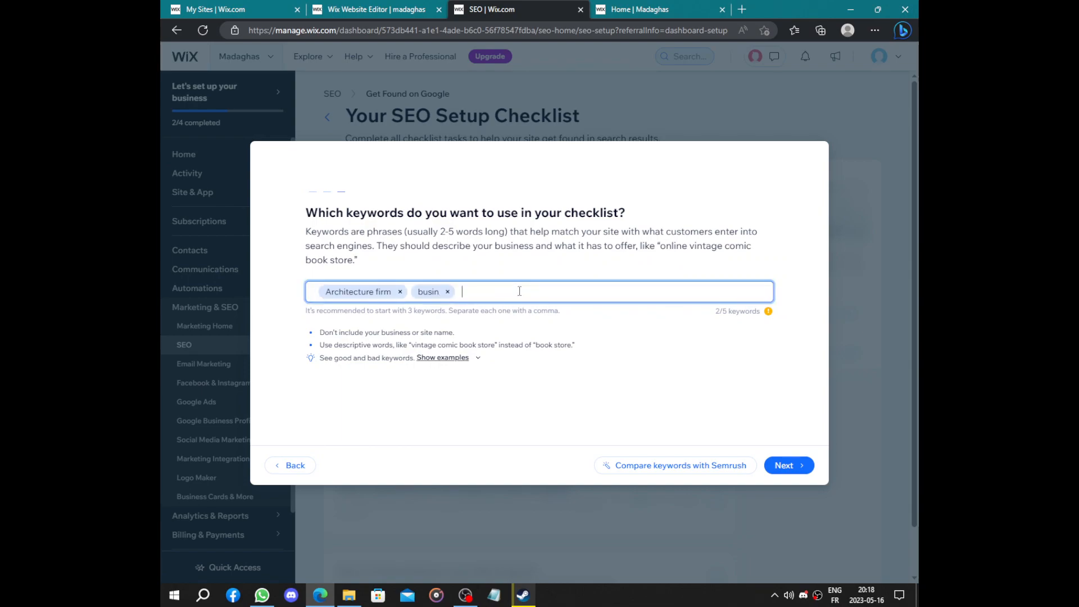
Step: Add a third keyword reading Madara is the GOAT
type("Mada")
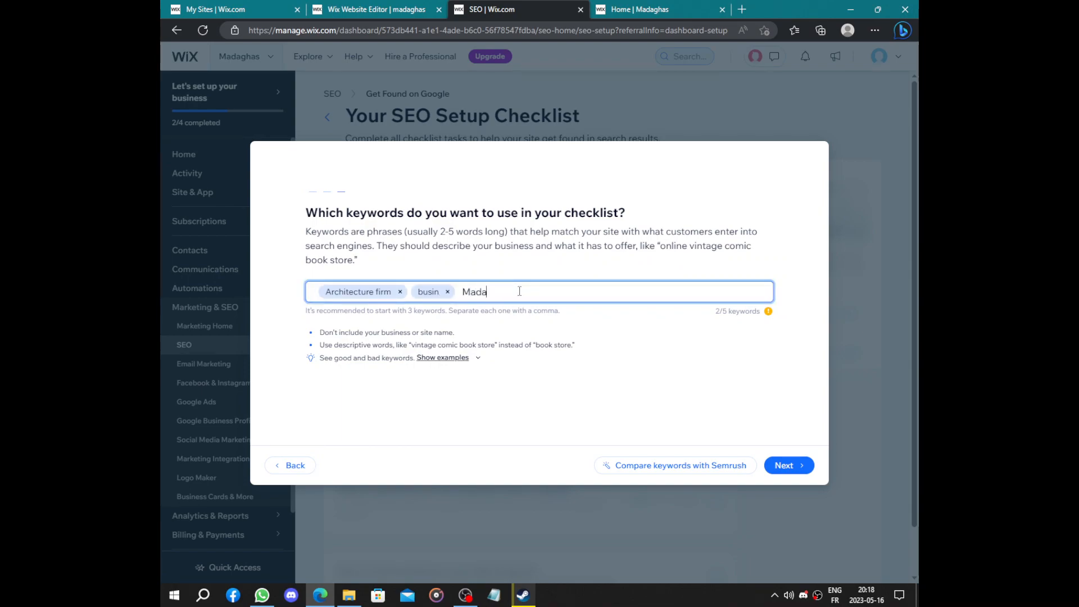
type("ra")
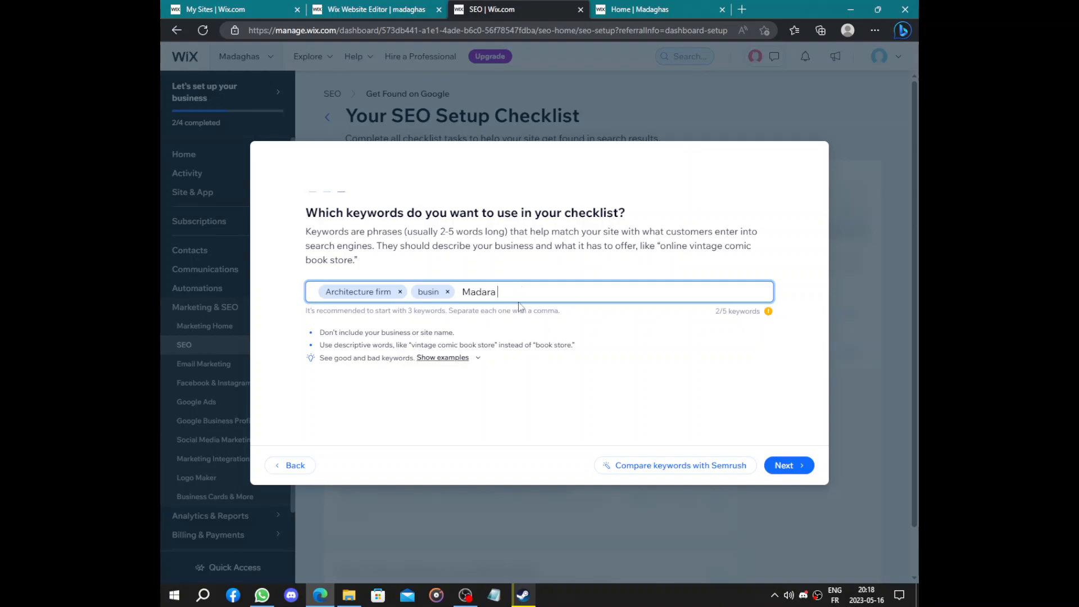
type("is the")
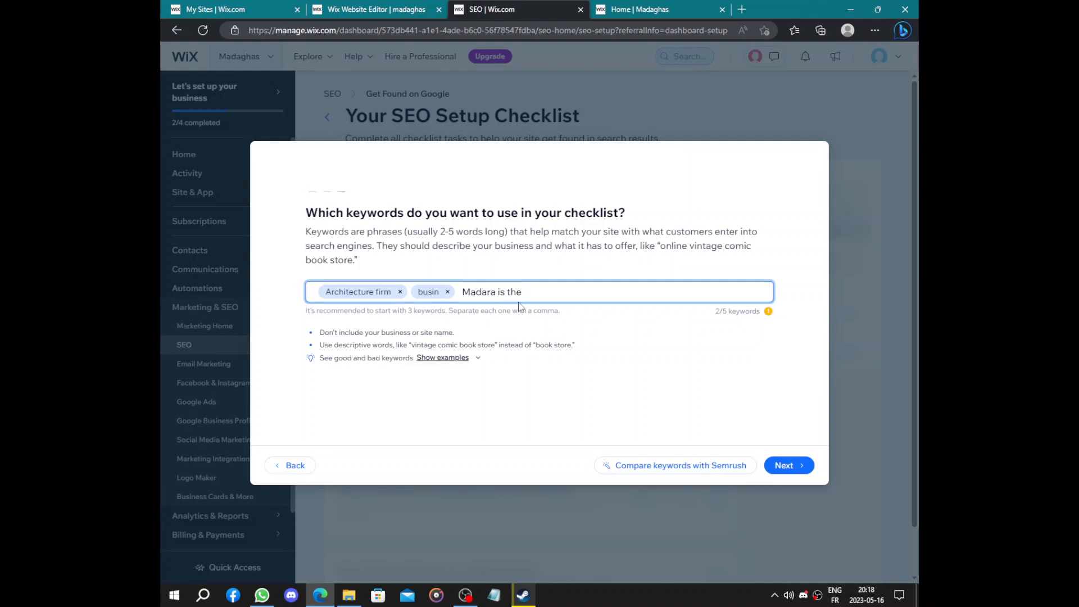
type("GOAT")
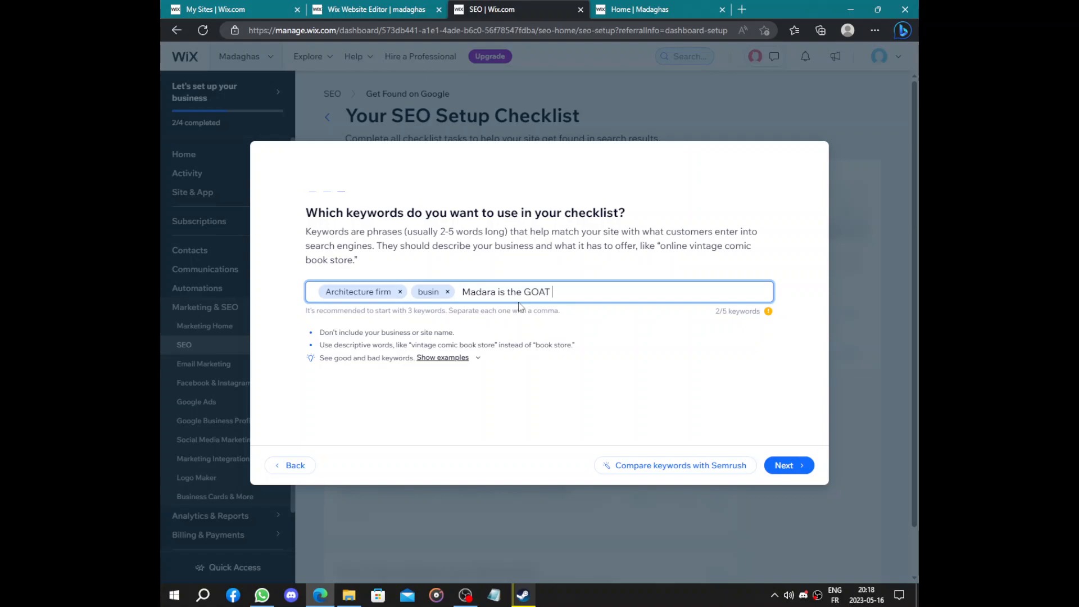
mouse_move(457, 420)
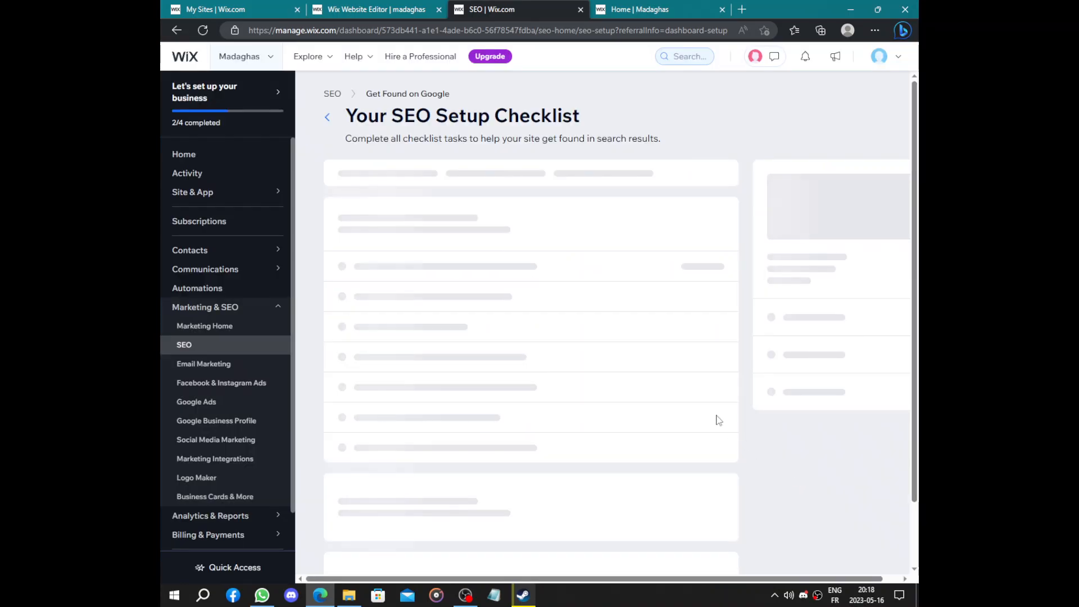
mouse_move(662, 321)
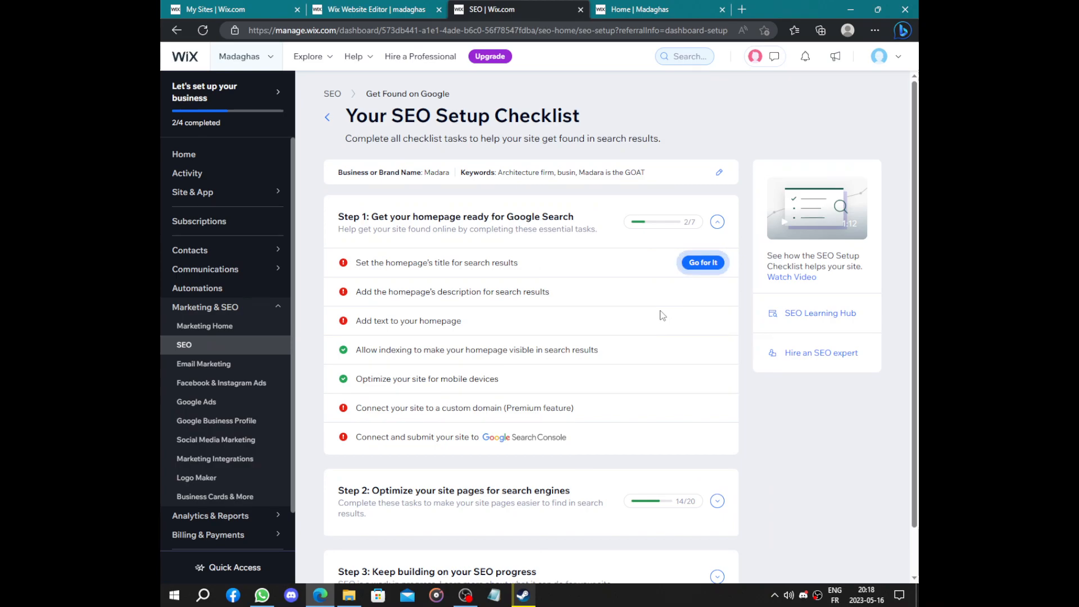
mouse_move(703, 262)
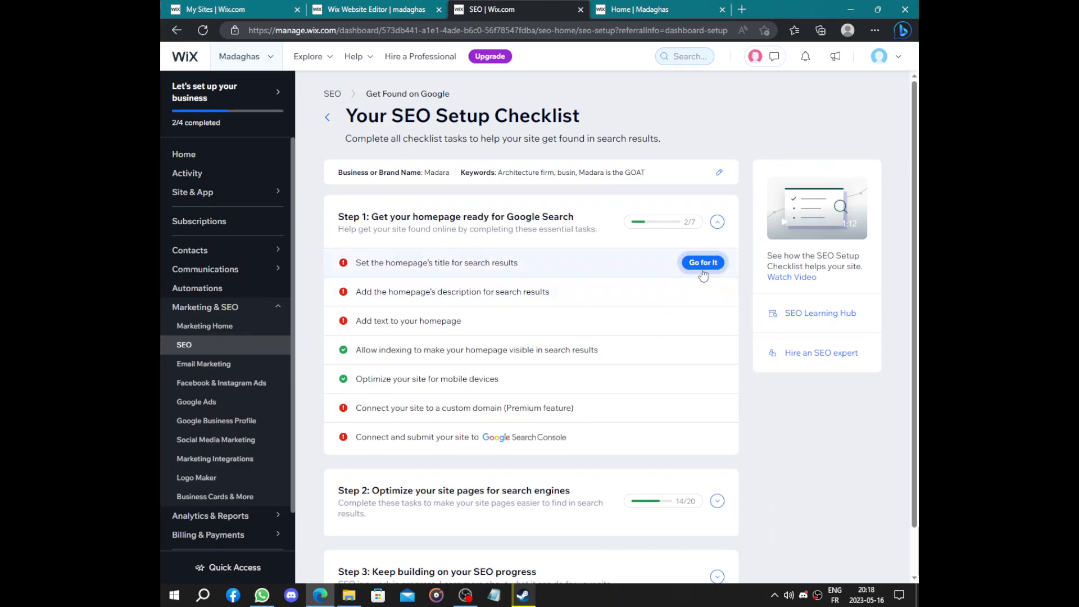
Step: Choose Madara | Madara is the GOAT as the homepage title and apply & publish it
left_click(702, 262)
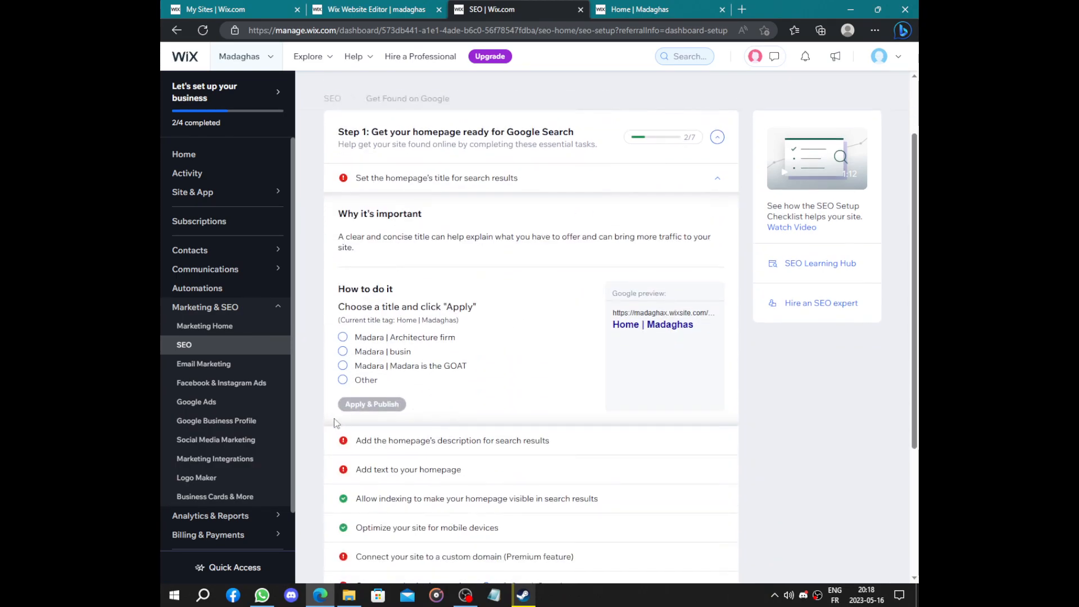
left_click(342, 365)
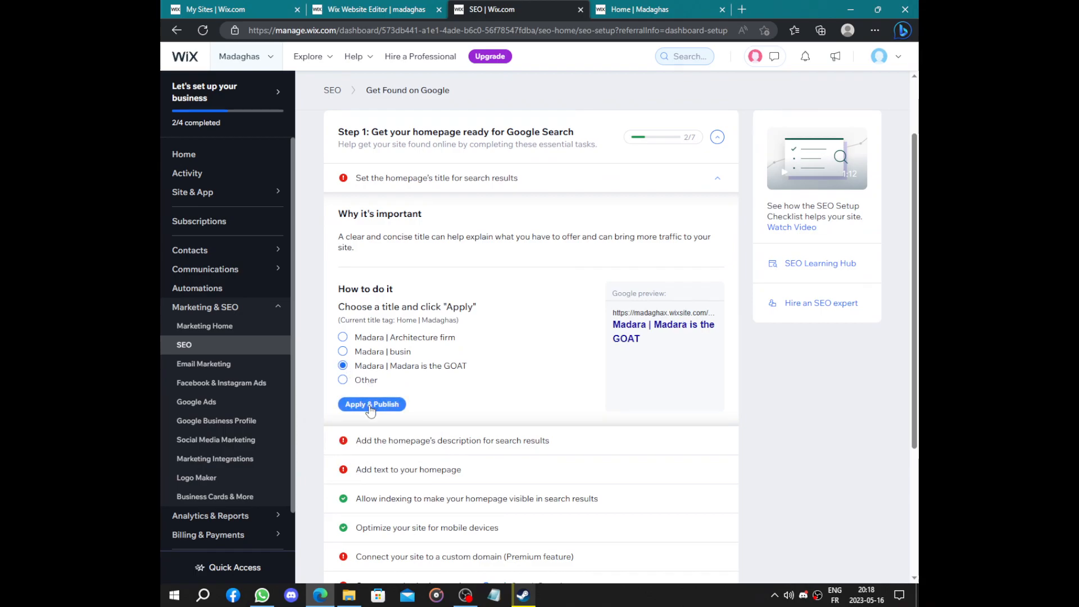
left_click(372, 404)
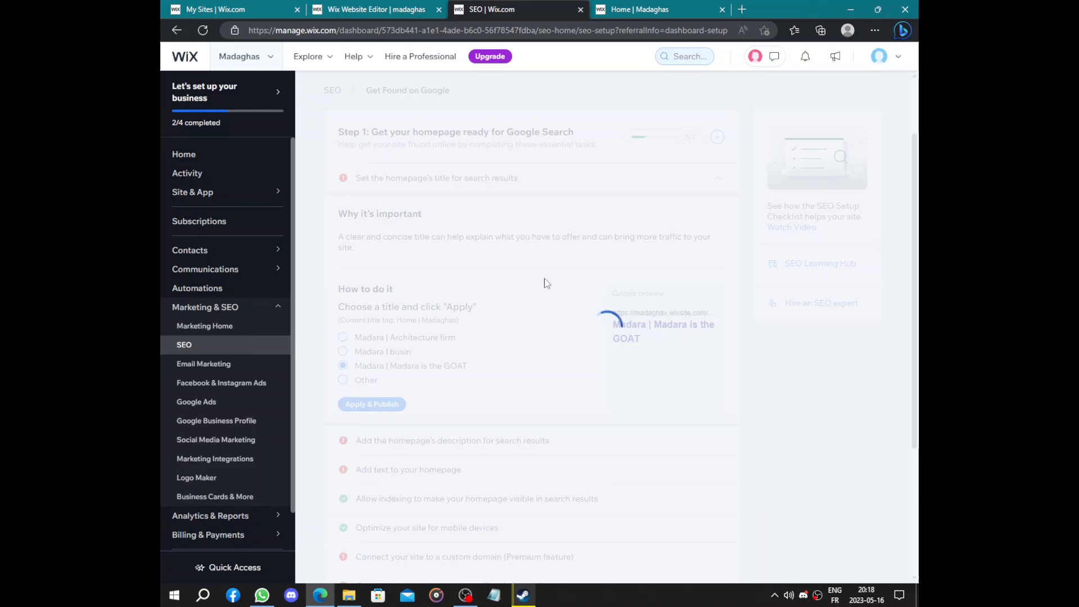
Step: Write the homepage description Madara is the GOAT plus face emojis and apply & publish it
left_click(371, 403)
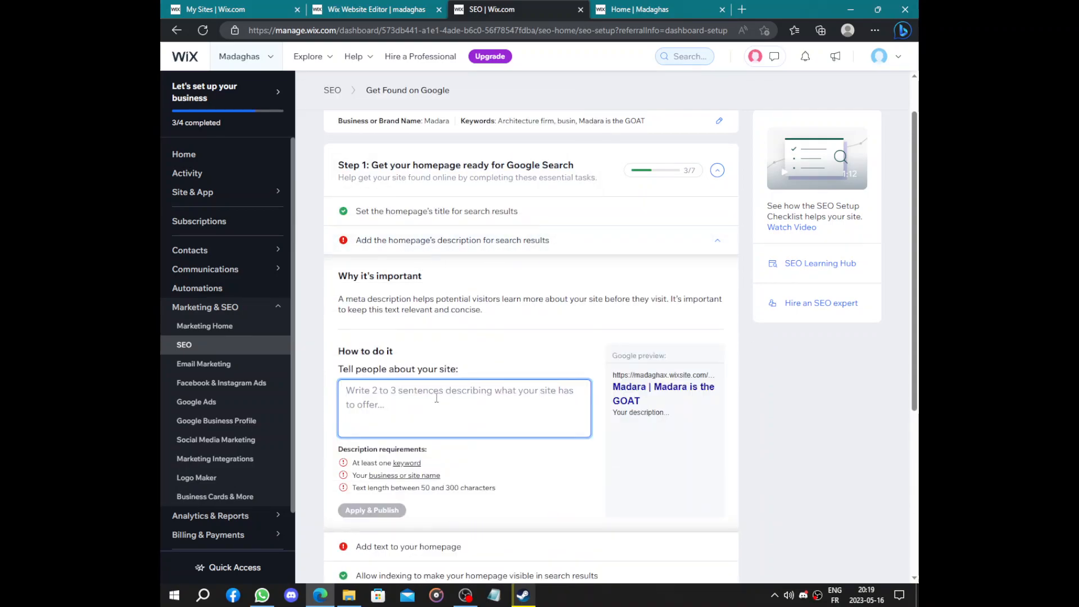
type("Madara")
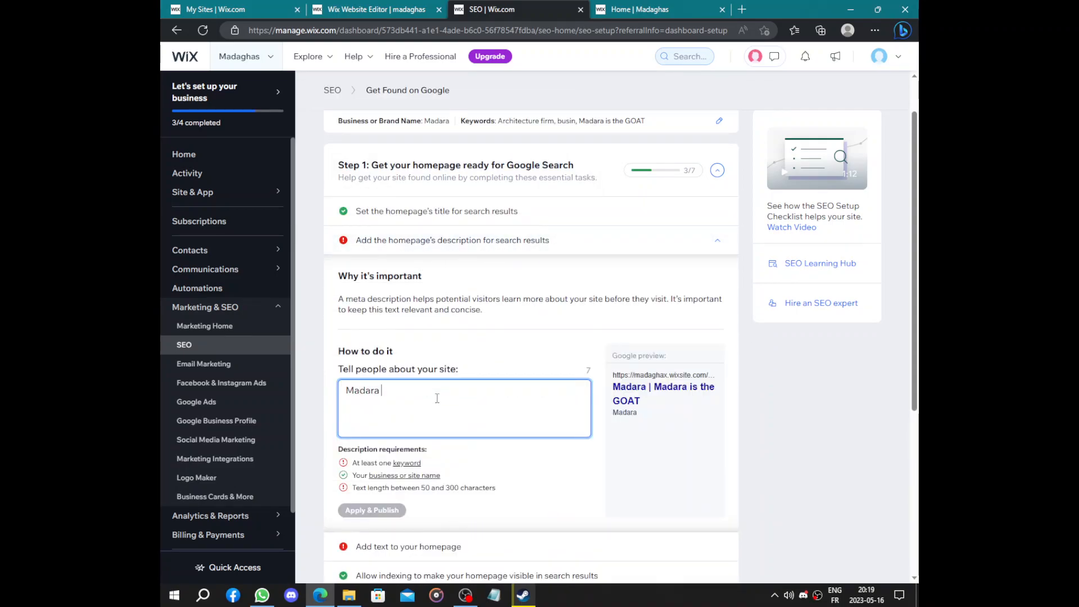
type("is th")
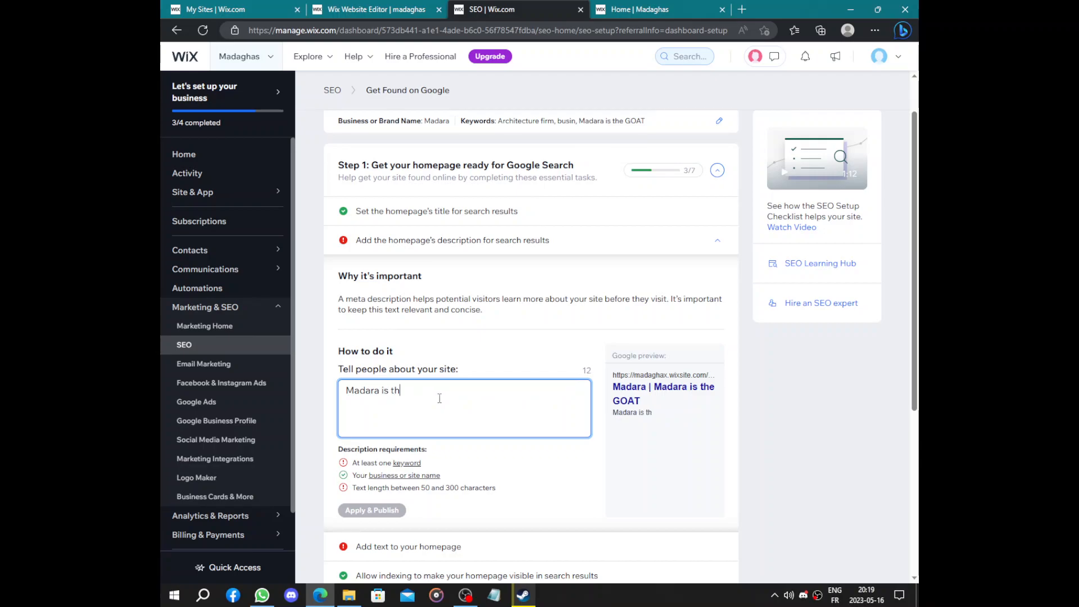
type("e")
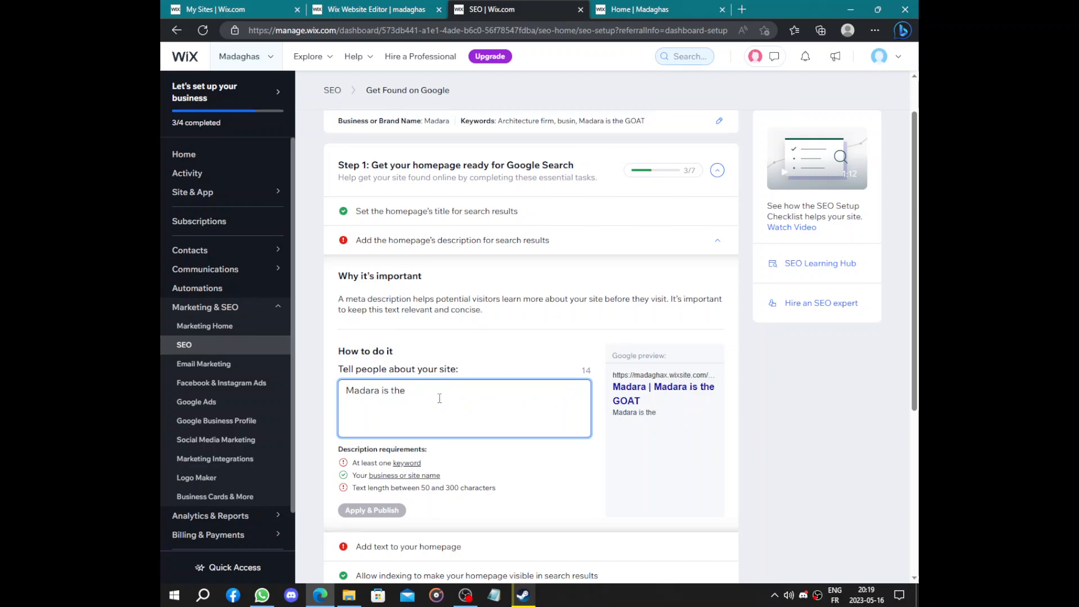
type("GOA")
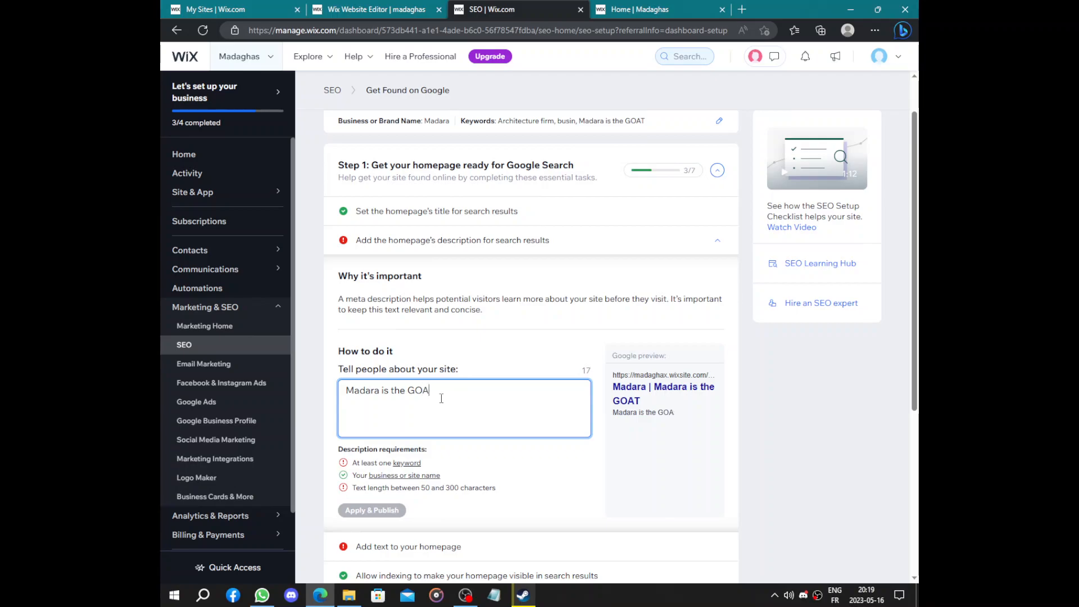
type("T")
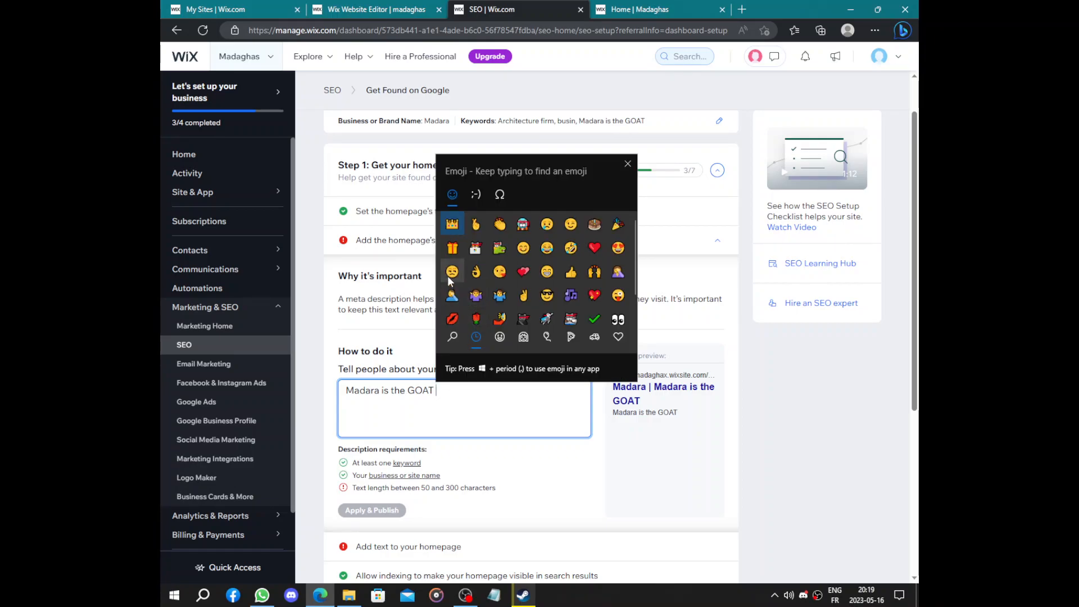
left_click(452, 272)
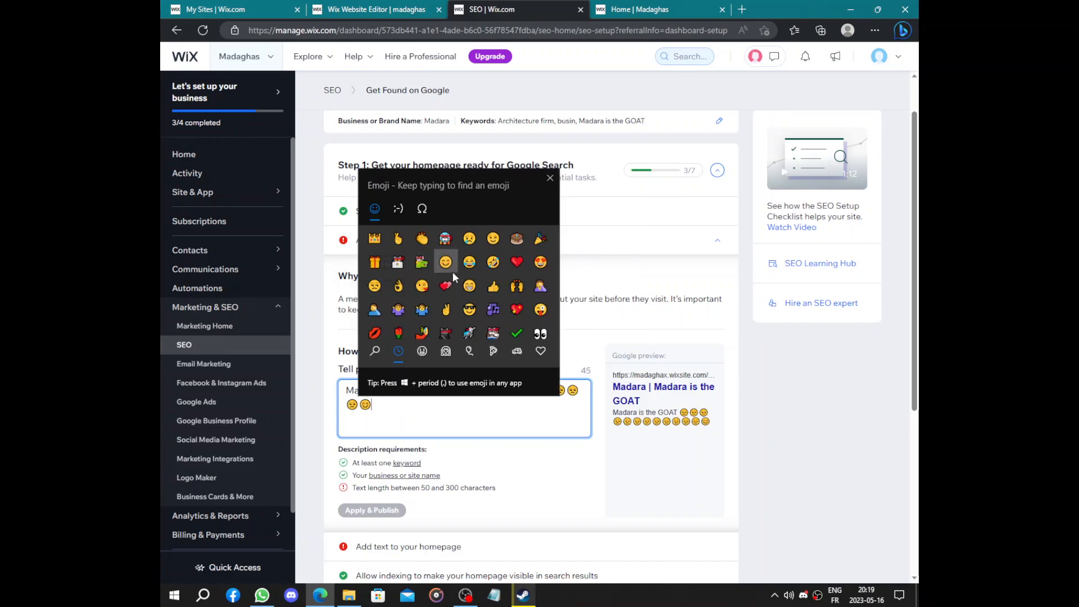
left_click(447, 262)
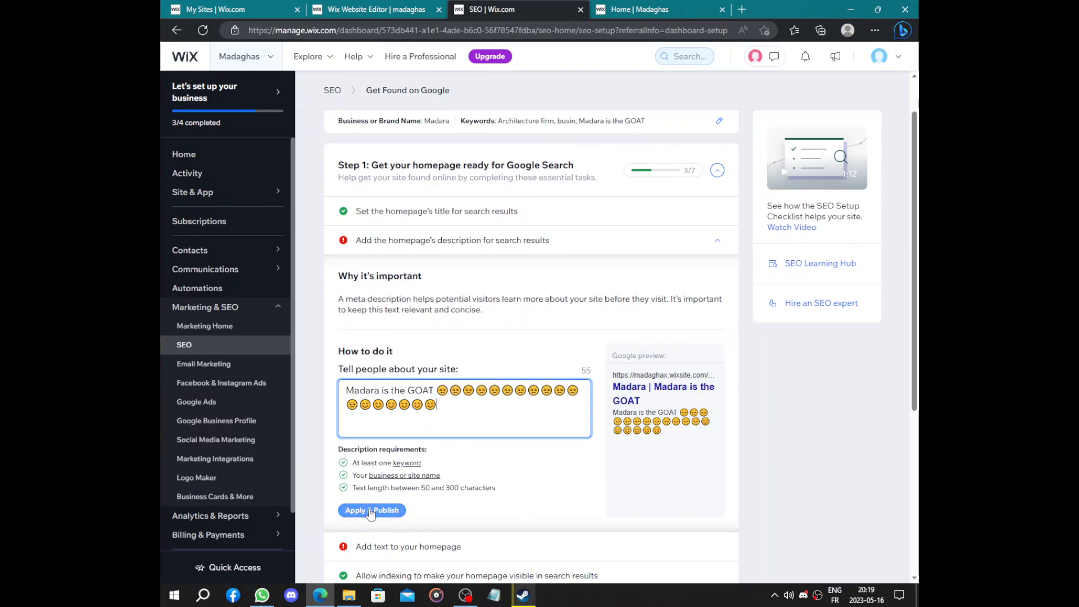
left_click(372, 510)
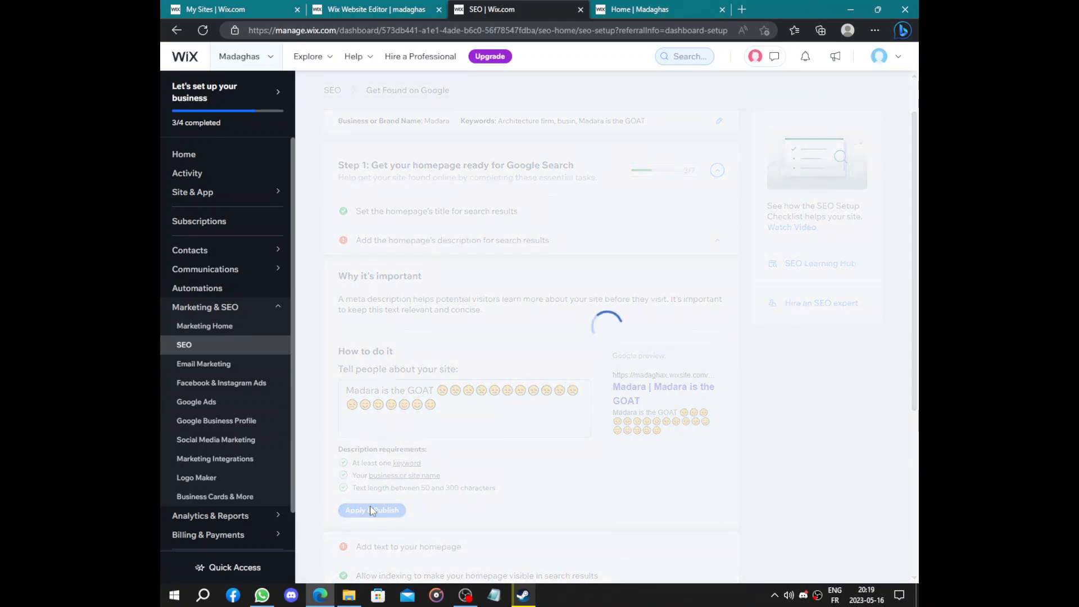
mouse_move(386, 459)
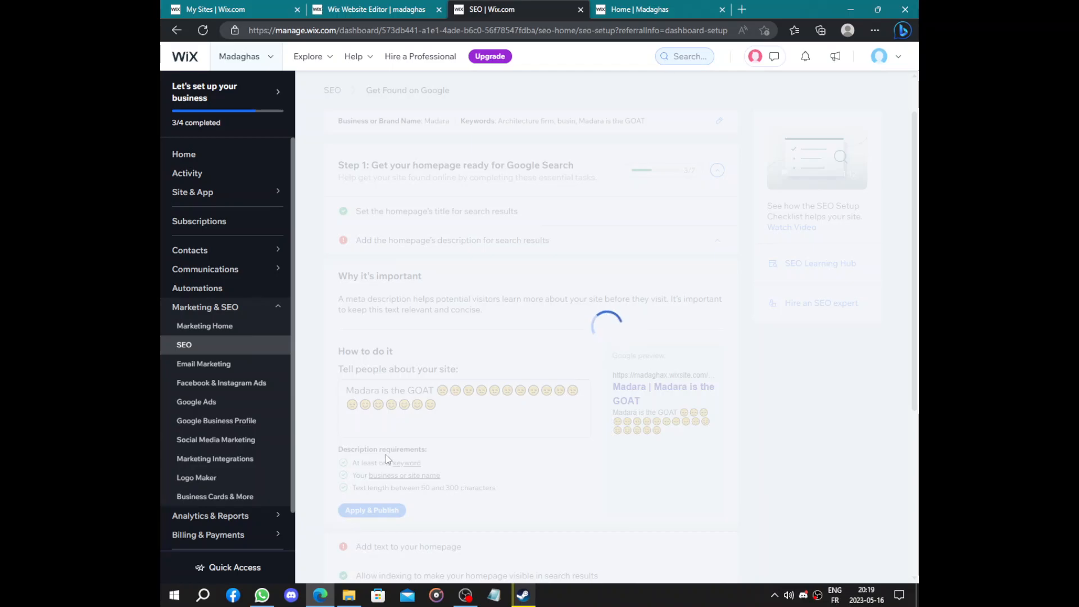
mouse_move(440, 565)
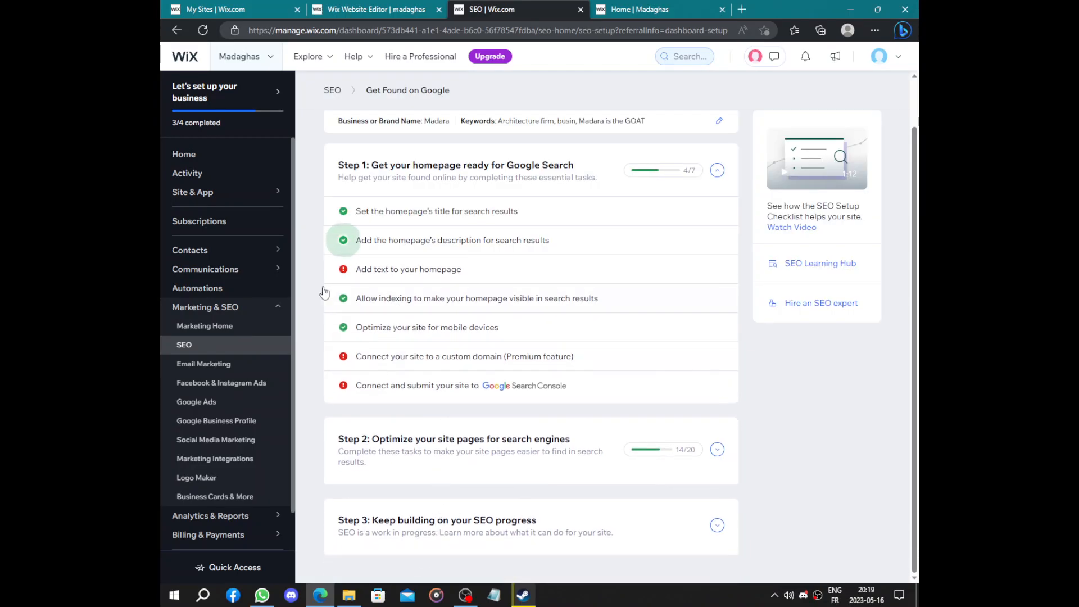
Step: Try Connect Now for Google Search Console, dismiss the warning and view the live Madaghas site
left_click(408, 269)
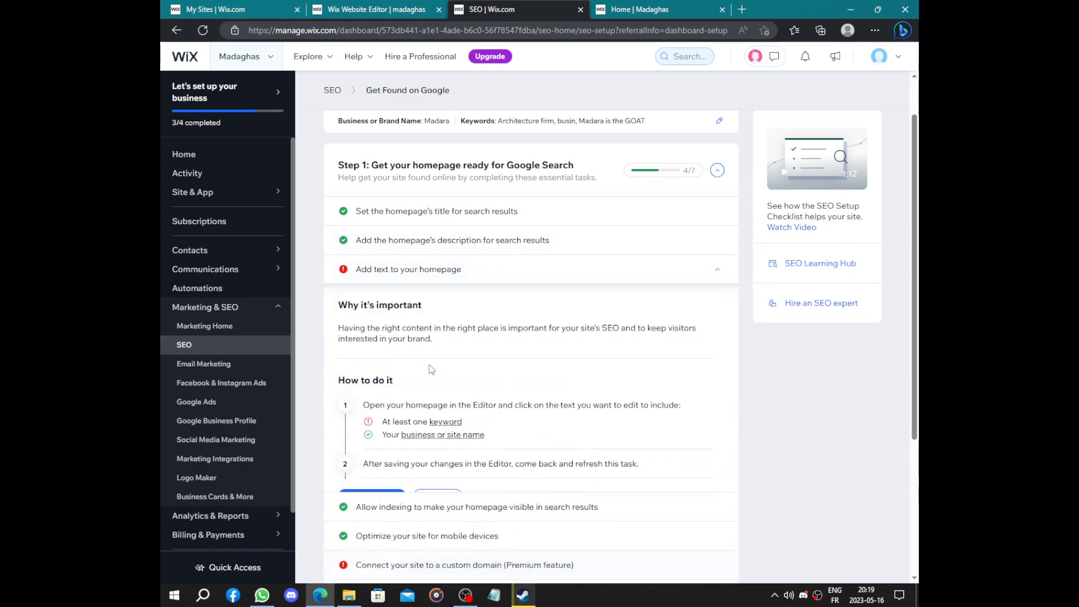
scroll("down", 3)
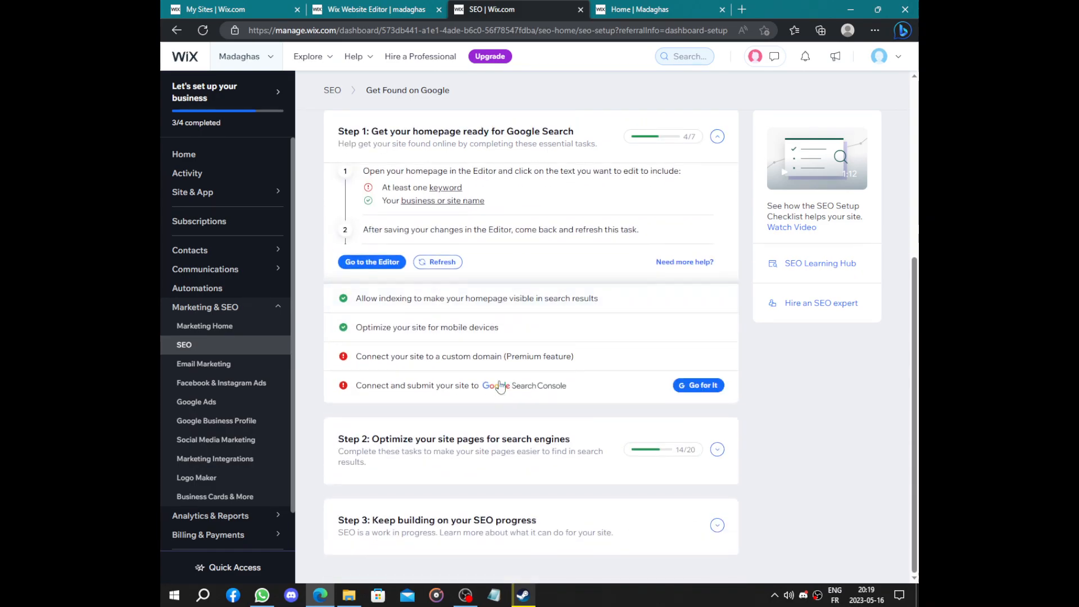
left_click(699, 385)
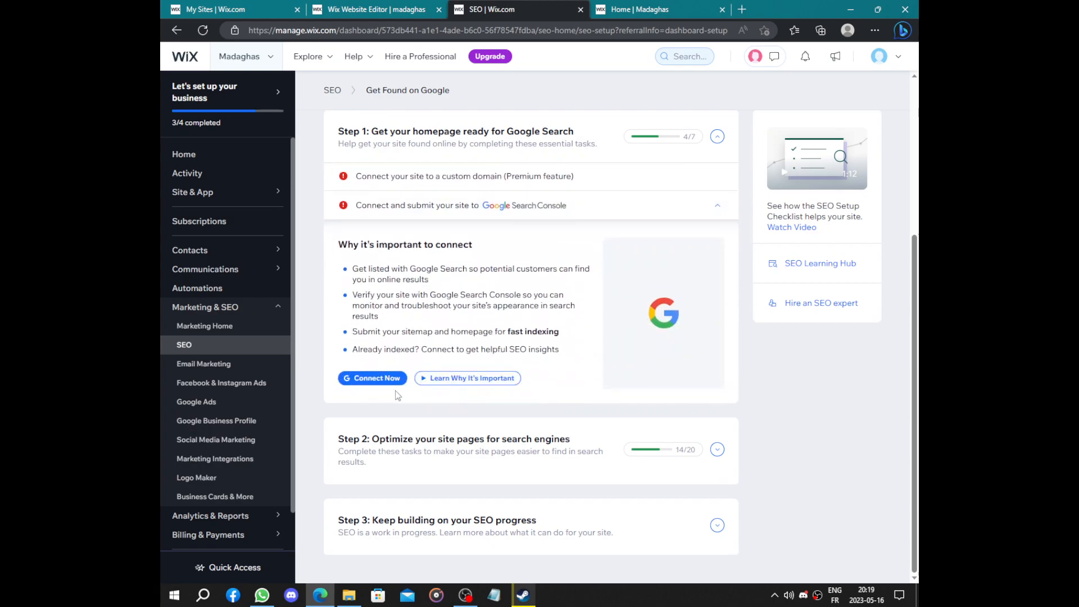
left_click(373, 377)
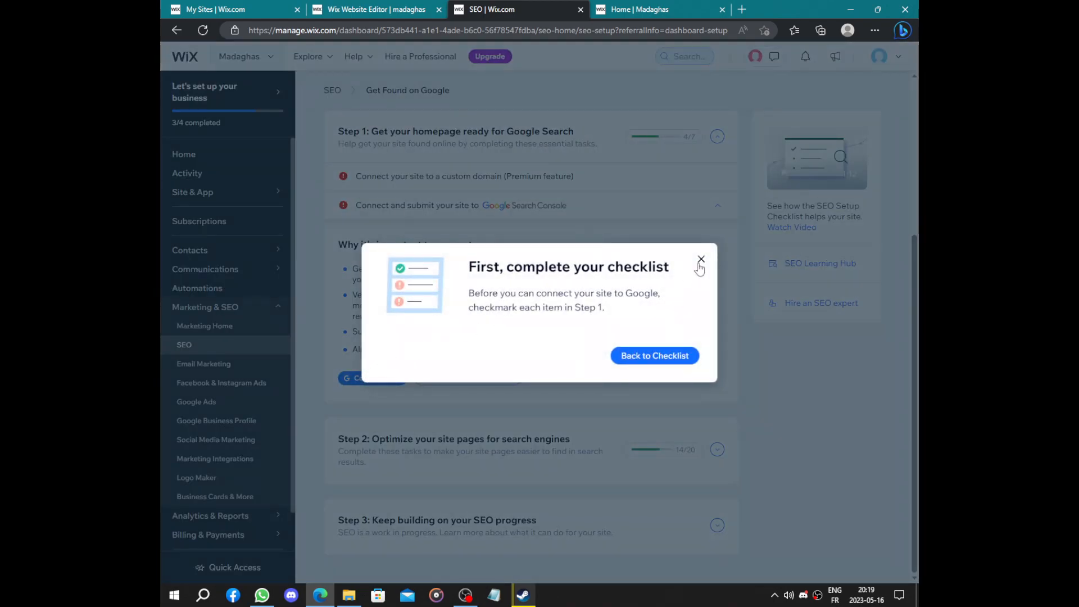
left_click(658, 9)
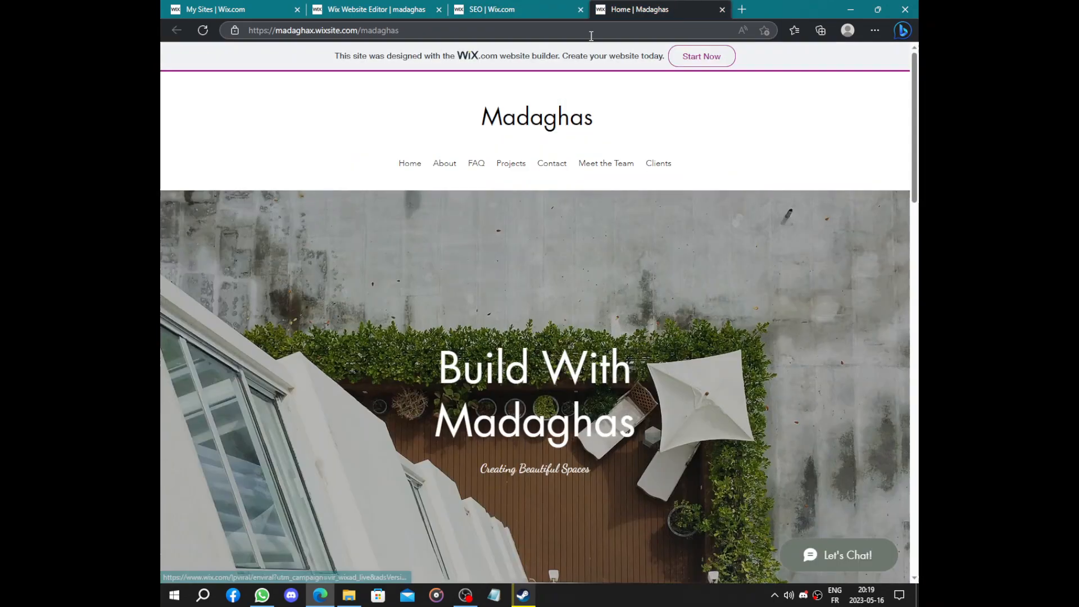
Step: Select the live site's address, then return to the SEO | Wix.com checklist tab
left_click(324, 30)
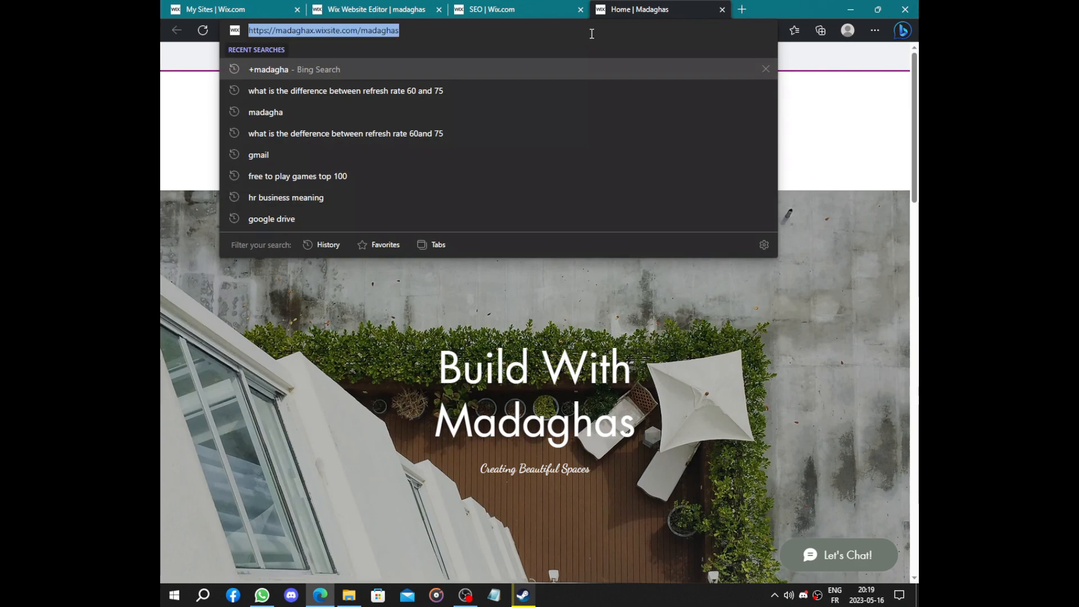
left_click(496, 9)
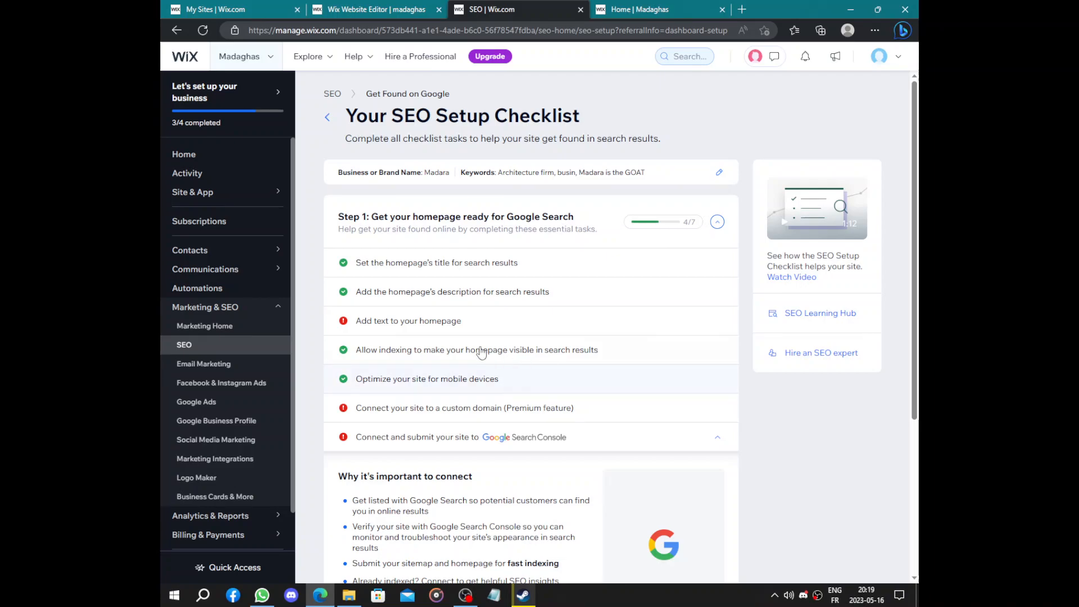
Step: Start Connect a Domain from the custom domain checklist task for Madaghas
scroll("down", 3)
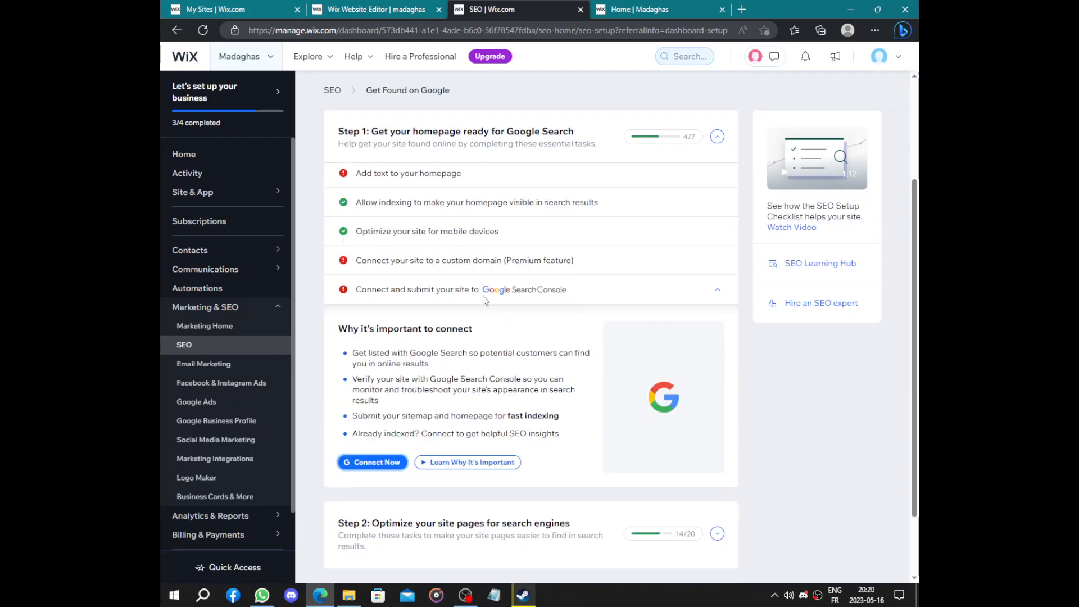
scroll("up", 3)
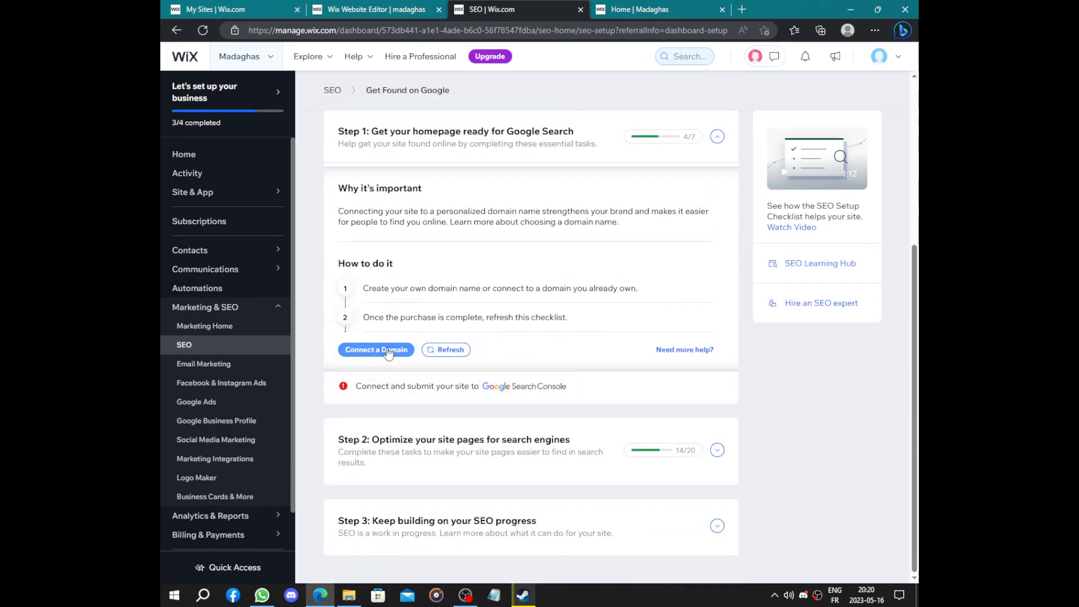
left_click(375, 350)
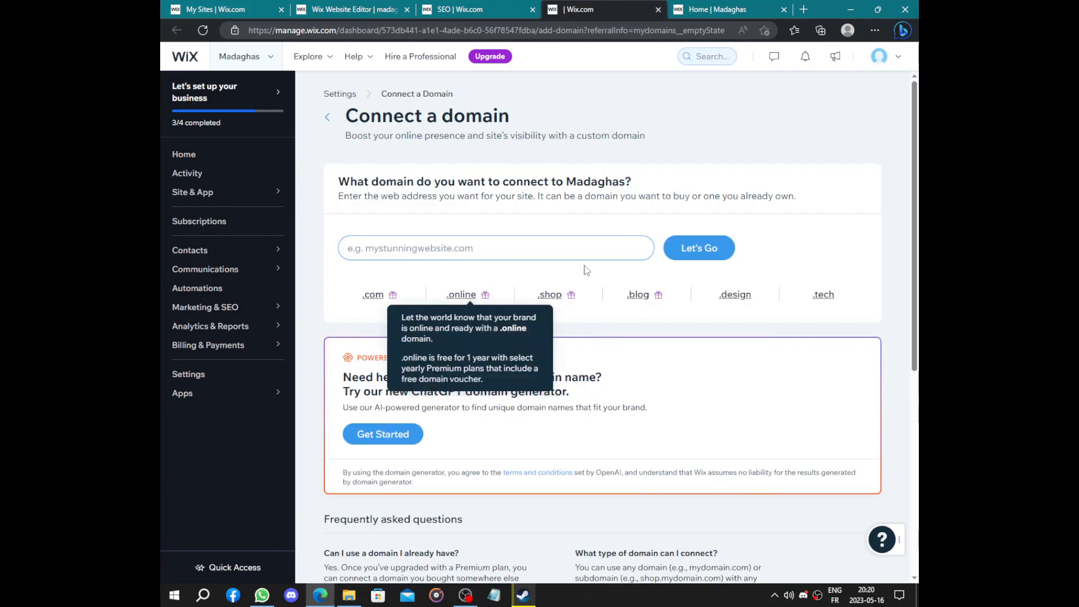
Step: Search for the domain architecture.com and check its availability
left_click(494, 247)
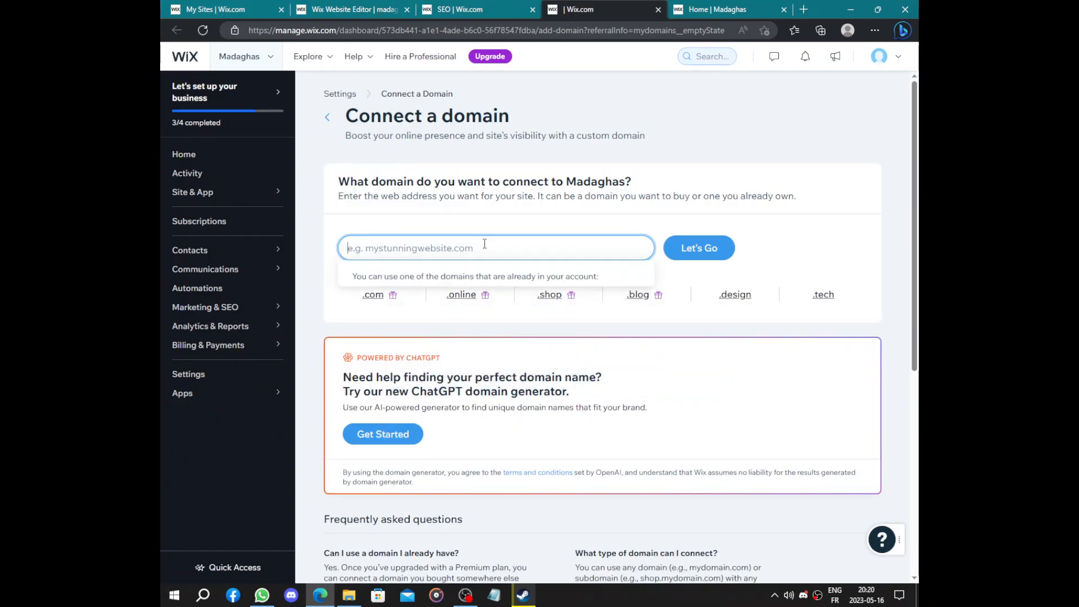
type("archi")
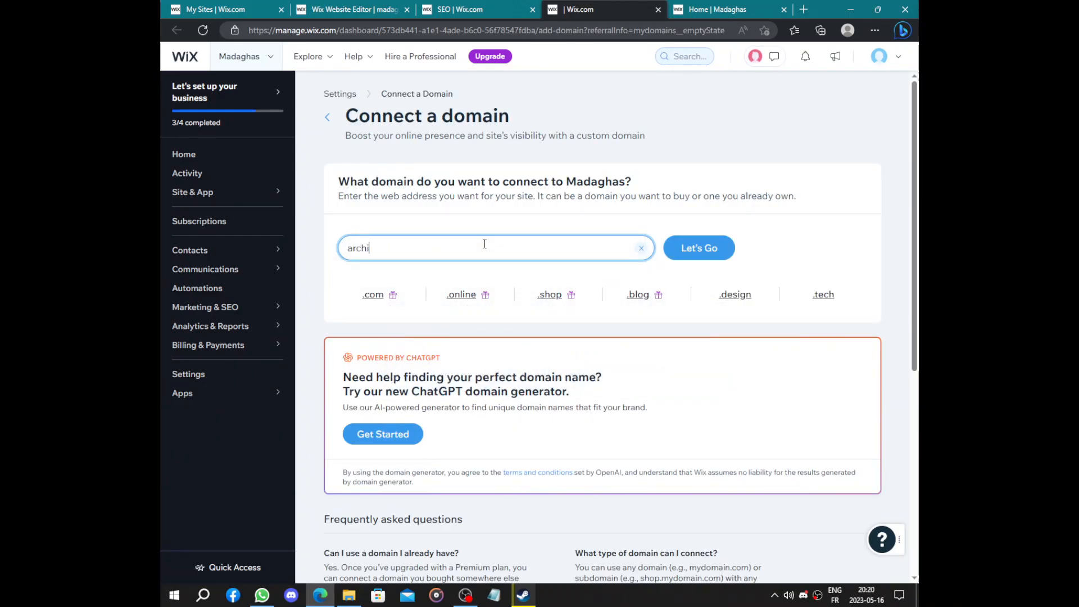
type("tec")
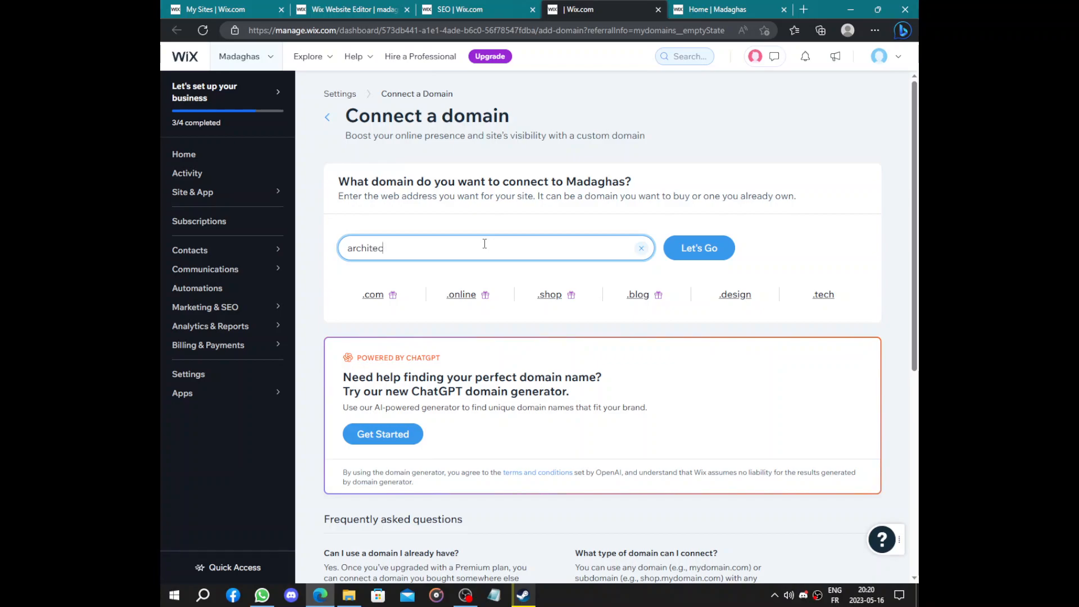
type("ture")
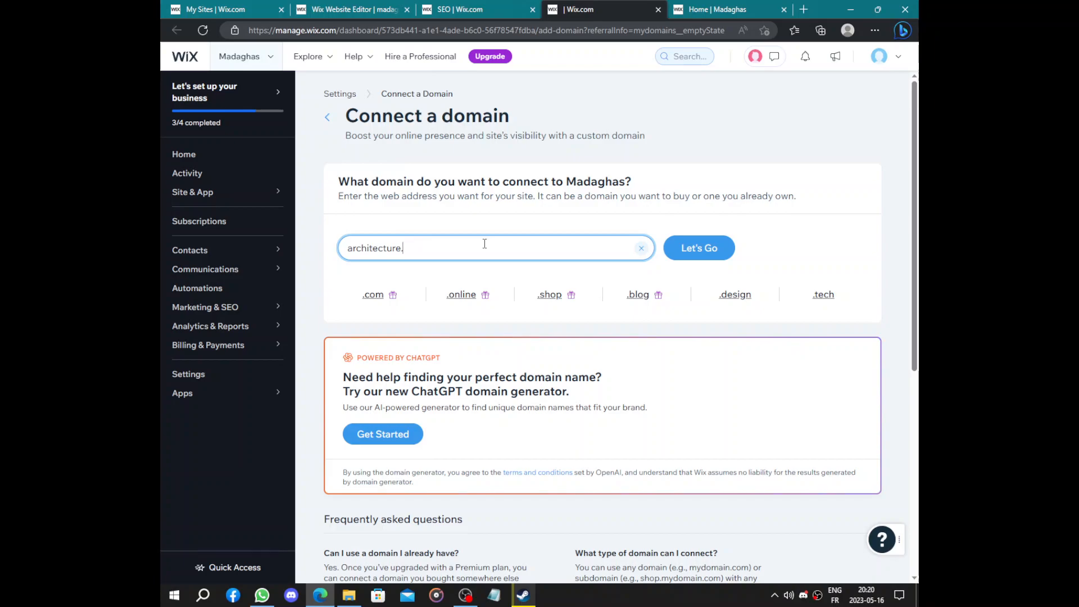
type(".com")
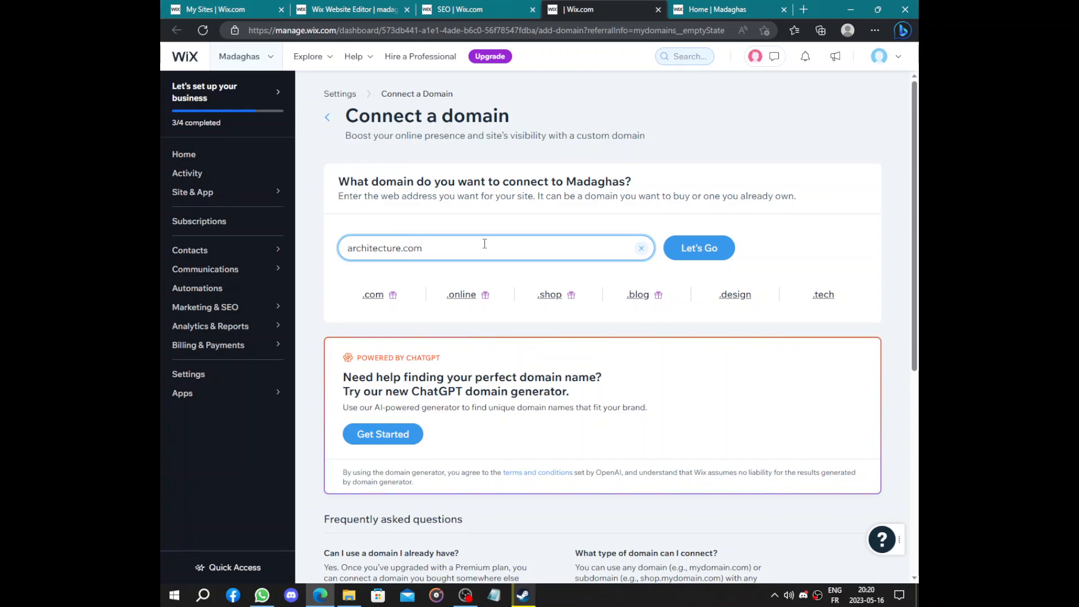
left_click(698, 247)
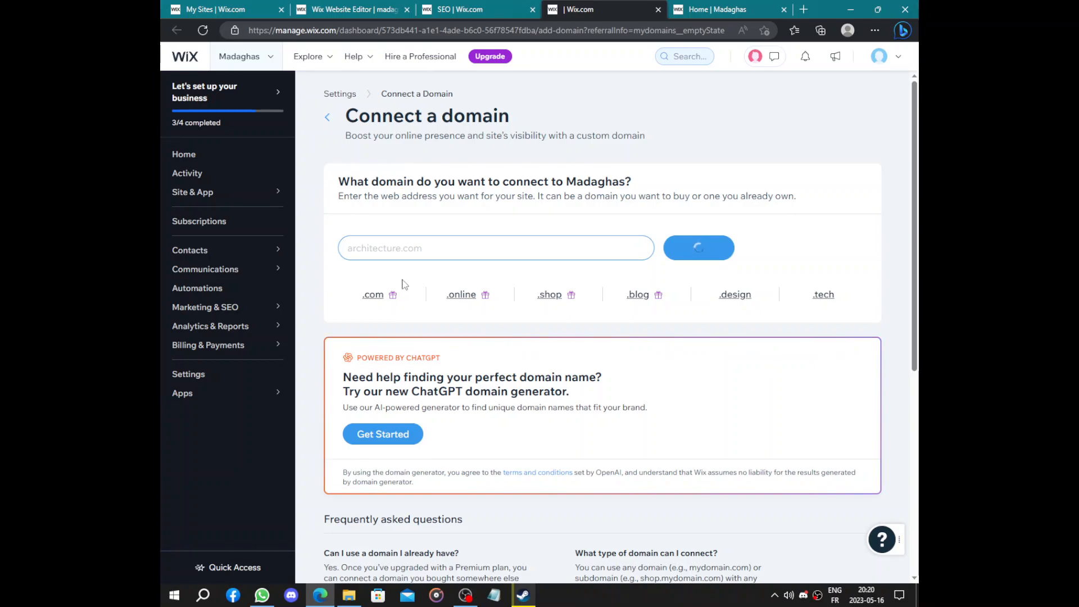
mouse_move(484, 286)
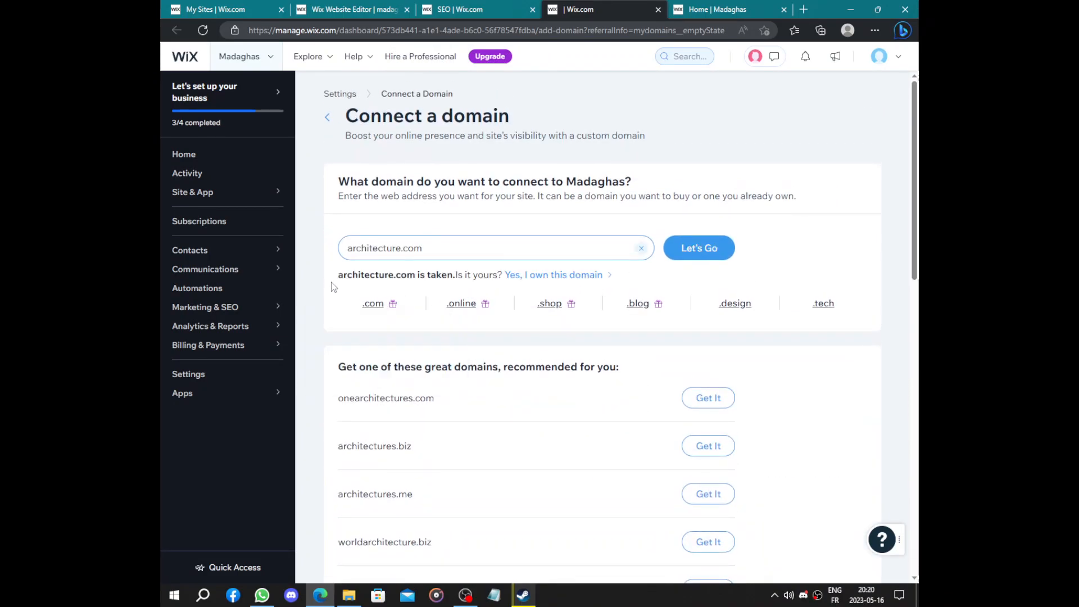
mouse_move(554, 274)
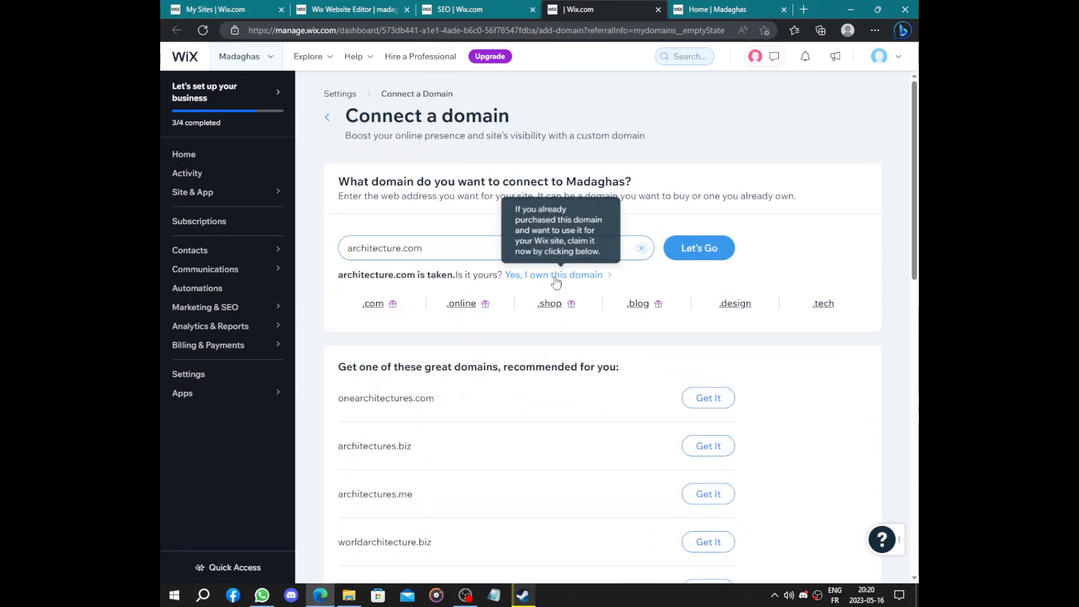
Step: Pick architectures.me from the recommended domains, reaching the upgrade prompt
scroll("down", 3)
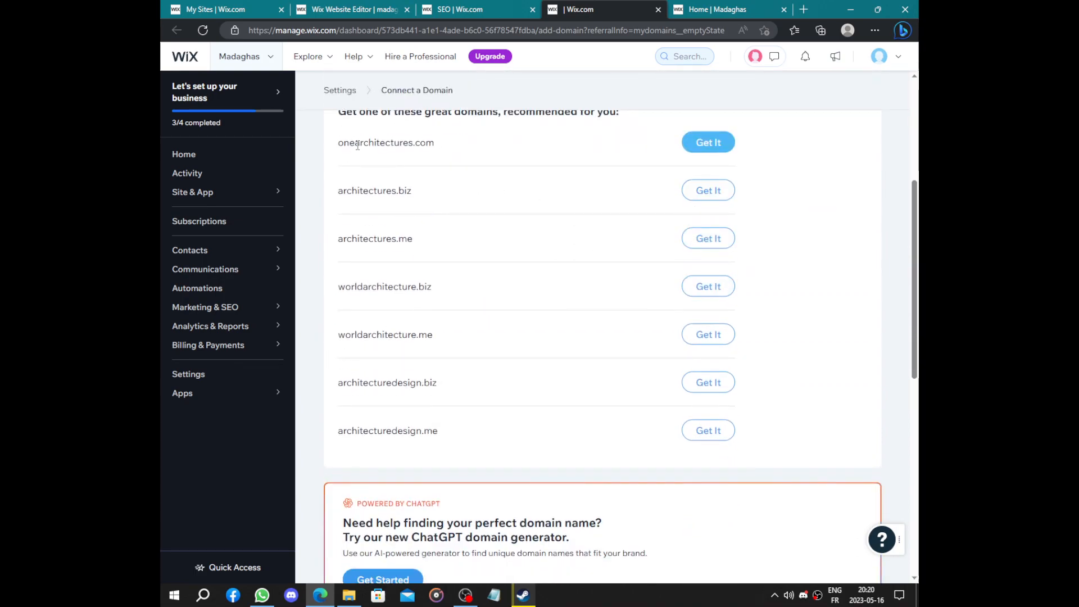
mouse_move(529, 247)
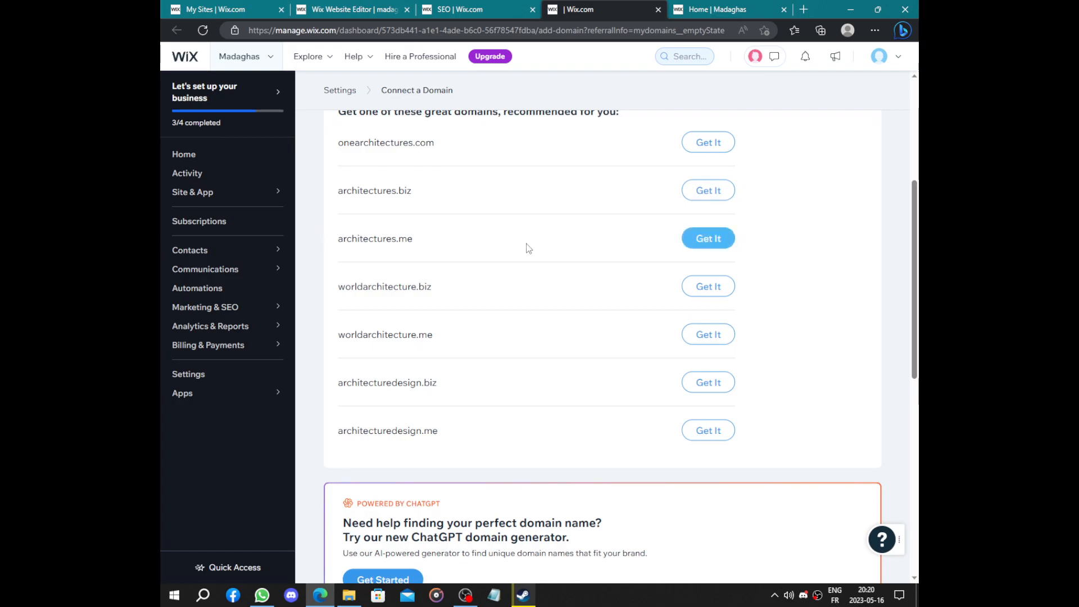
left_click(708, 238)
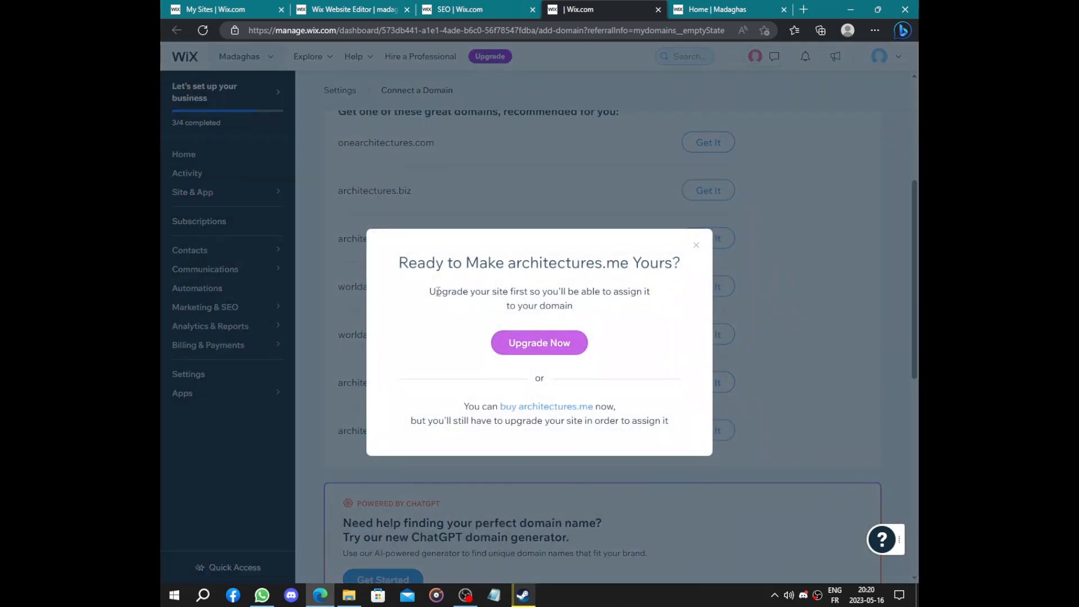
Step: Choose Upgrade Now in the architectures.me popup, landing on the Premium plans page
triple_click(538, 264)
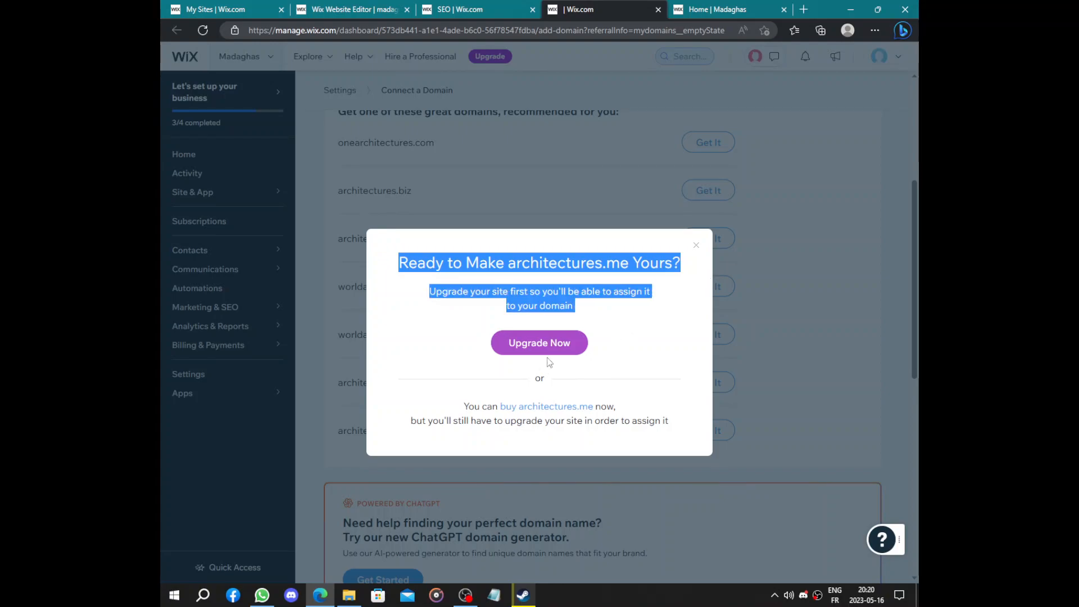
left_click(538, 343)
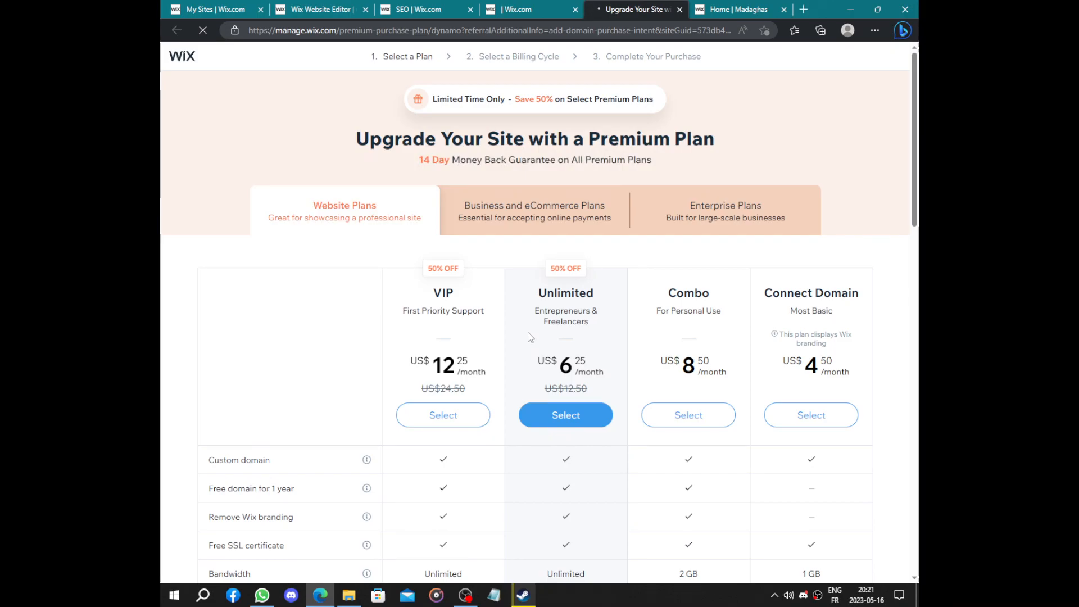
scroll("down", 3)
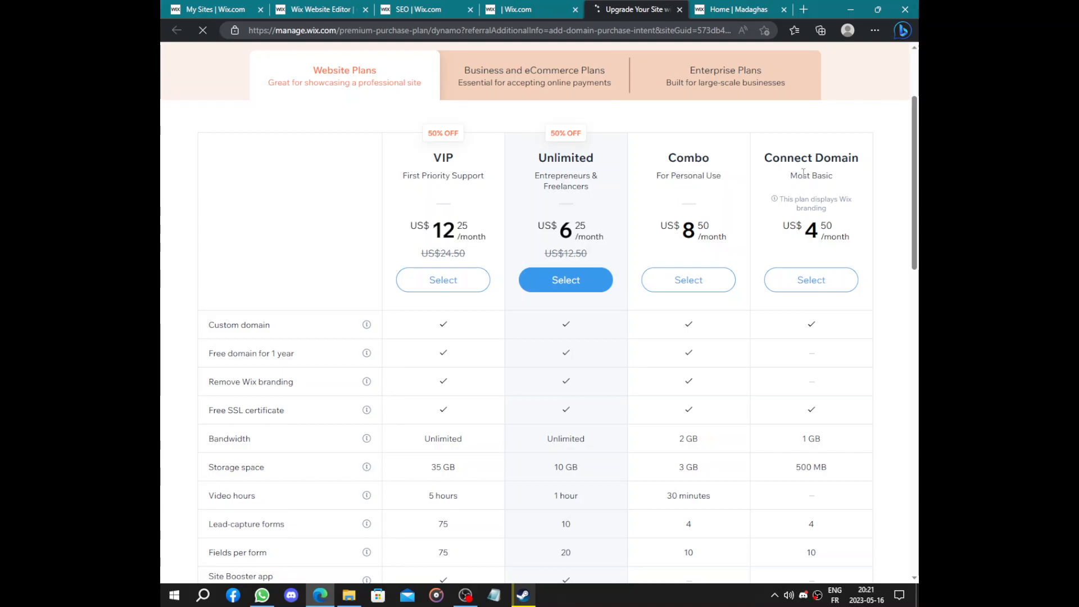
mouse_move(869, 166)
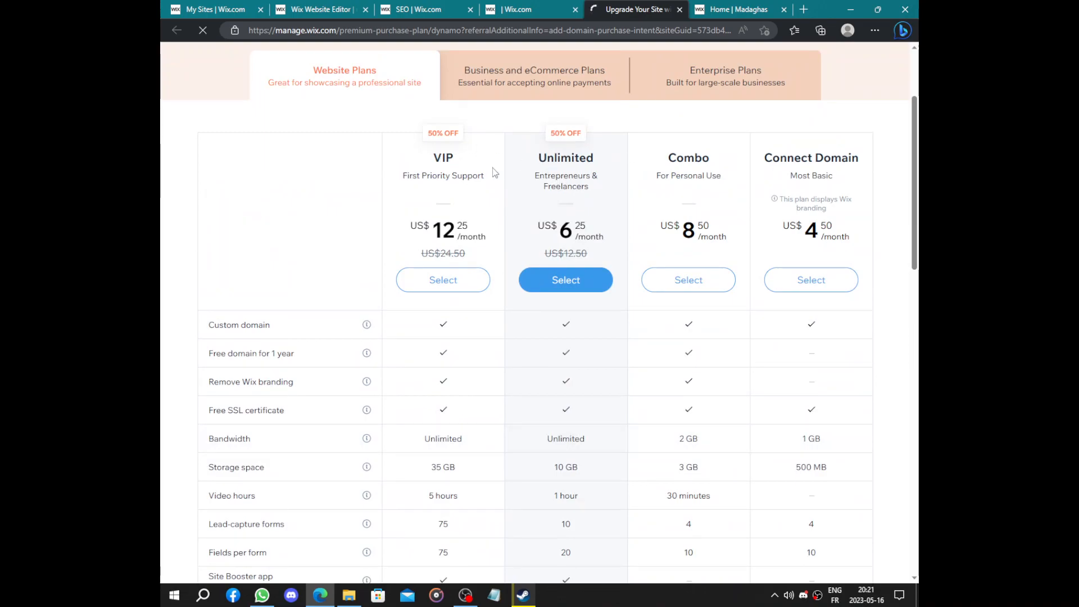
scroll("down", 3)
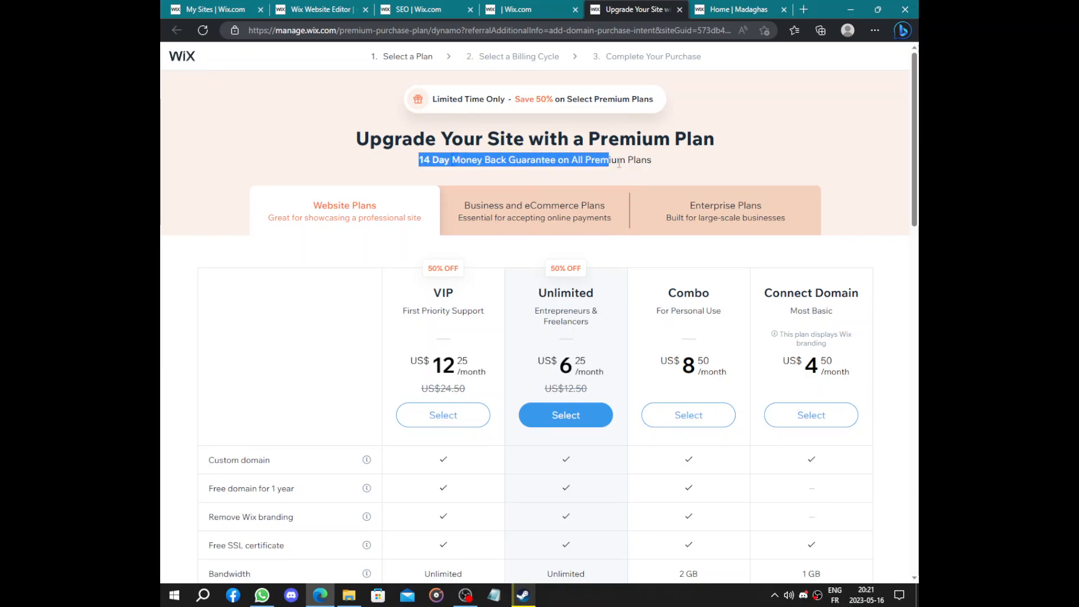
left_click(719, 169)
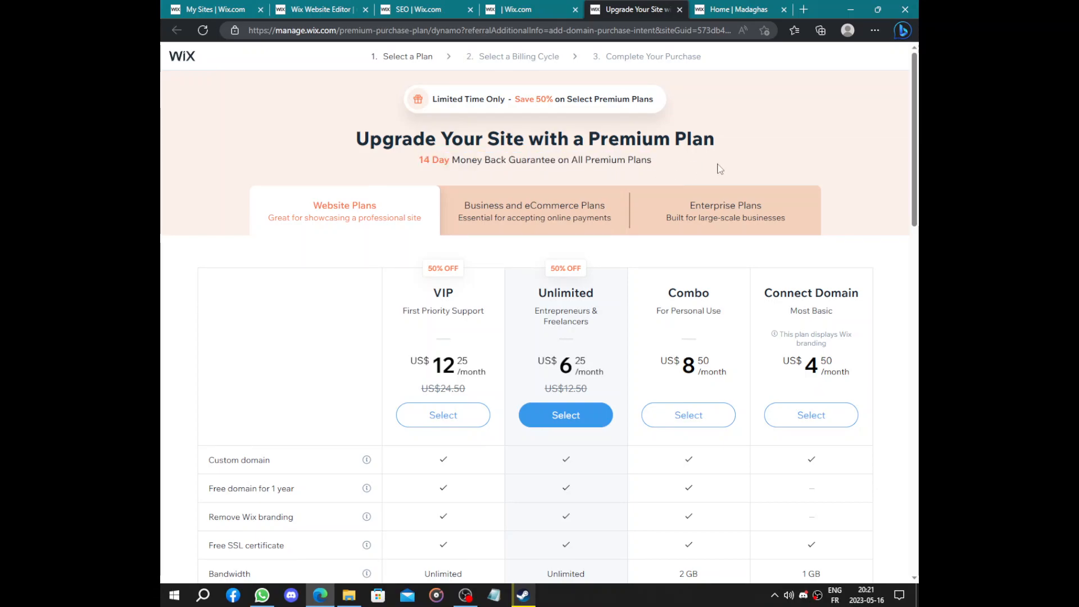
mouse_move(752, 157)
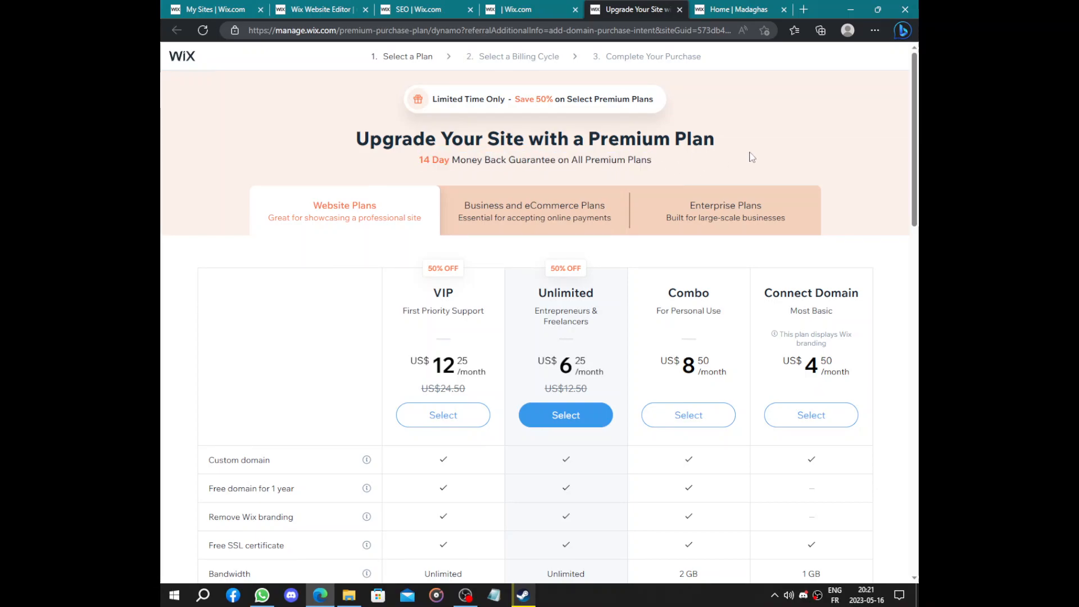